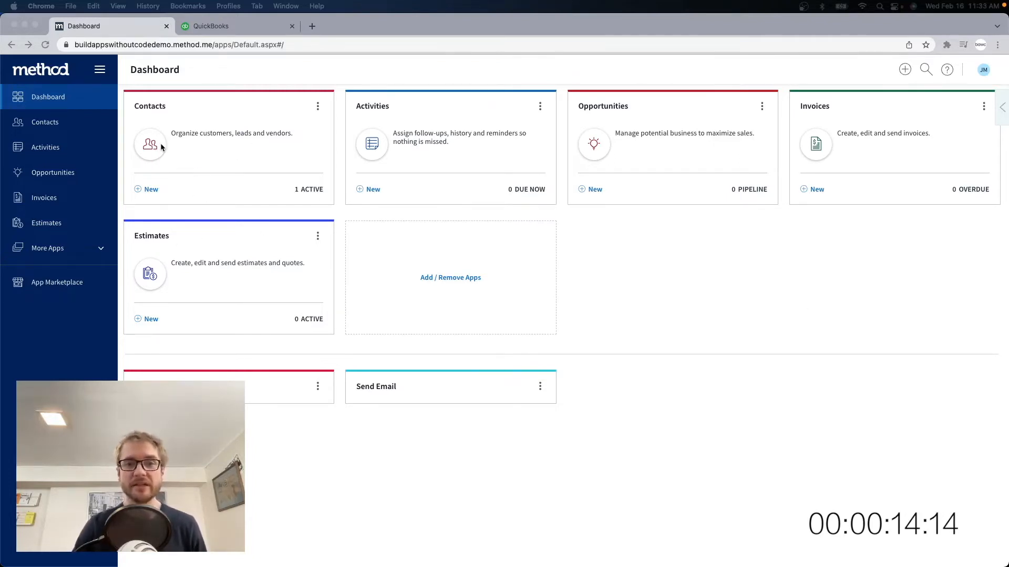
mouse_move(913, 127)
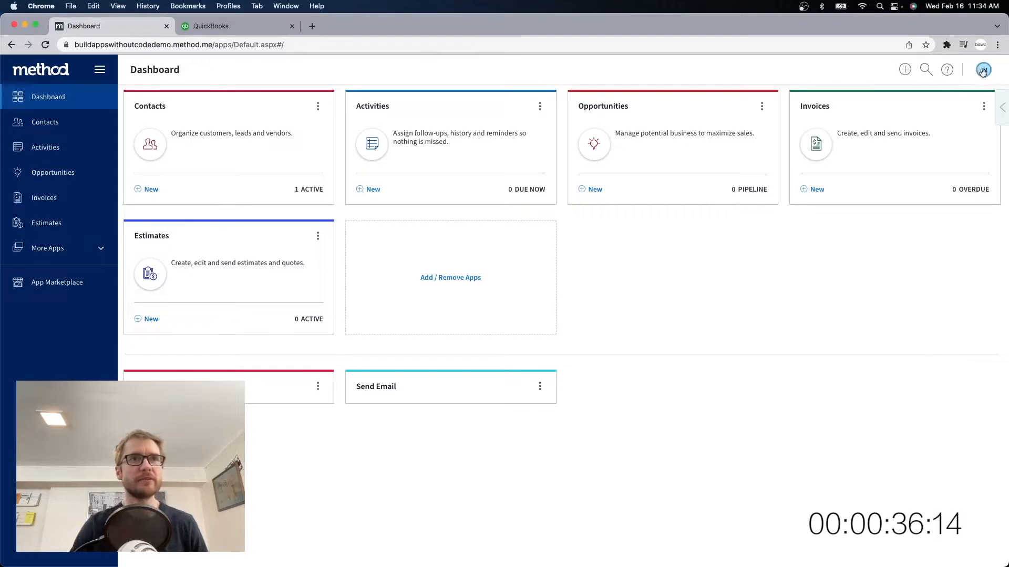
Step: Reach the Tables & Fields settings page from the account settings menu
left_click(983, 69)
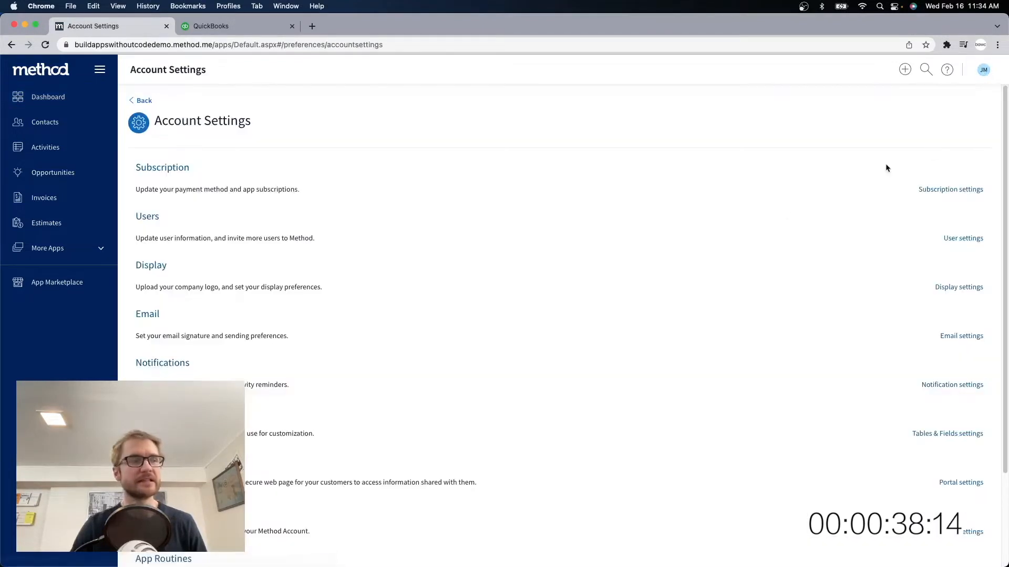
scroll("down", 3)
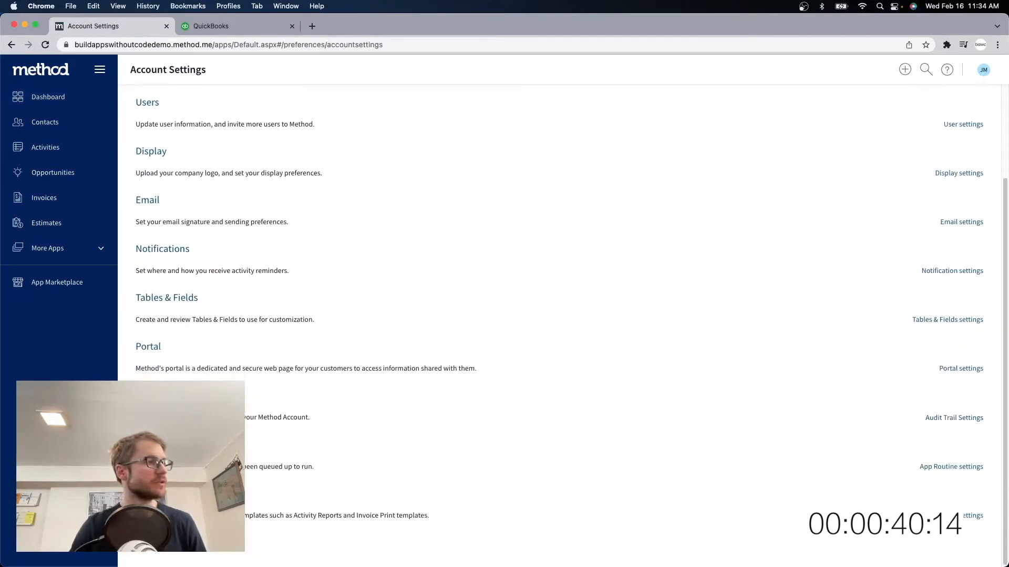
left_click(947, 319)
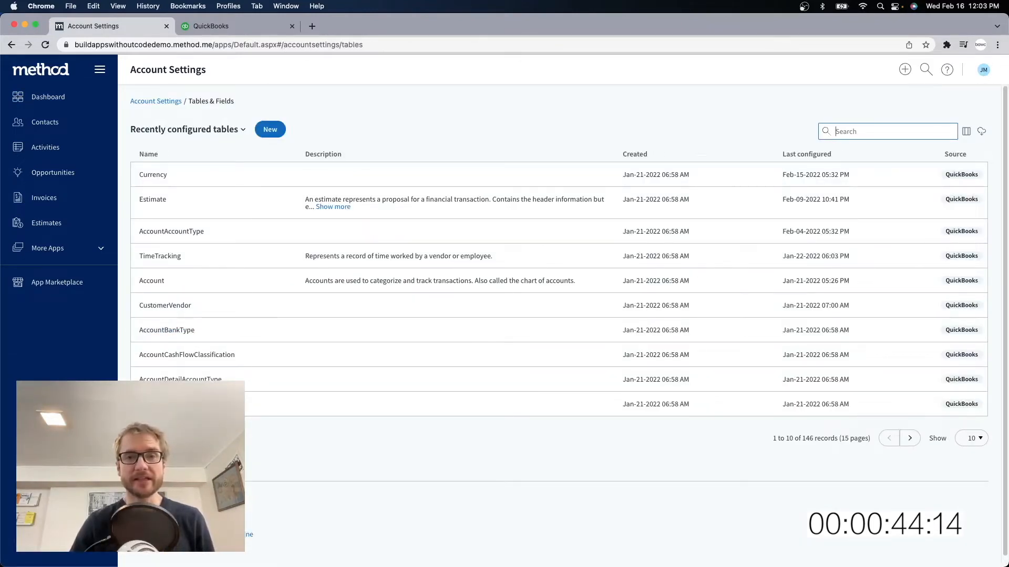
mouse_move(290, 172)
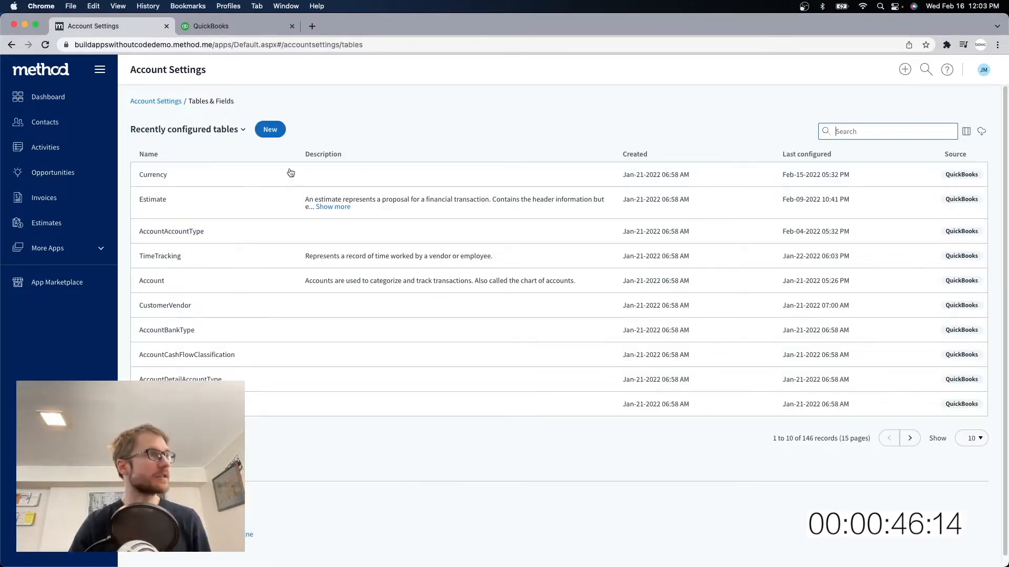
Step: Create a new table named Pets described as 'A list of the pets we work with.'
left_click(270, 129)
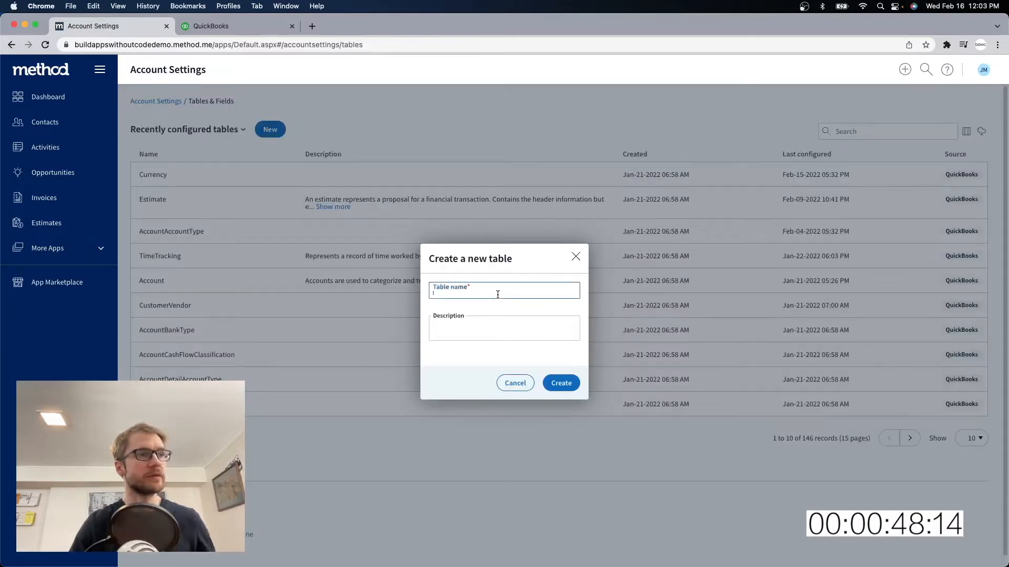
type("Pets")
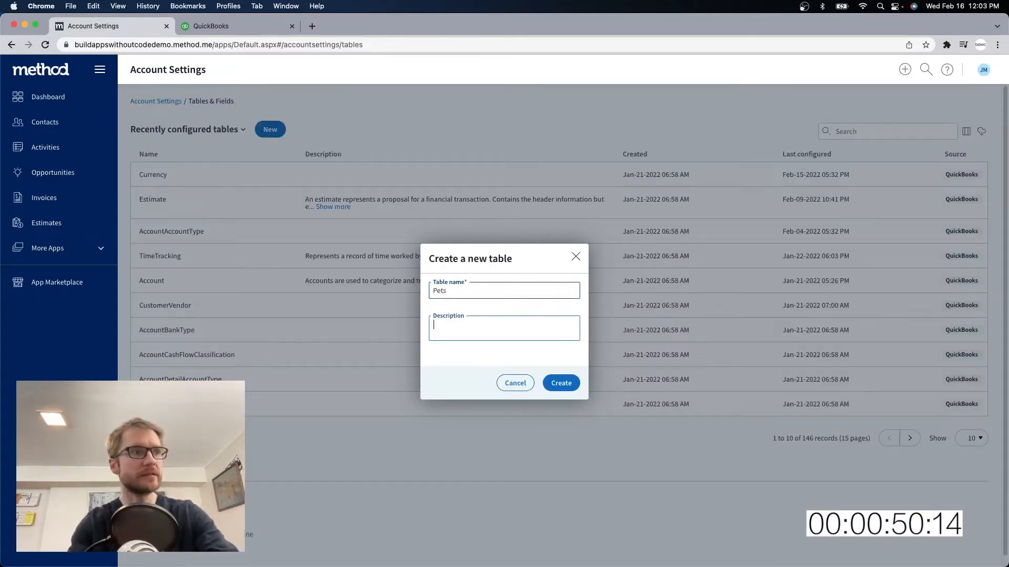
type("A list of the pets we work with.")
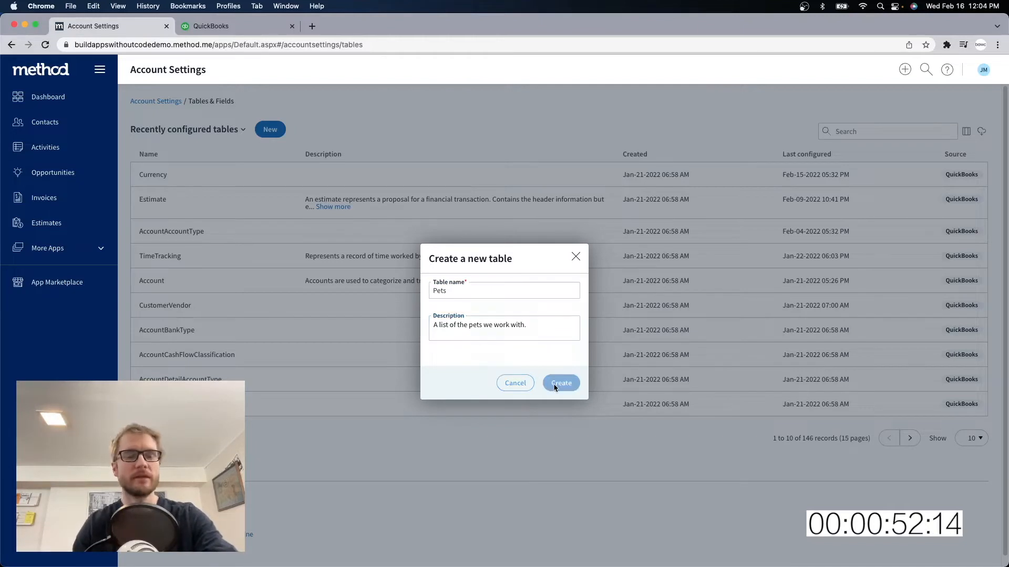
left_click(560, 383)
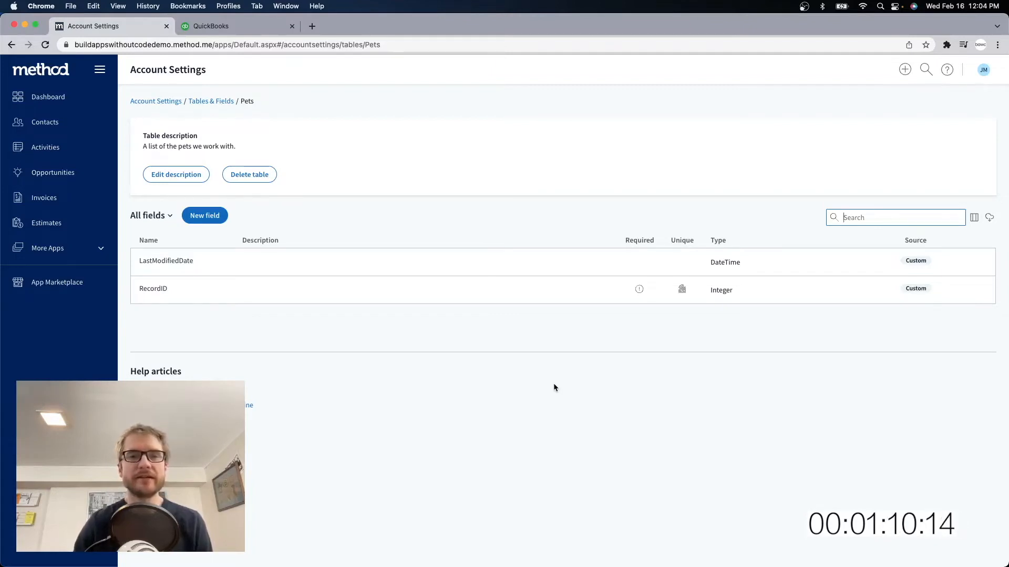
Step: Add a Name text field described as 'Name of the pet.' and continue to another field
left_click(205, 215)
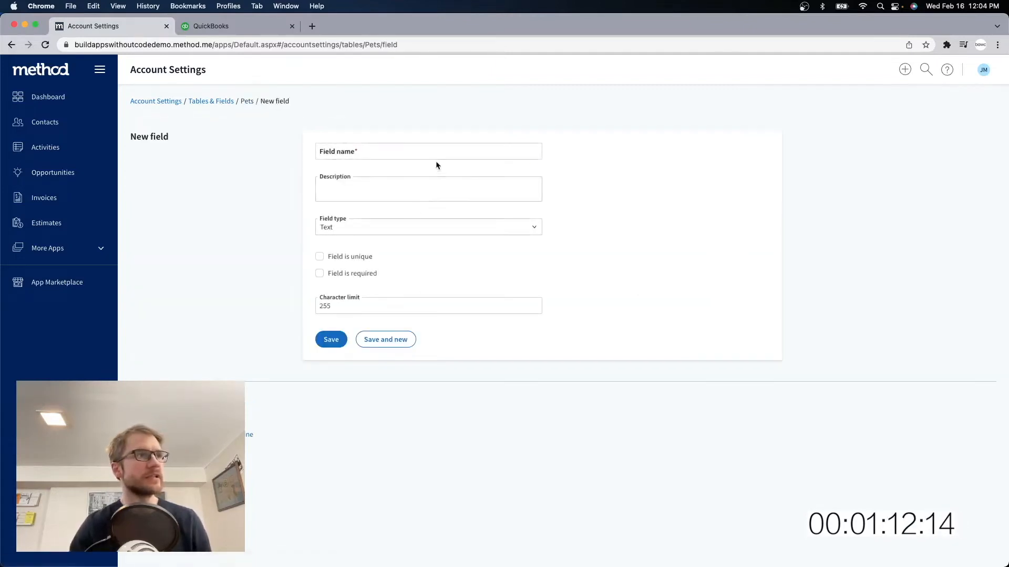
type("Nam")
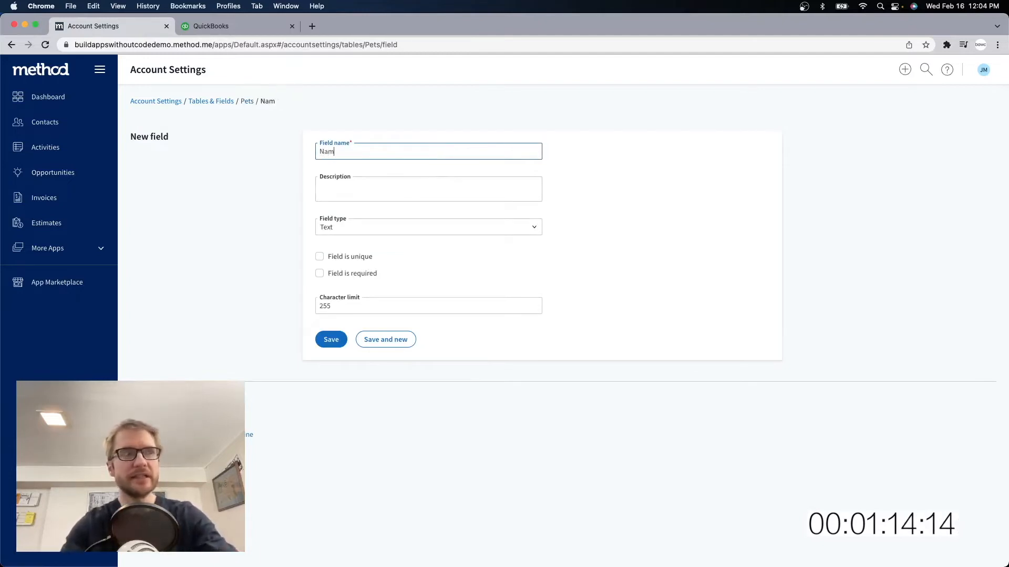
type("e")
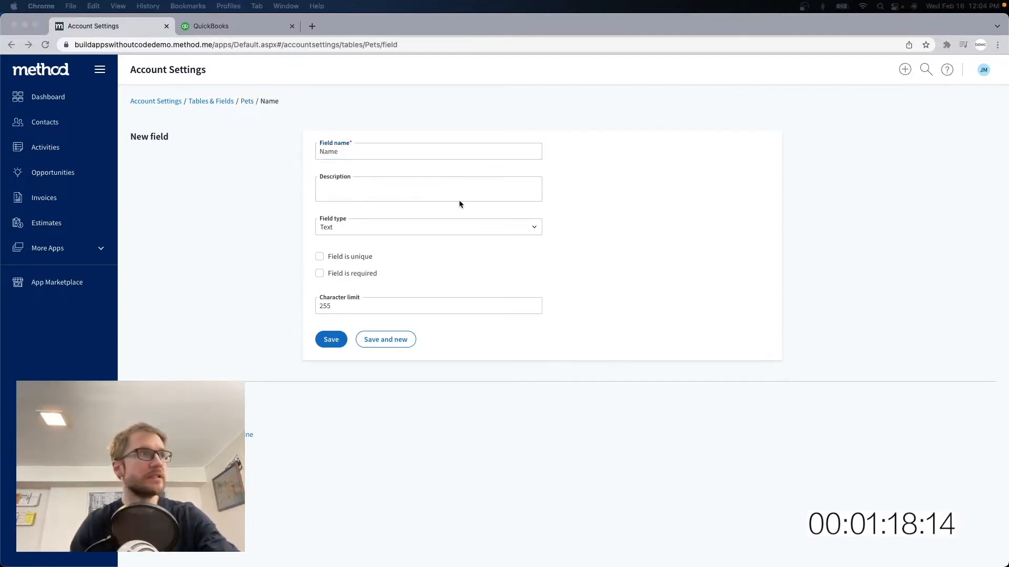
type("Name of the pet.")
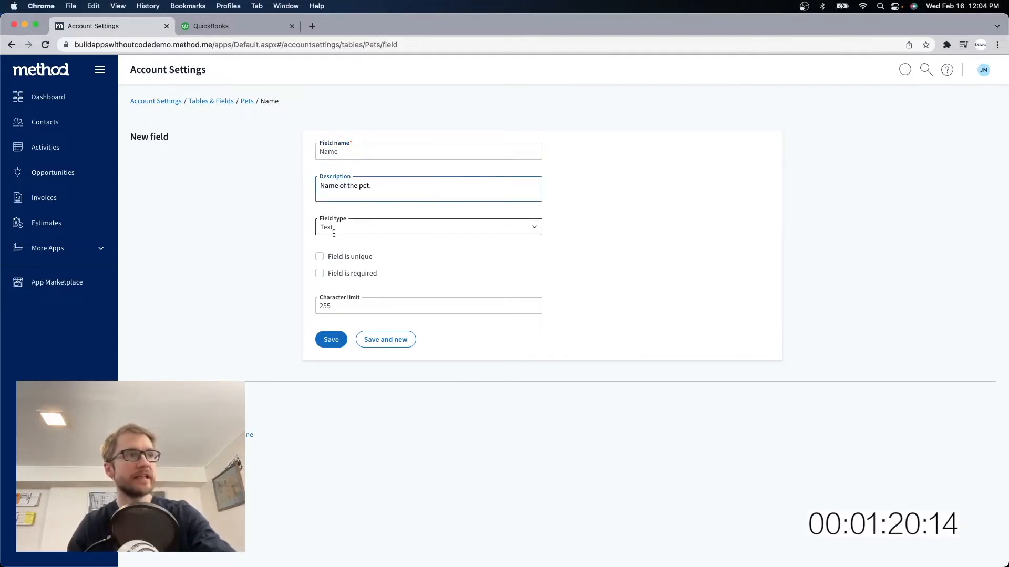
left_click(320, 273)
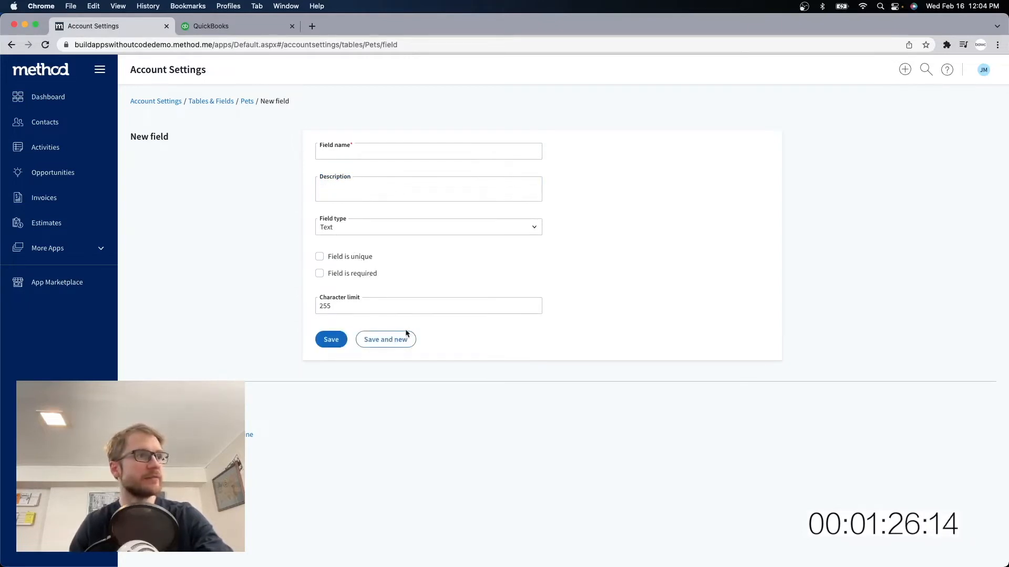
Step: Add a Customer dropdown field, owner of the pet, linked to the Customer table's FullName
left_click(428, 151)
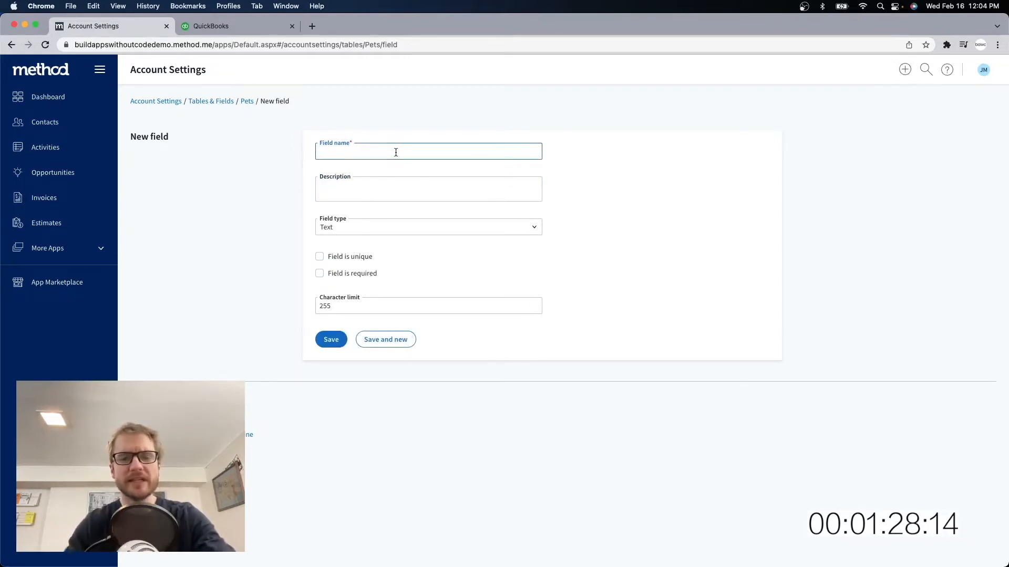
type("Customer")
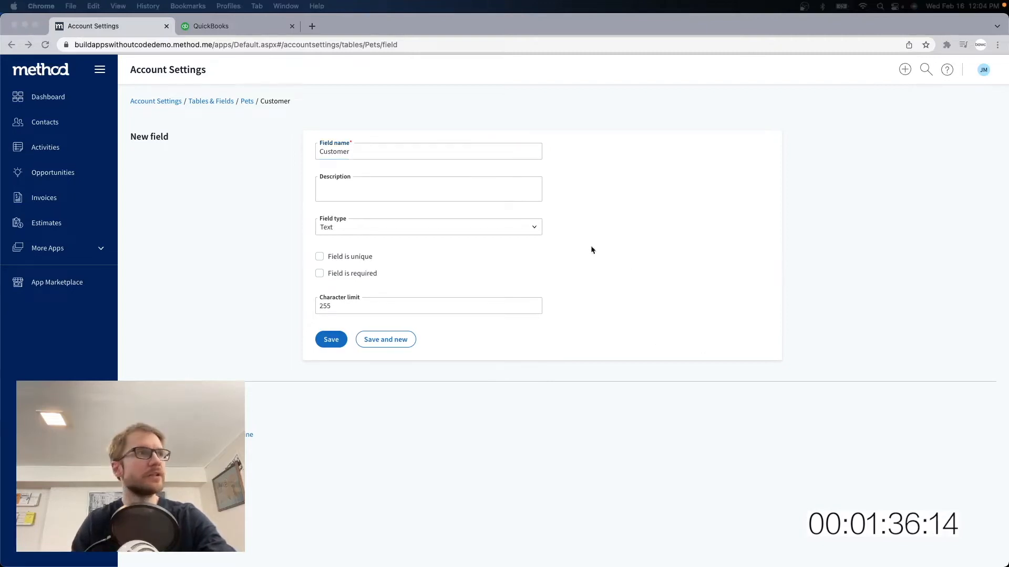
left_click(428, 227)
type("Owner of the pet.")
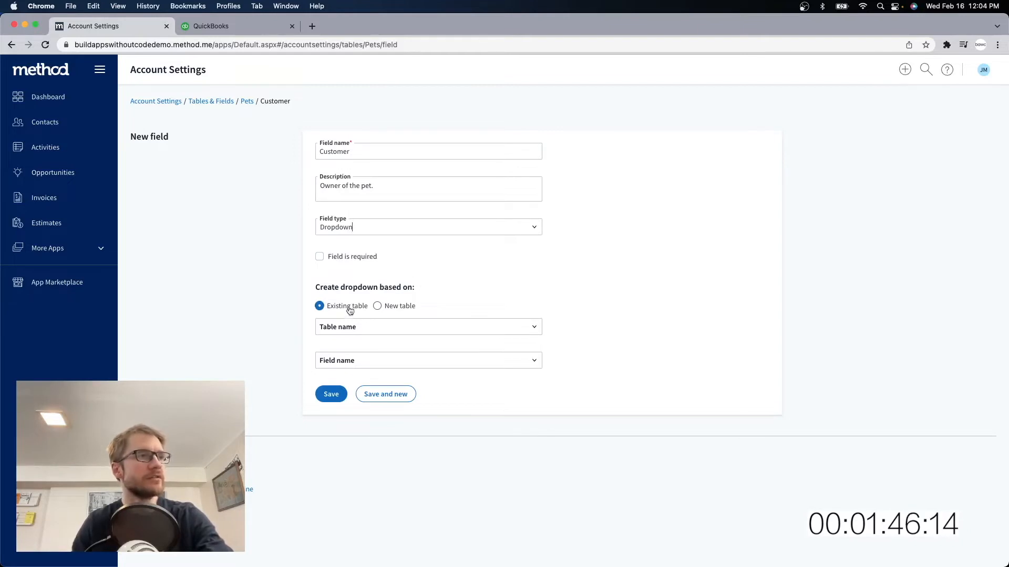
left_click(428, 327)
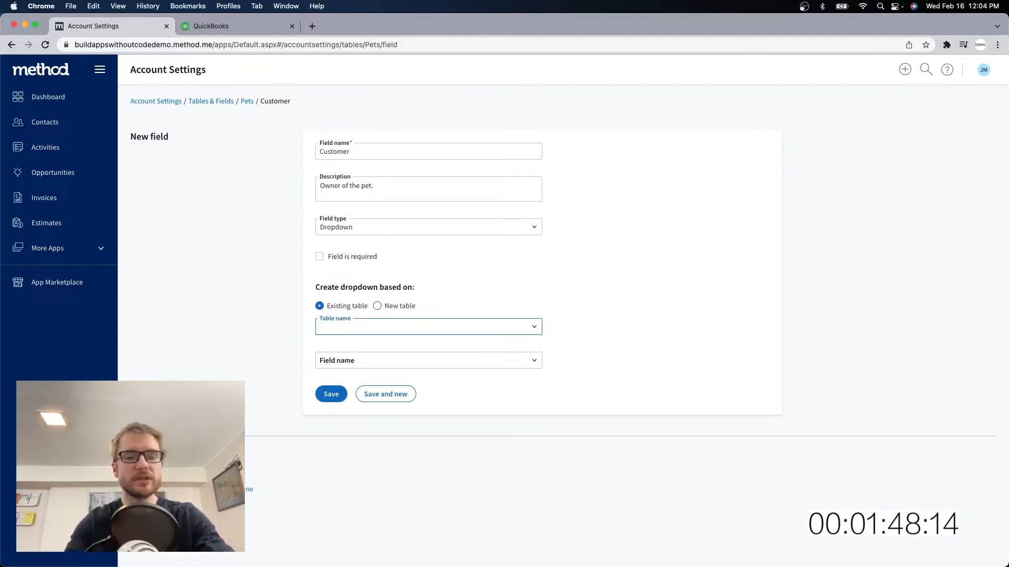
left_click(428, 327)
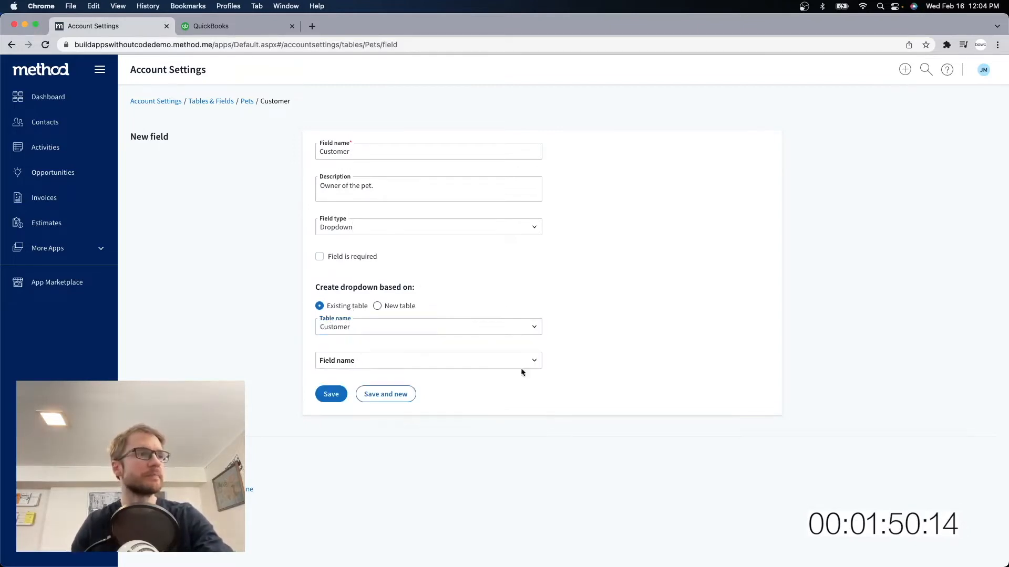
left_click(427, 360)
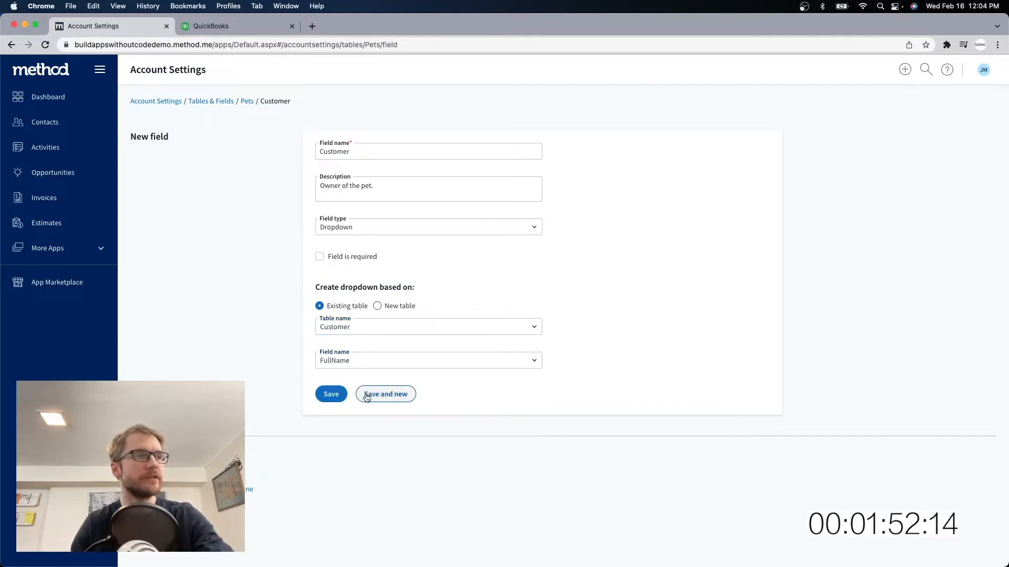
left_click(385, 394)
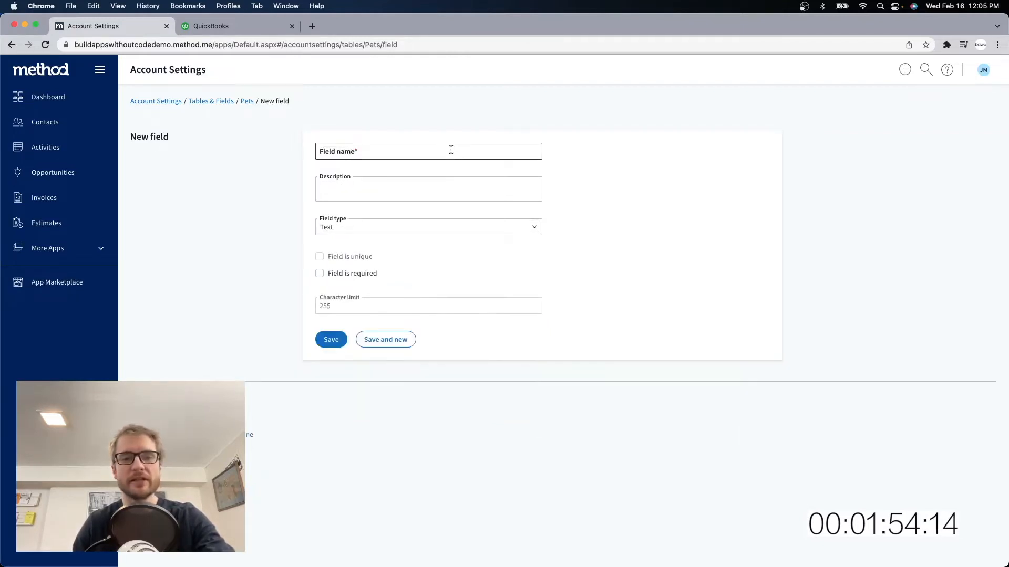
Step: Name the field TypeOfPet, describe it as 'Type of animal (dog, cat, etc.)', and make it a dropdown
type("Type")
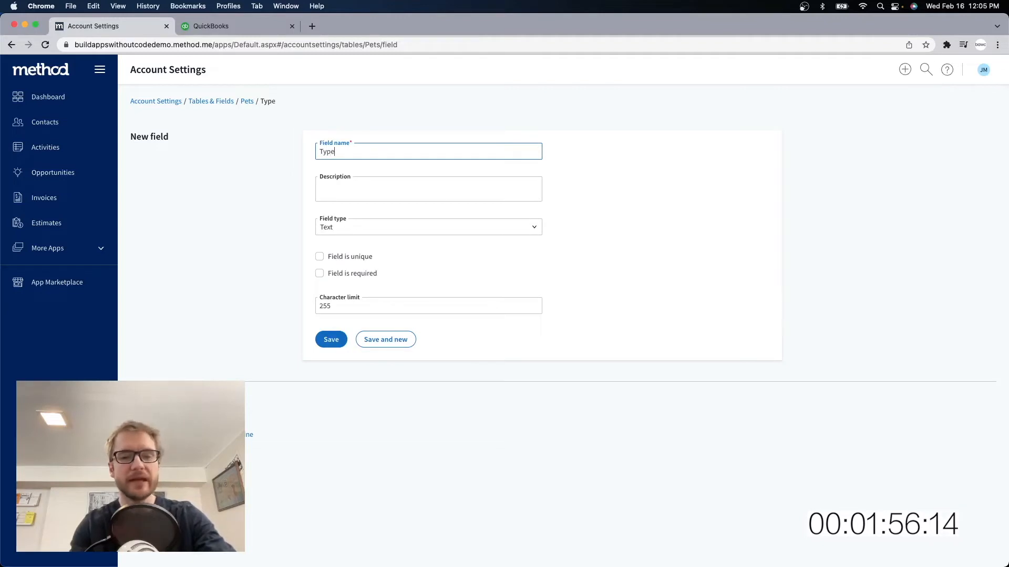
type("OfPet")
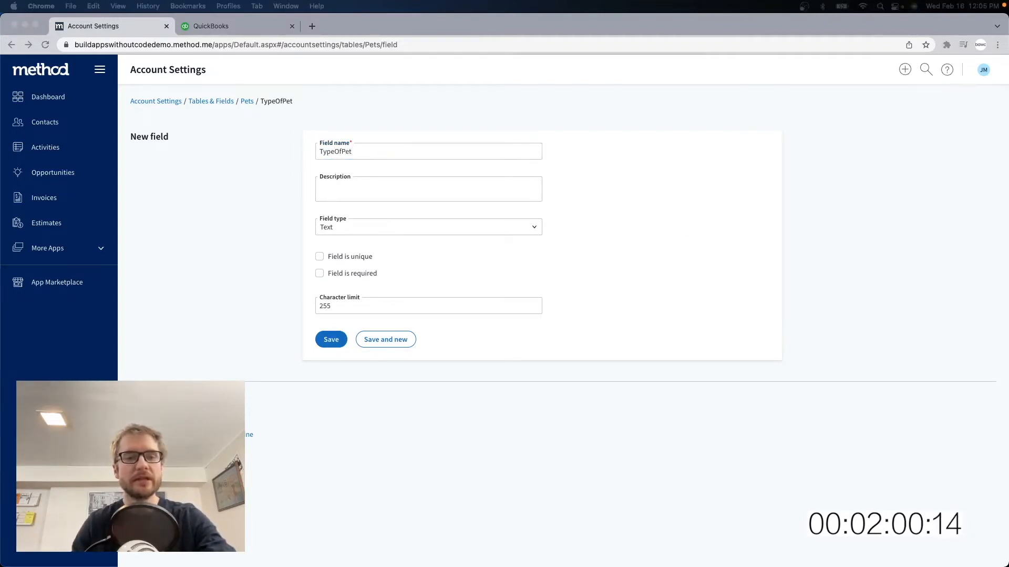
type("Type of animal (dog, cat, etc.)")
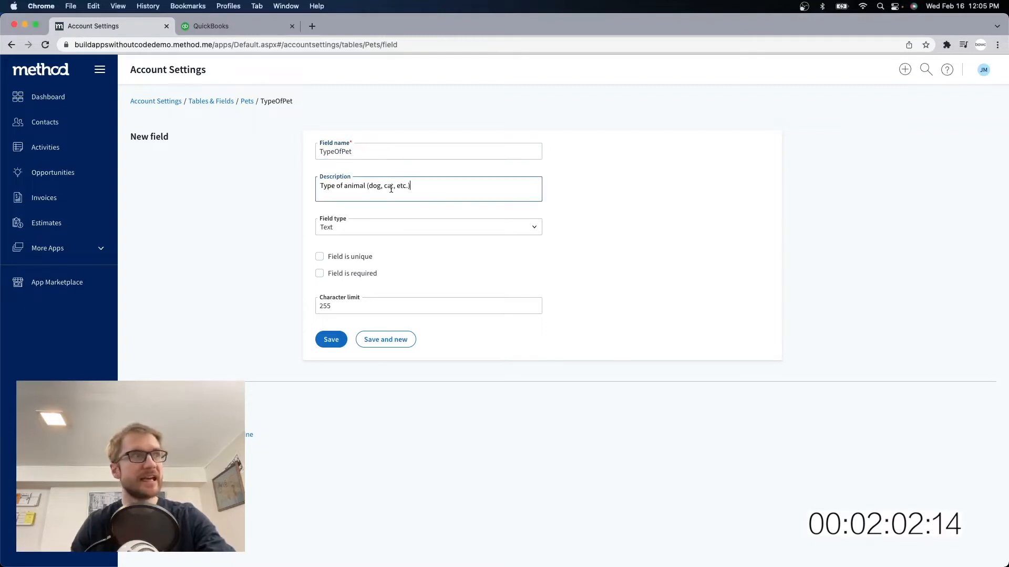
mouse_move(484, 259)
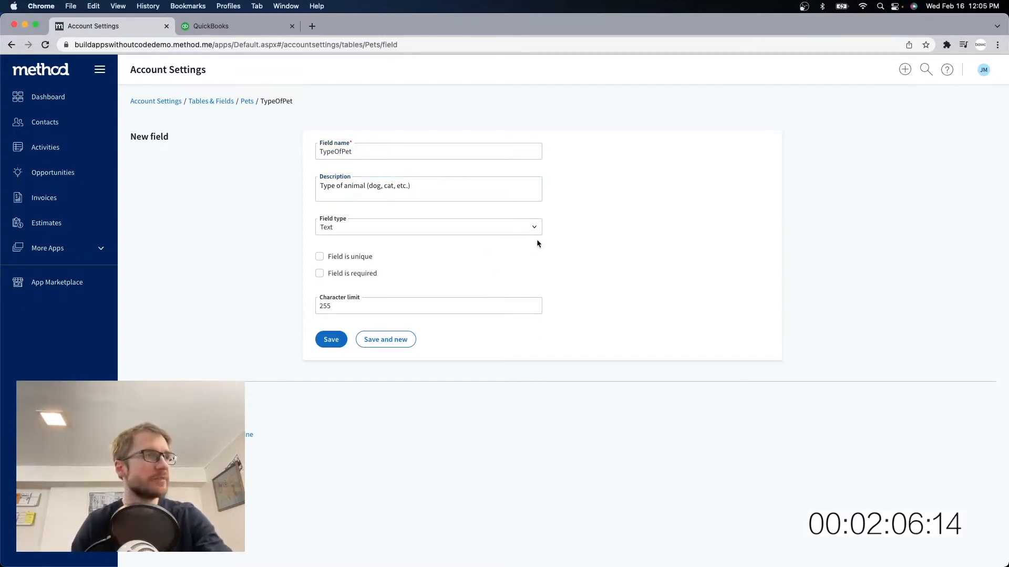
left_click(427, 227)
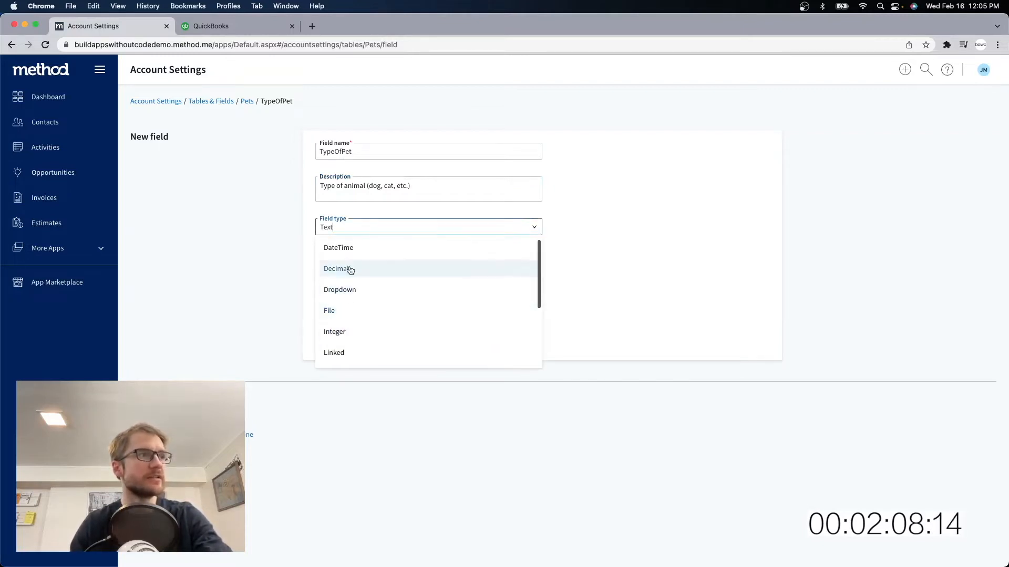
left_click(339, 290)
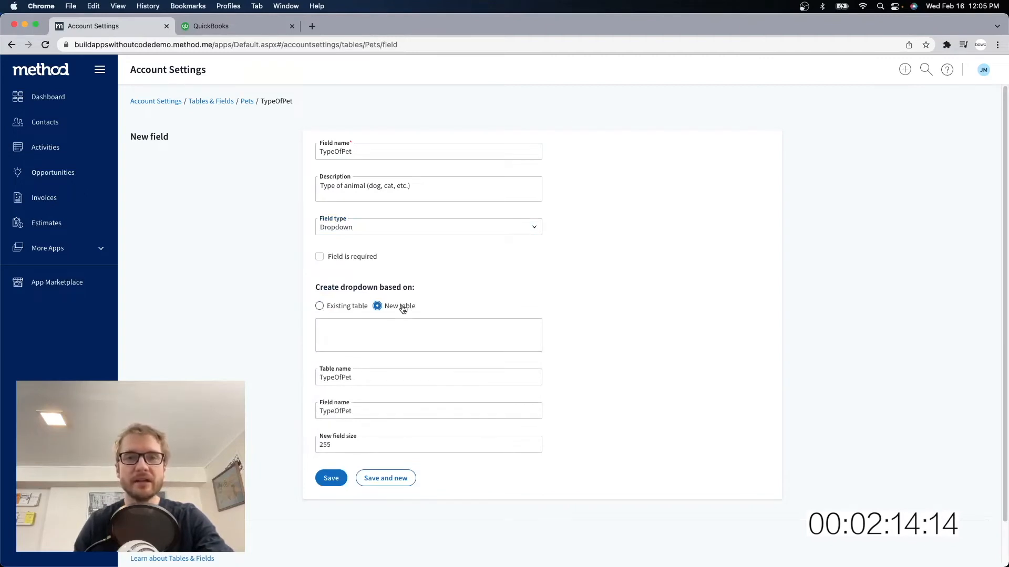
mouse_move(407, 339)
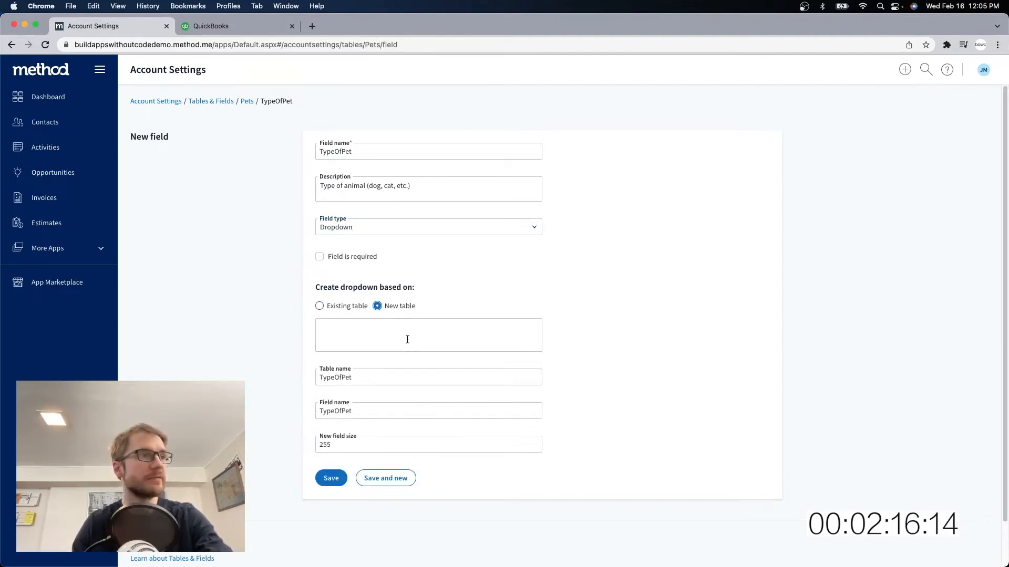
Step: List the dropdown options Dog, Cat, Bird and begin the Breed field
type("Dog")
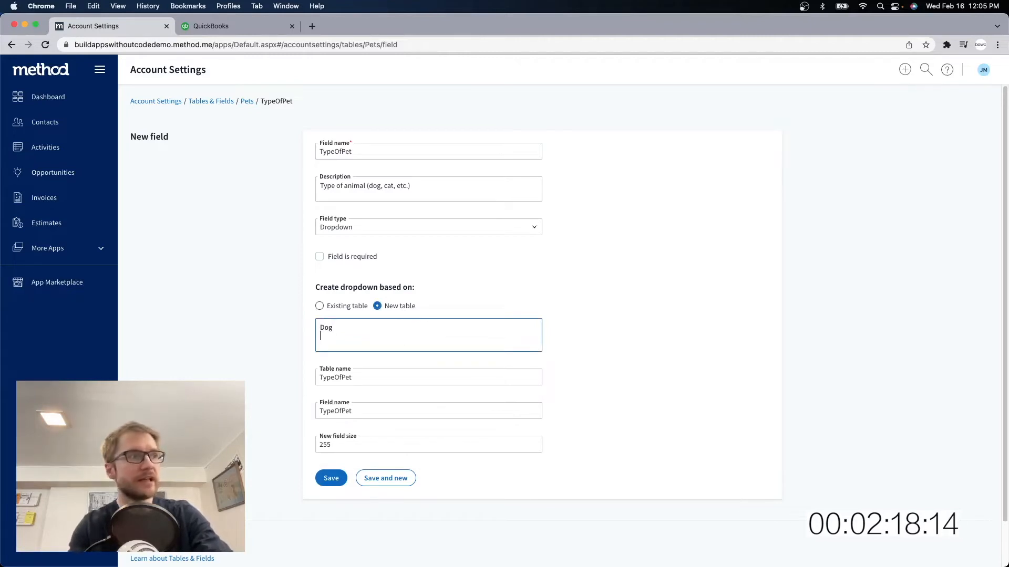
type("Cat")
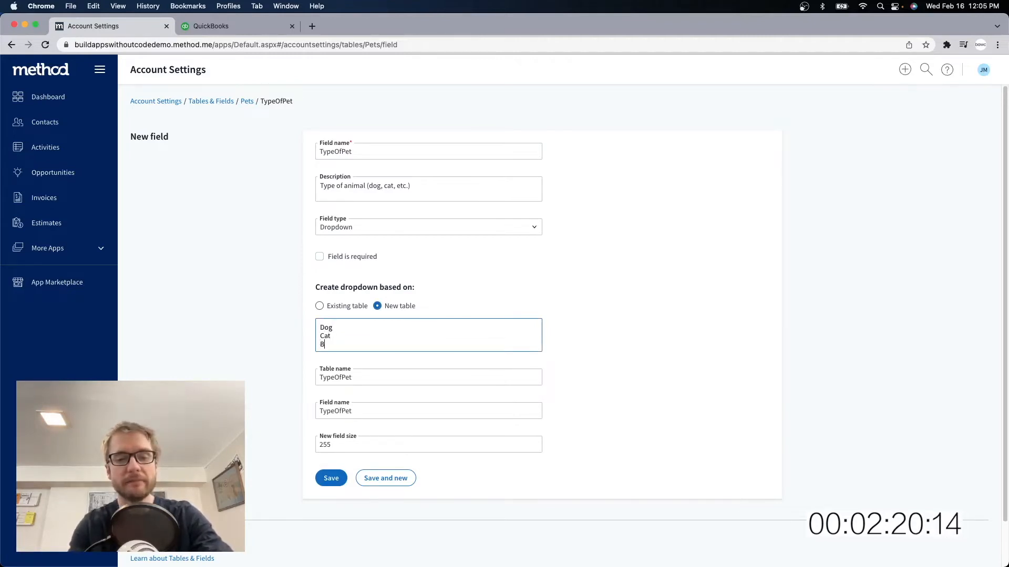
type("Bird")
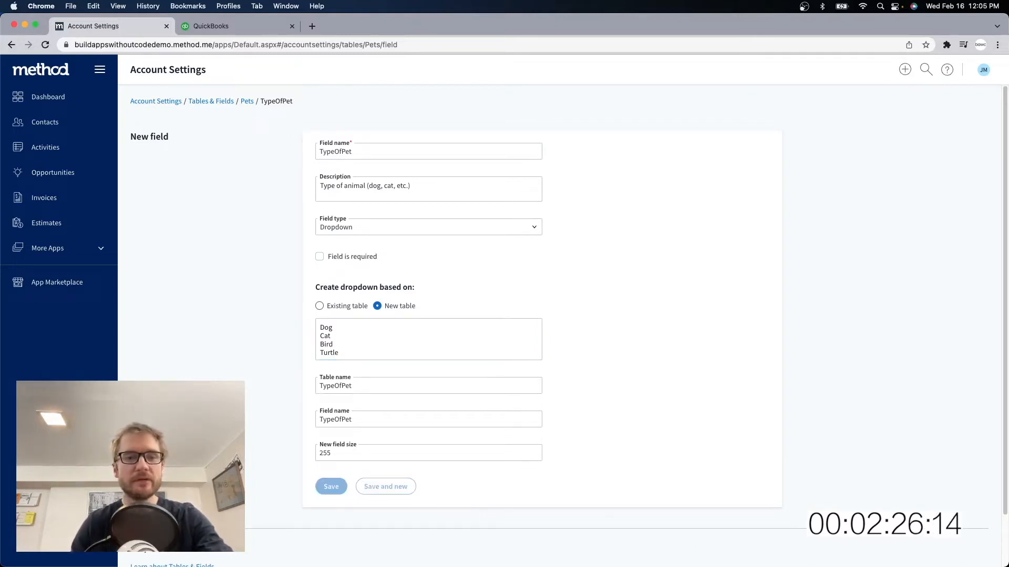
type("Breed")
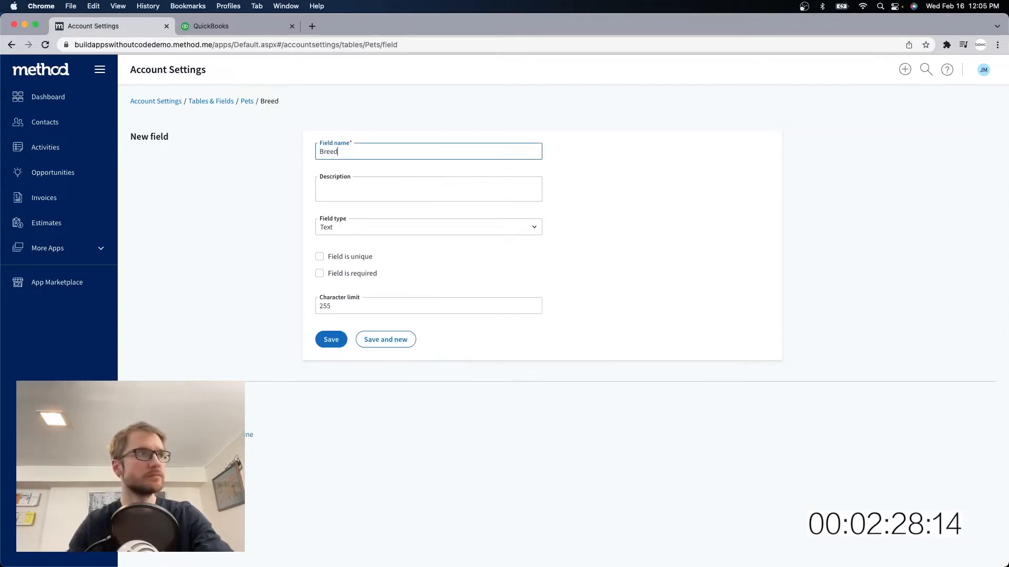
Step: Describe Breed as 'Breed of the pet.' and save the remaining fields, including the 5000-character Notes
type("Breed of the pet.")
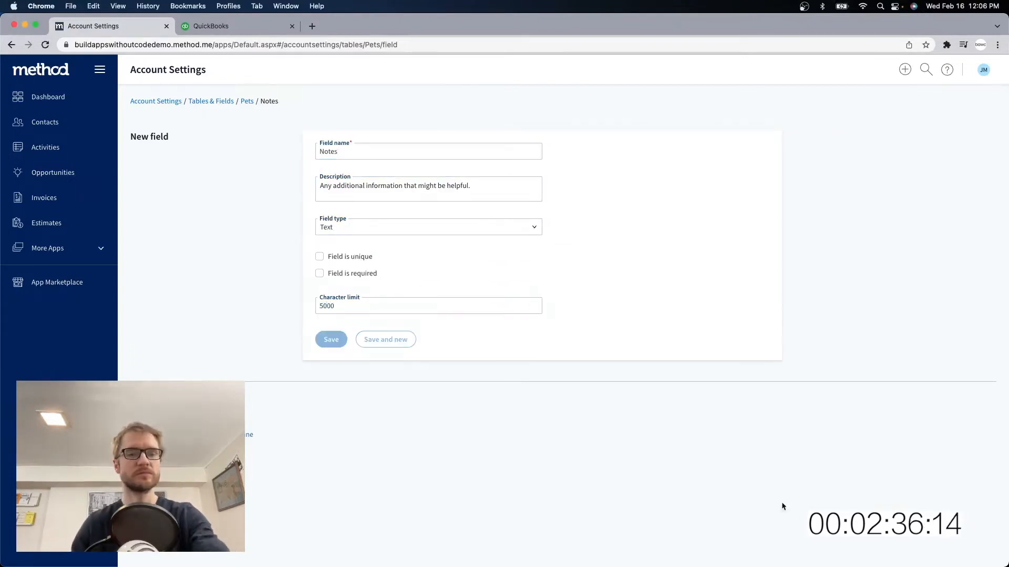
left_click(330, 340)
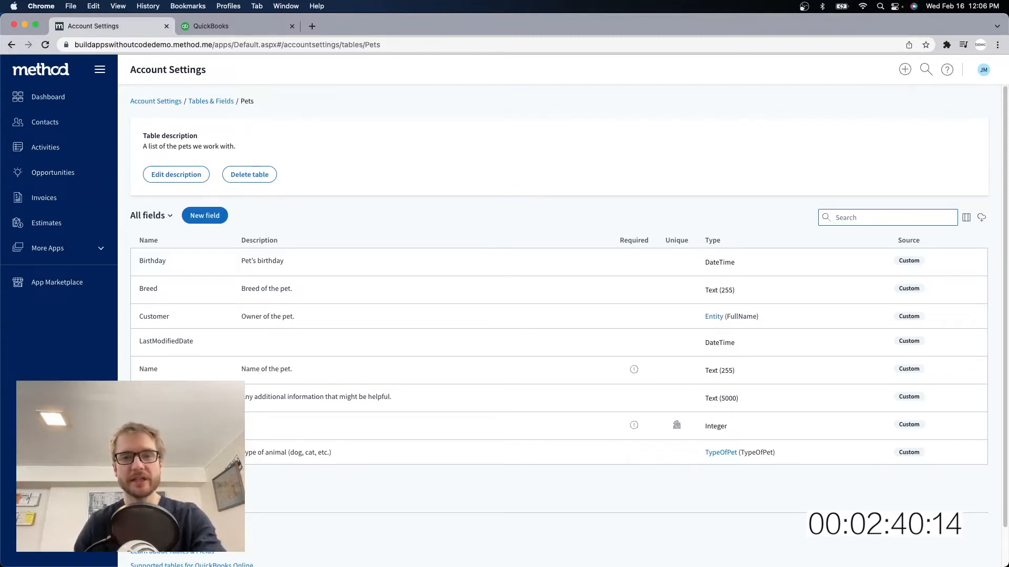
Step: Go from the dashboard to the Add / Remove Apps marketplace
left_click(48, 97)
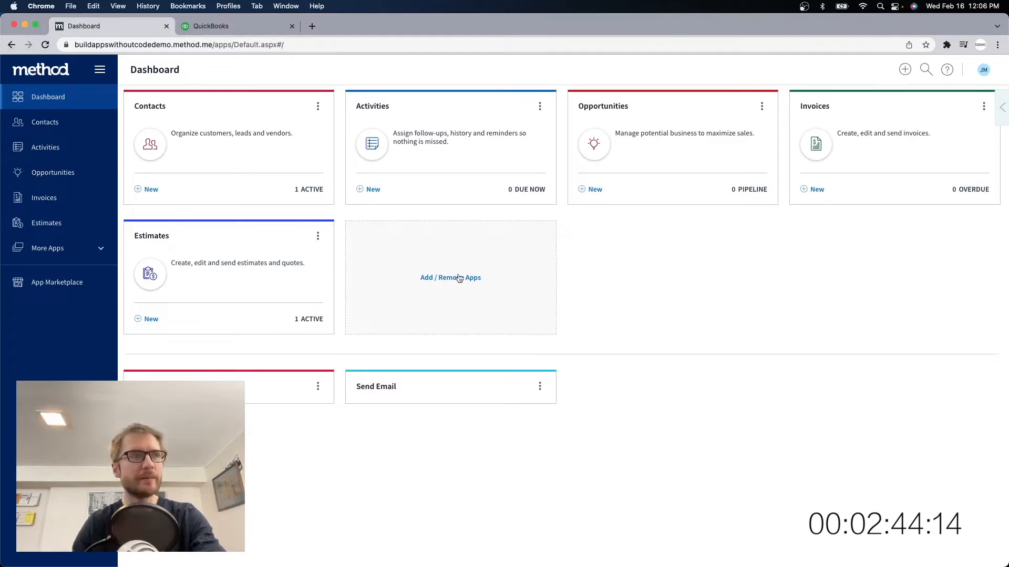
left_click(450, 277)
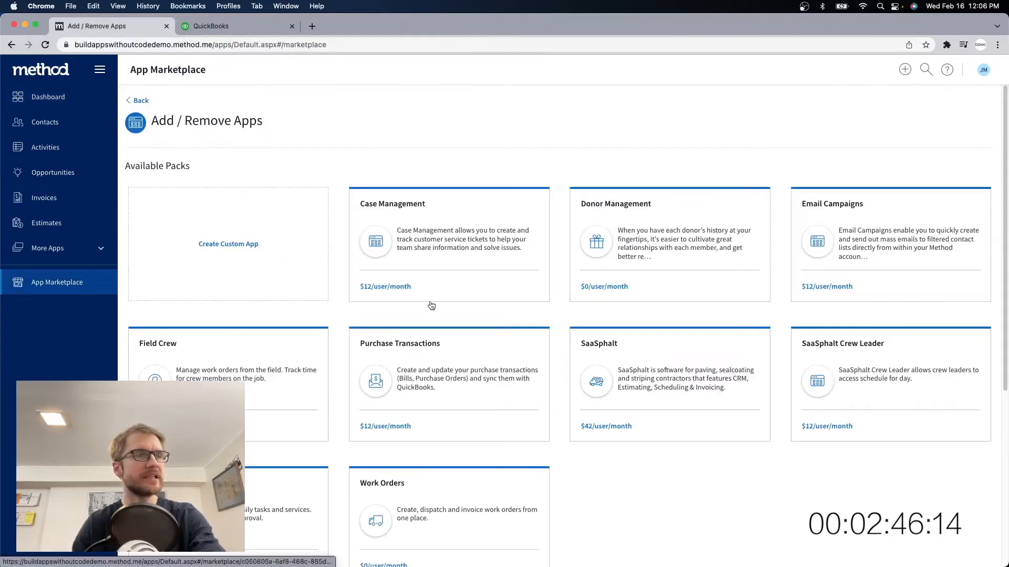
mouse_move(901, 251)
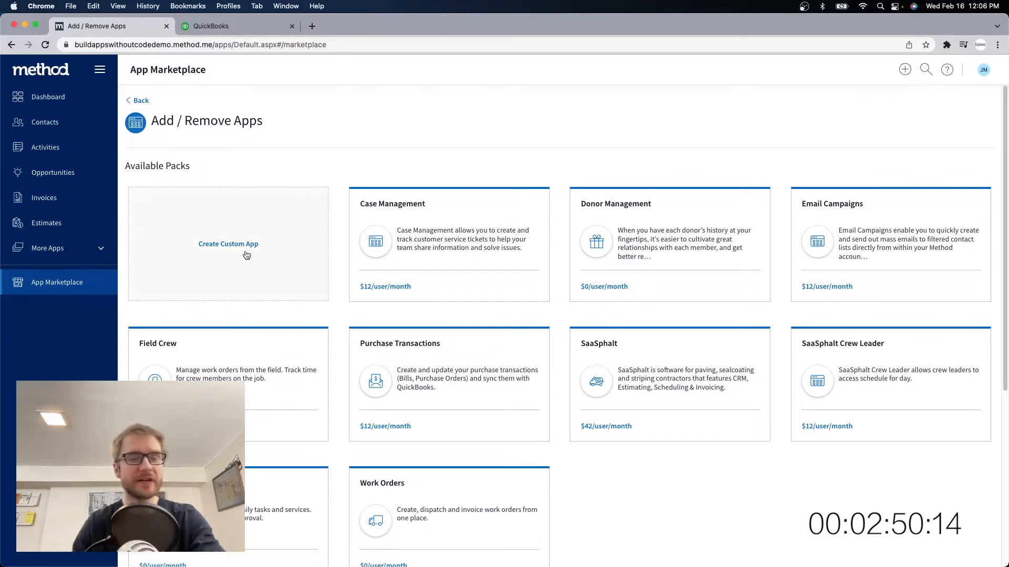
Step: Create a custom app named Pets with starting screen Pets List based on the Pets table
left_click(228, 244)
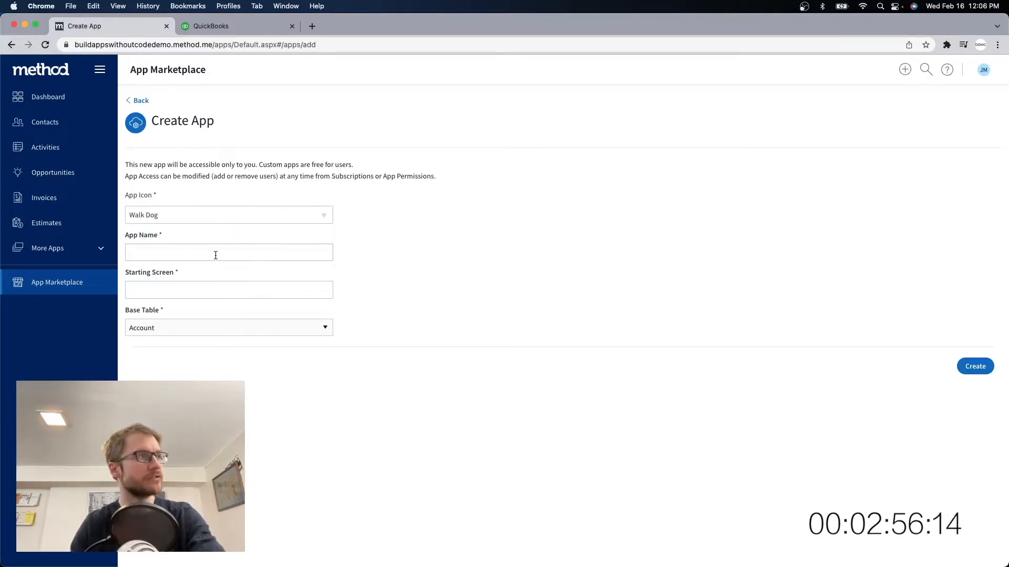
type("Pets")
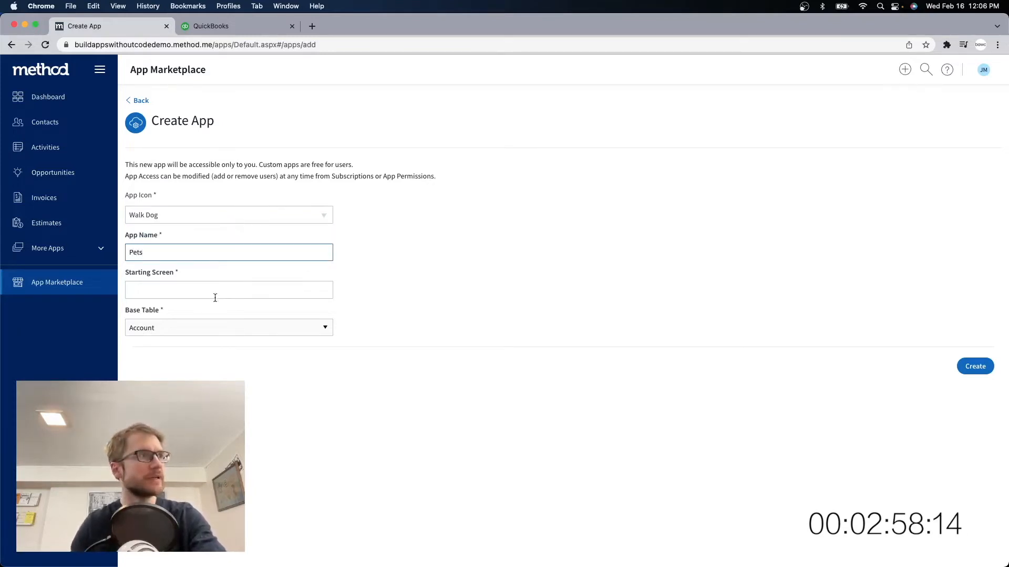
type("Pets List")
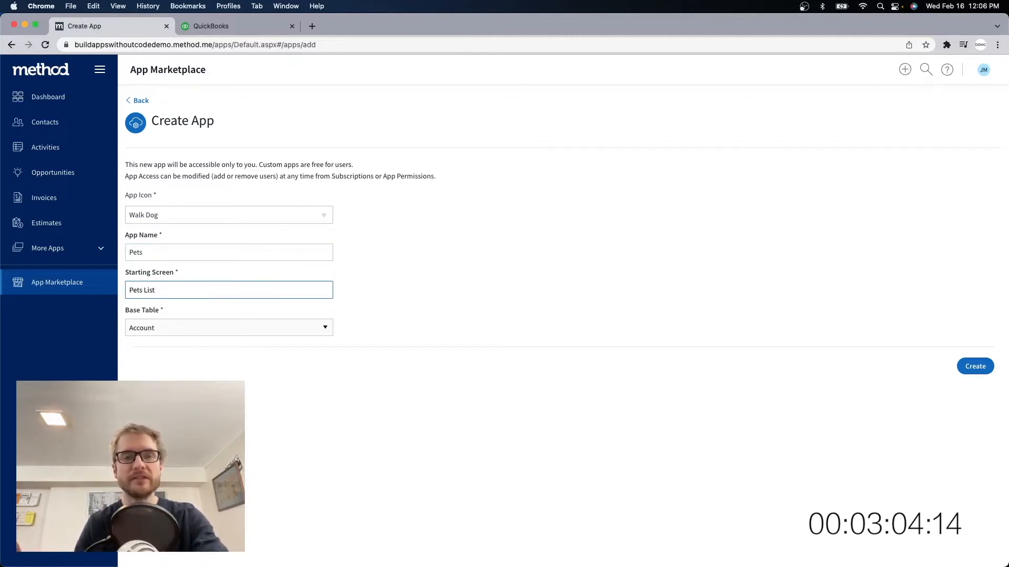
left_click(228, 328)
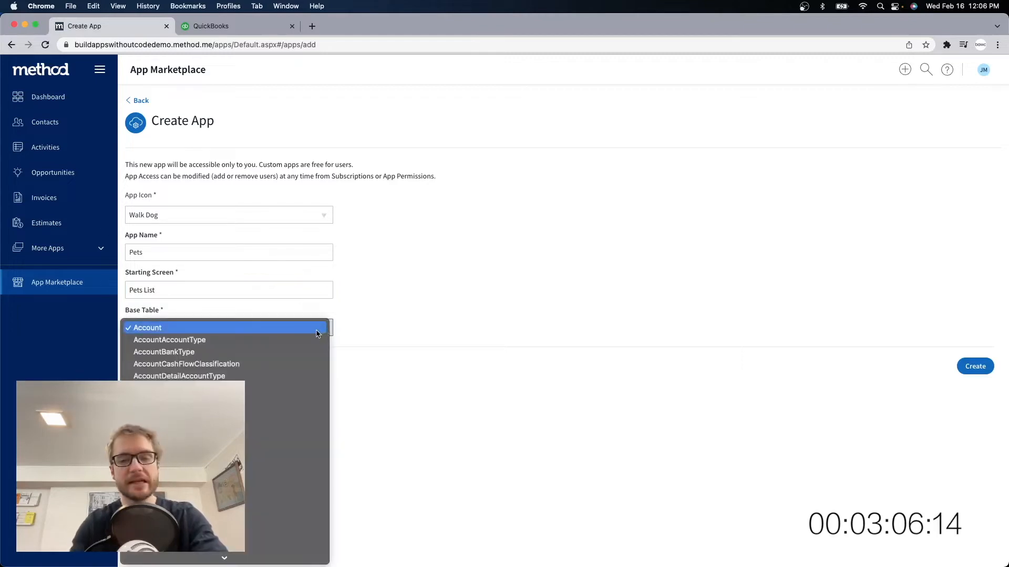
left_click(228, 328)
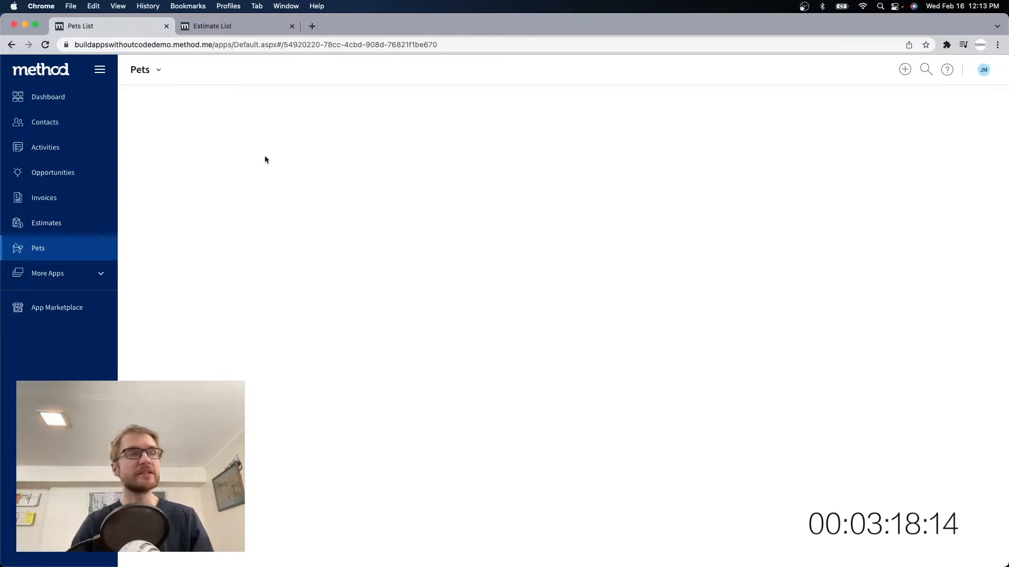
Step: Customize the Pets List screen and drag a Text control into Section1
left_click(158, 69)
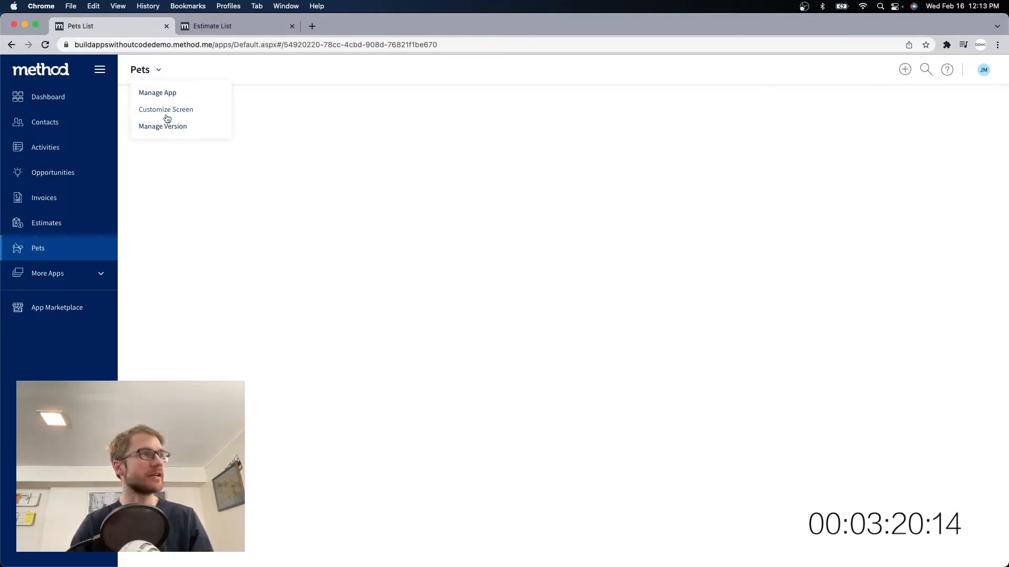
left_click(165, 109)
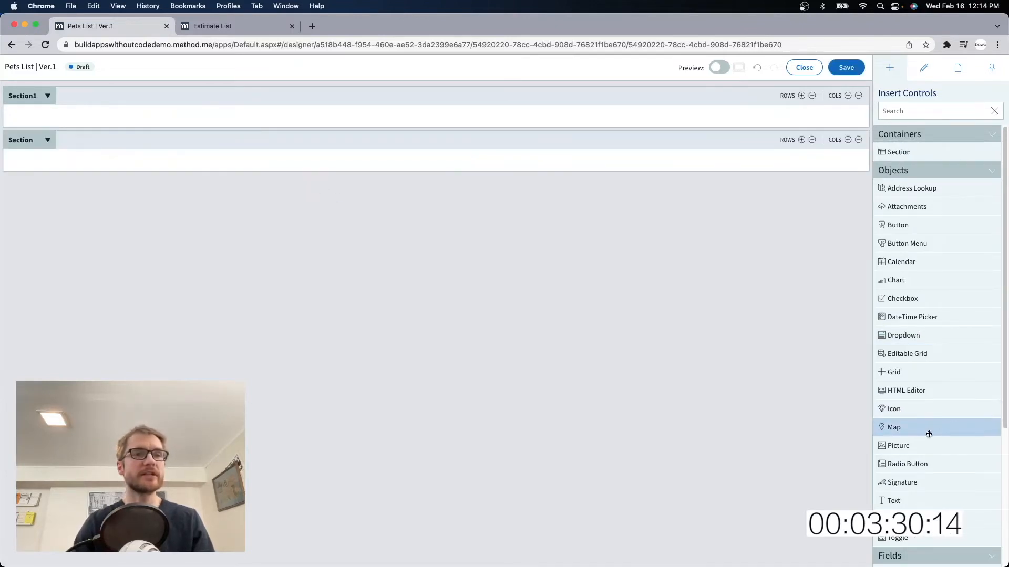
left_click_drag(893, 500, 133, 118)
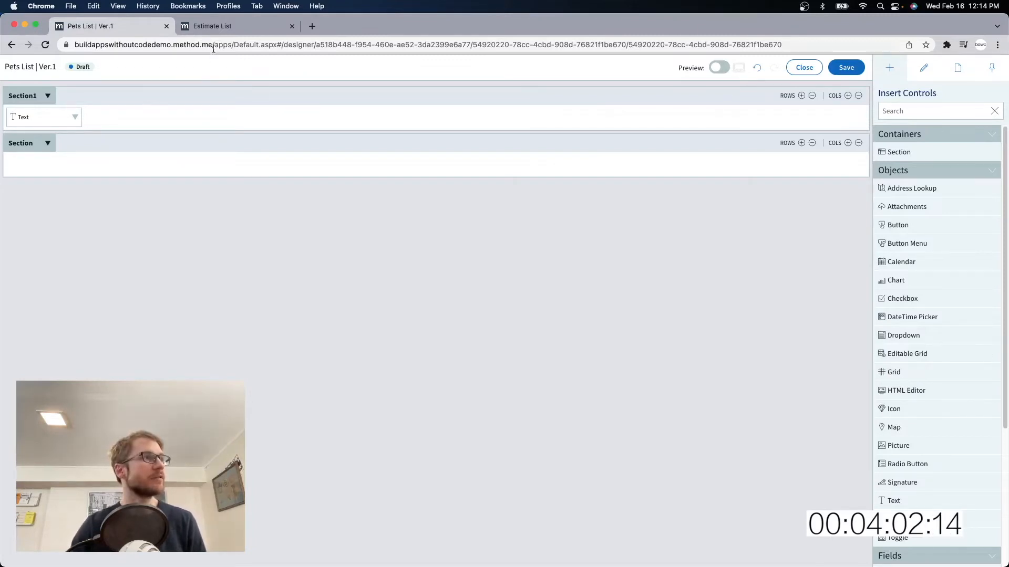
Step: Check the Estimate List screen's section layout, then return to the Pets List designer to rename Section1 secNav
left_click(211, 26)
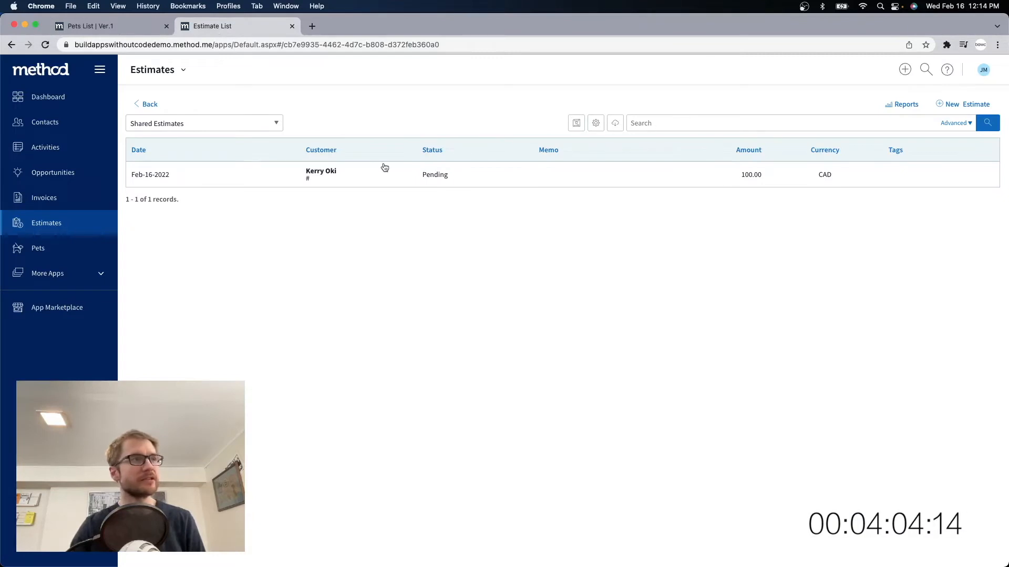
mouse_move(443, 183)
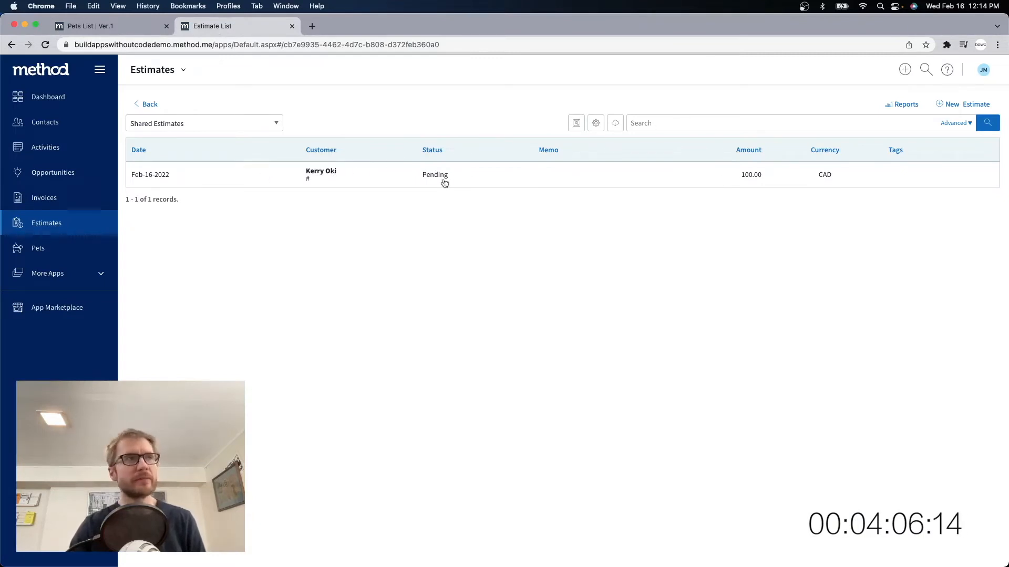
left_click(183, 69)
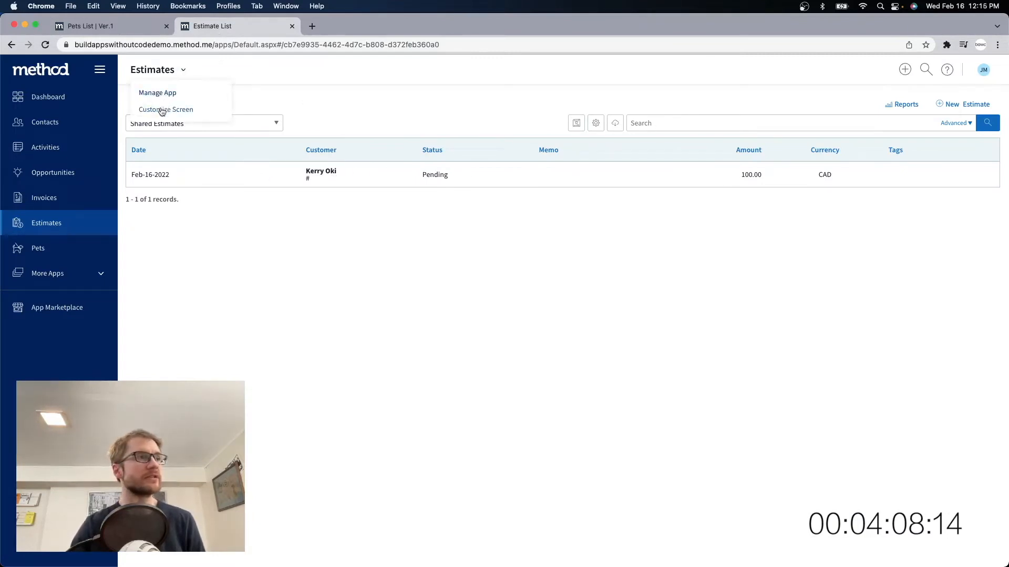
left_click(165, 109)
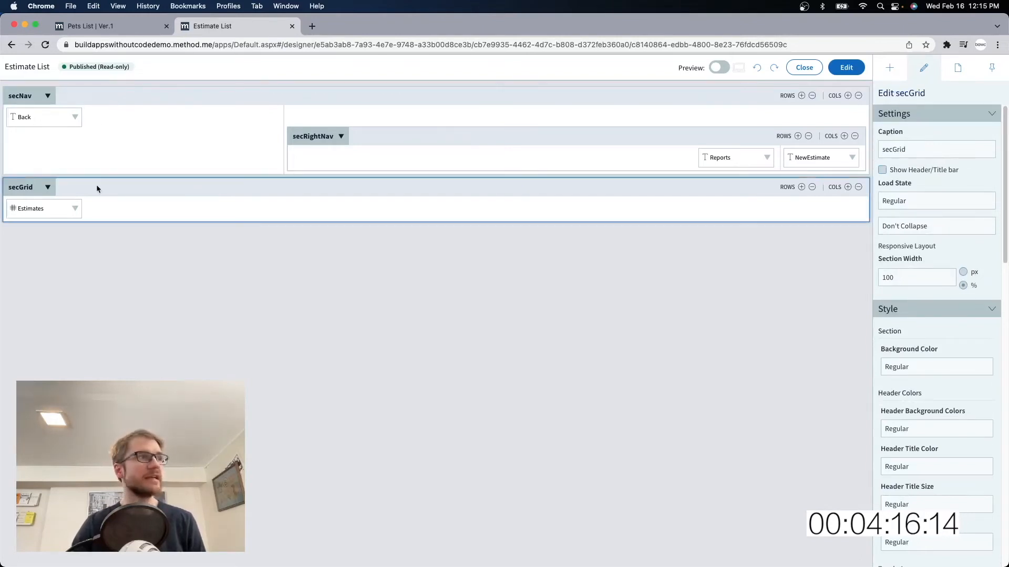
left_click(97, 26)
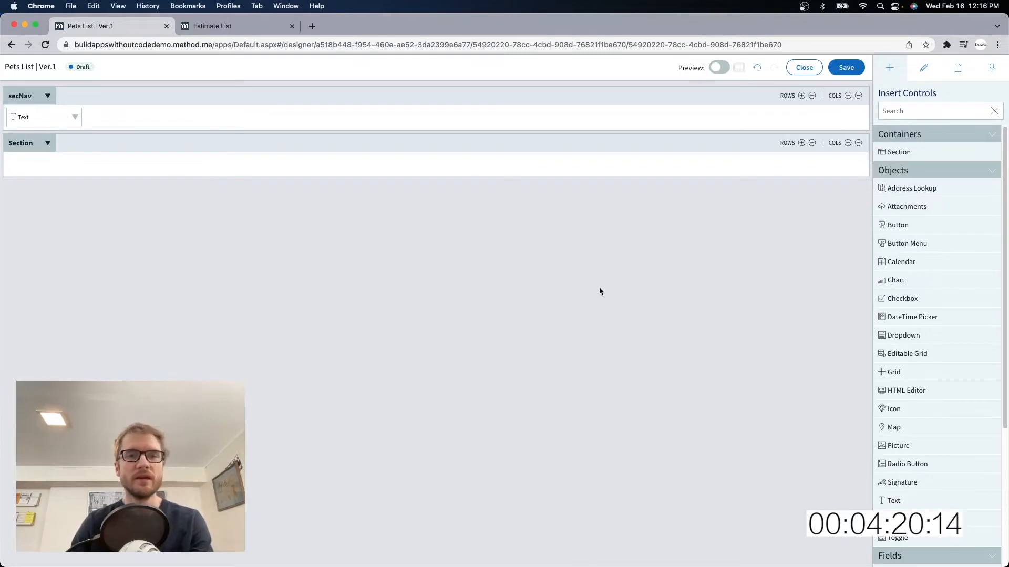
Step: Set the secNav text to 'Back' with a left-aligned Chevron icon shown
left_click(43, 116)
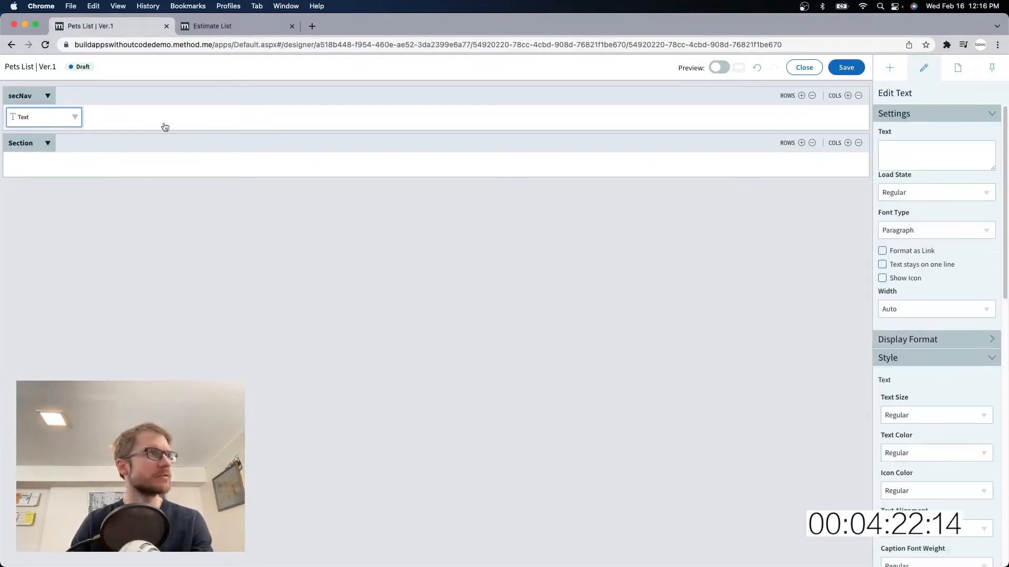
type("Back")
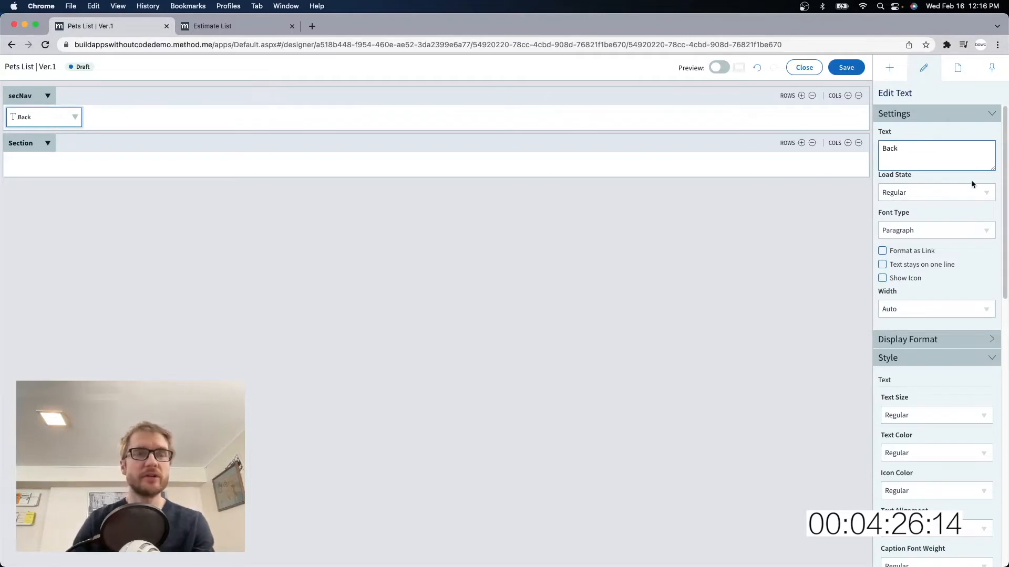
left_click(881, 277)
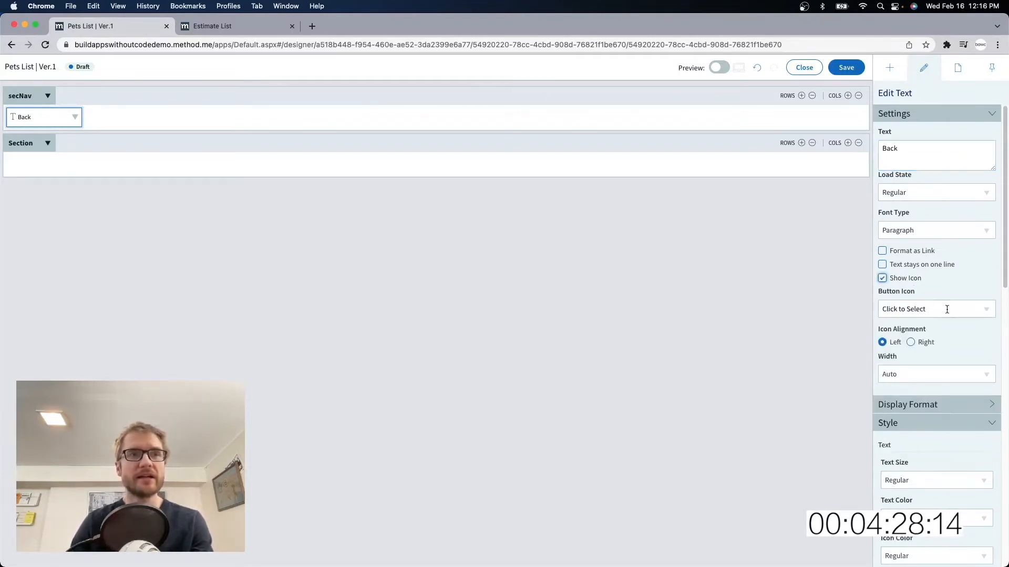
left_click(936, 309)
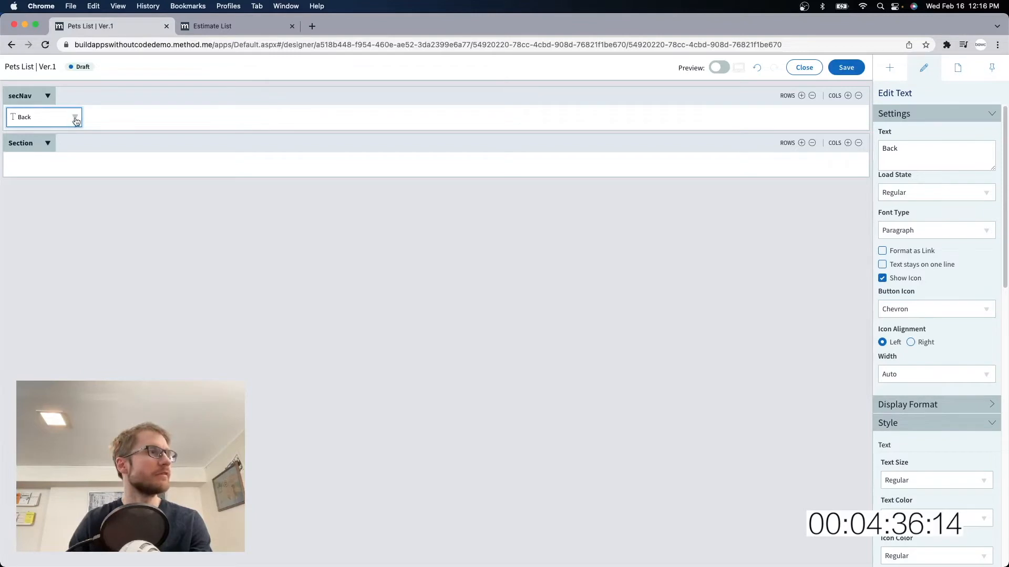
left_click(75, 117)
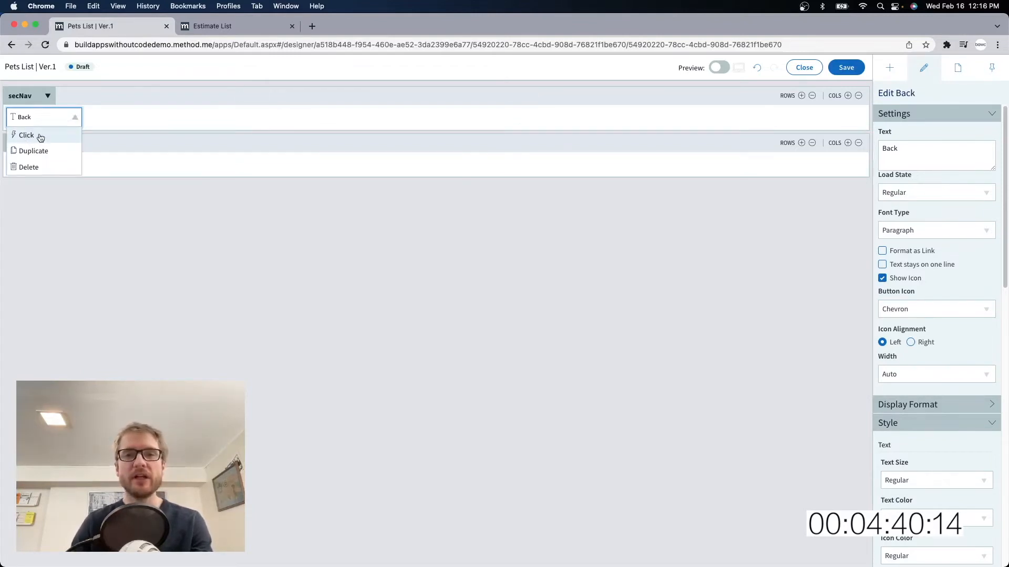
Step: Give Back a click action: Go To Screen navigating Back (Browser History)
left_click(26, 136)
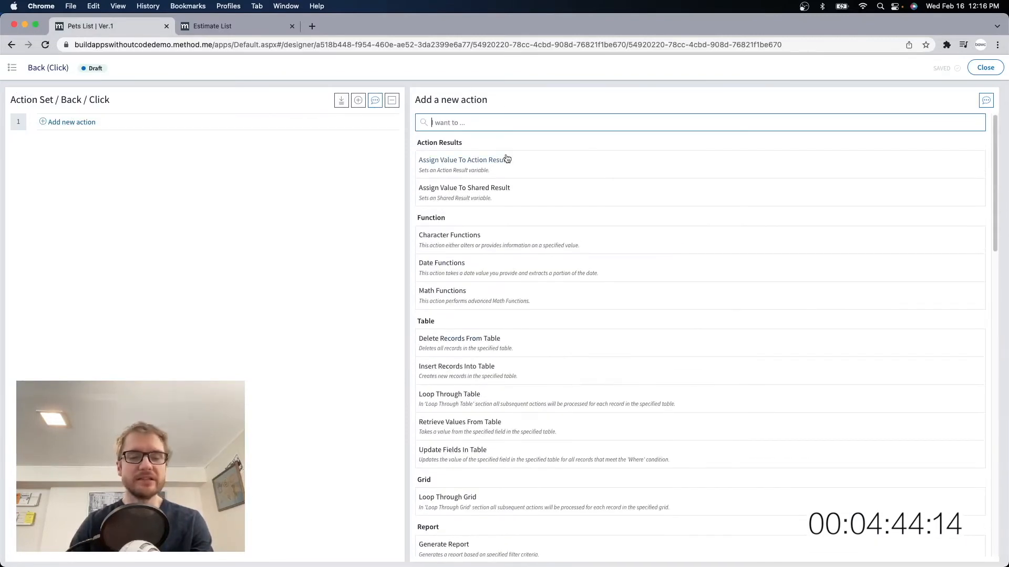
type("go to")
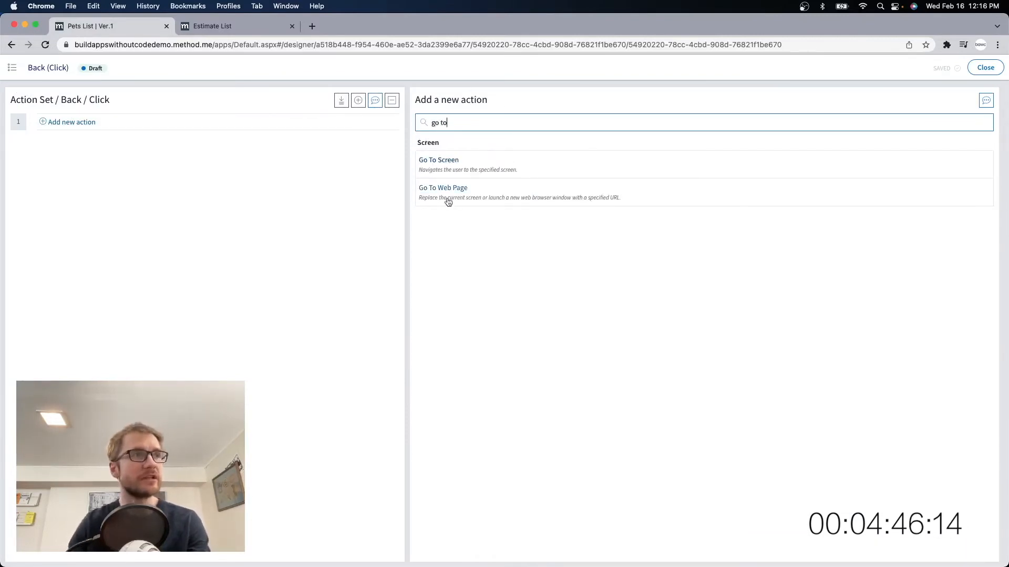
left_click(438, 159)
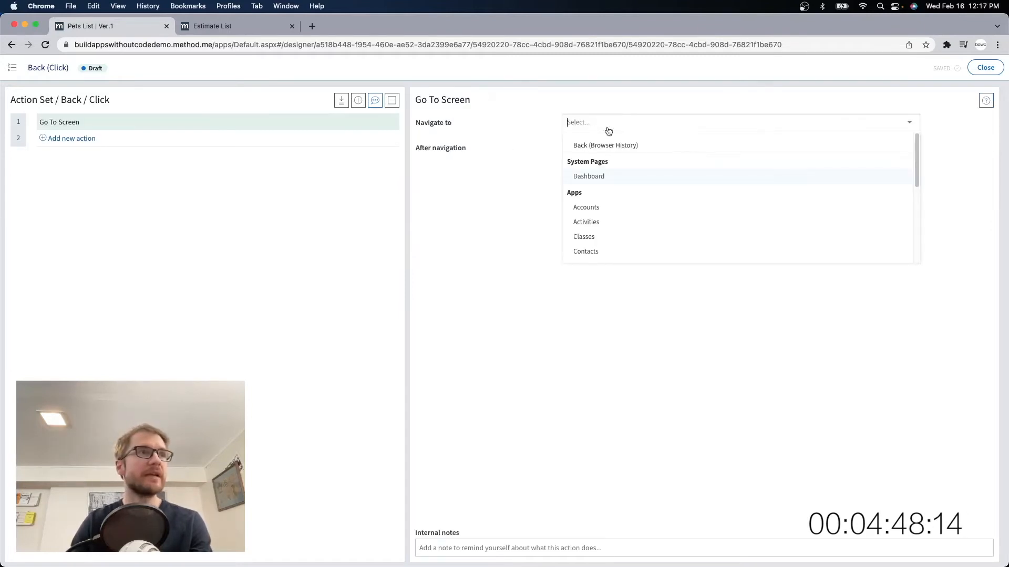
left_click(605, 145)
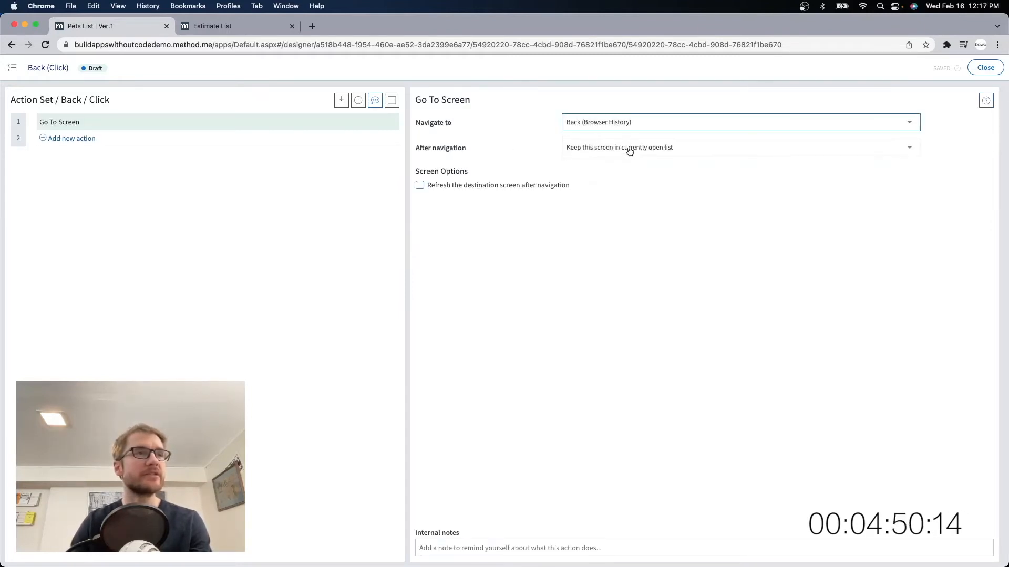
left_click(983, 67)
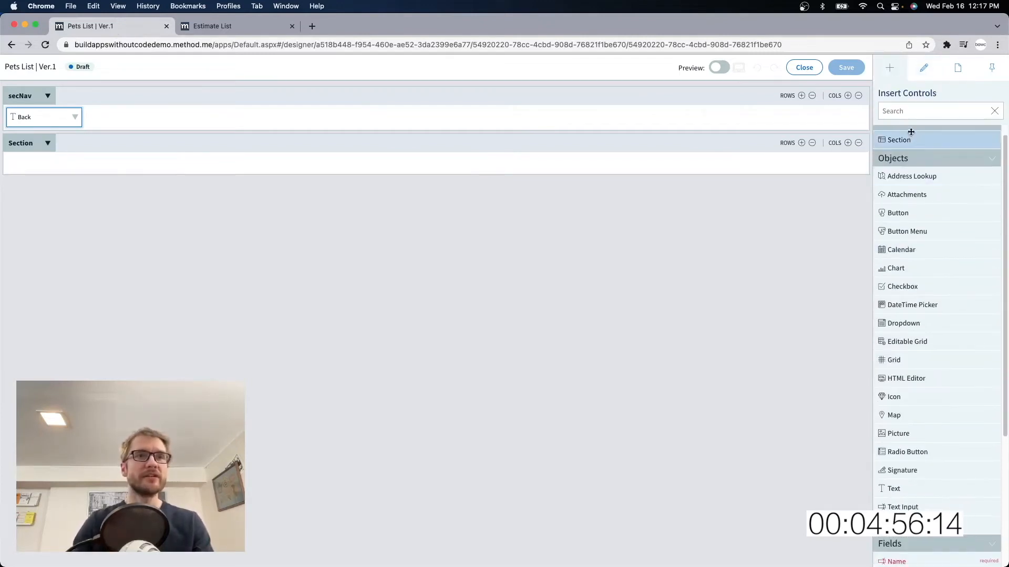
Step: Add a Pets grid with Name, Customer, Type Of Pet and Notes columns and view it live
left_click_drag(893, 359, 187, 171)
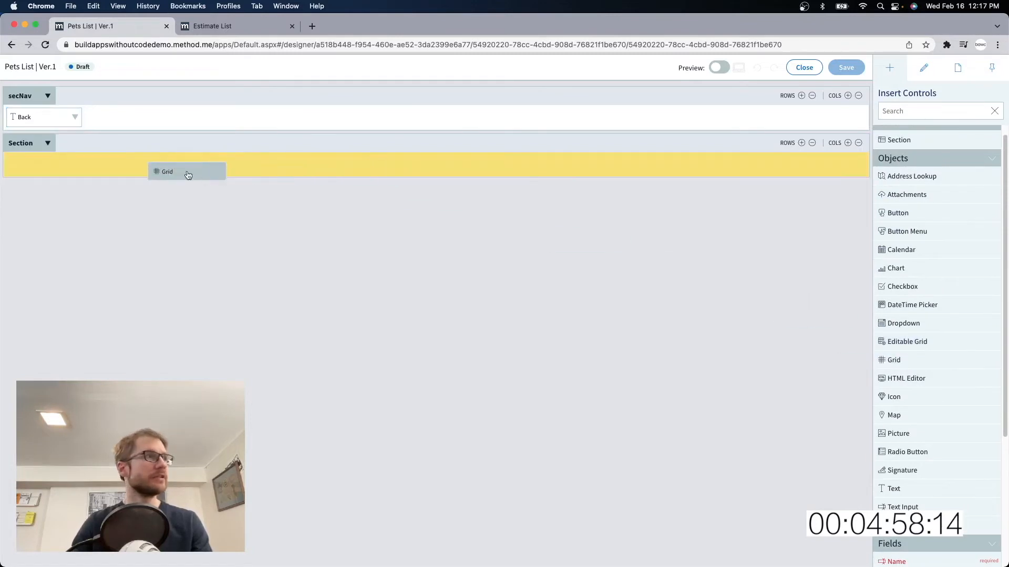
left_click(187, 171)
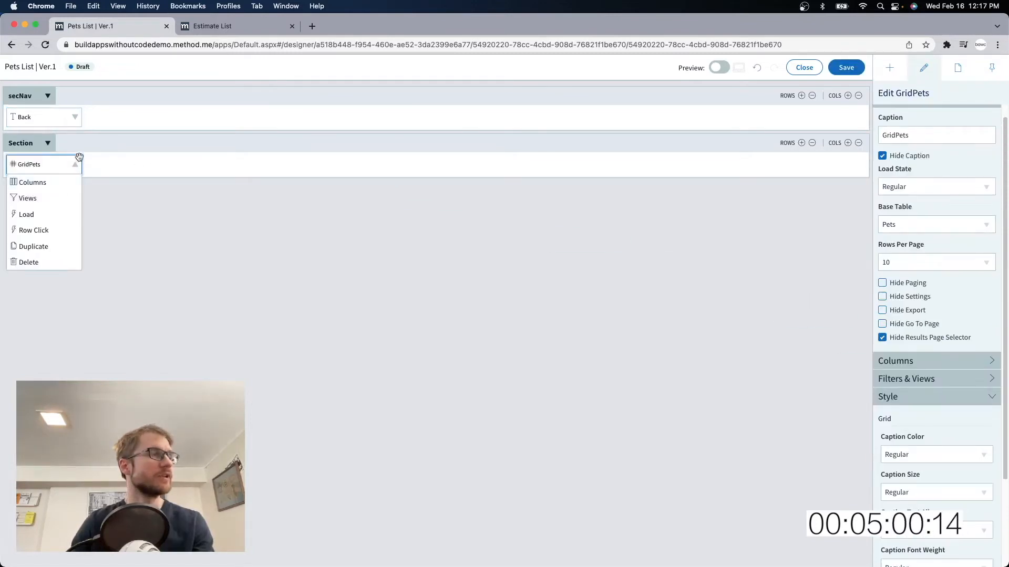
left_click(33, 182)
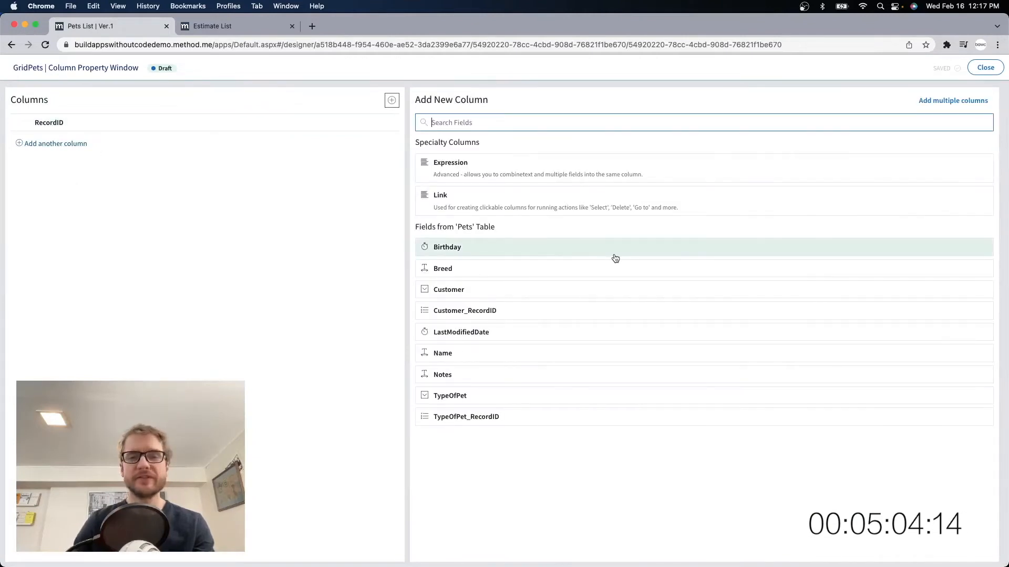
left_click(442, 353)
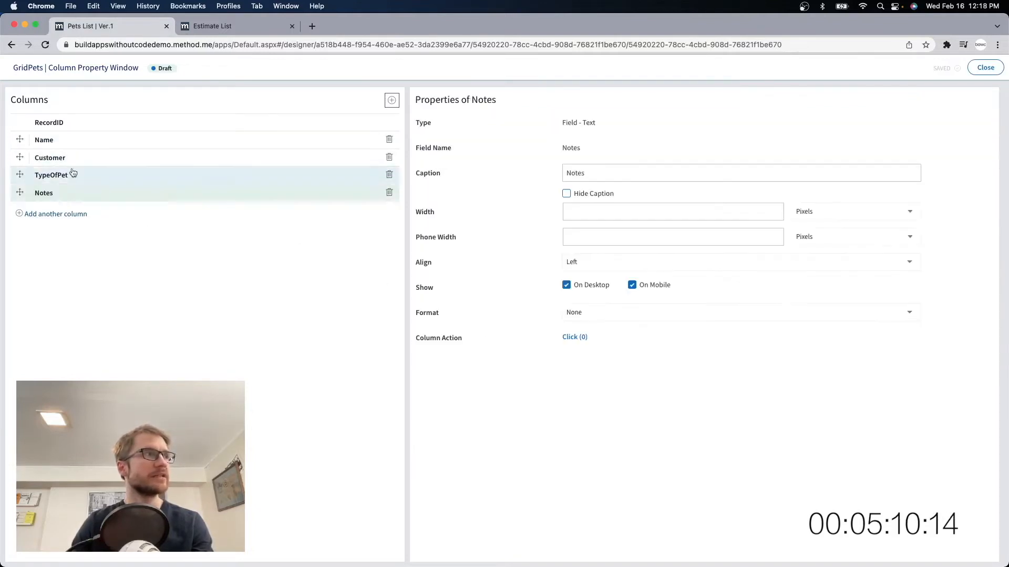
left_click(984, 67)
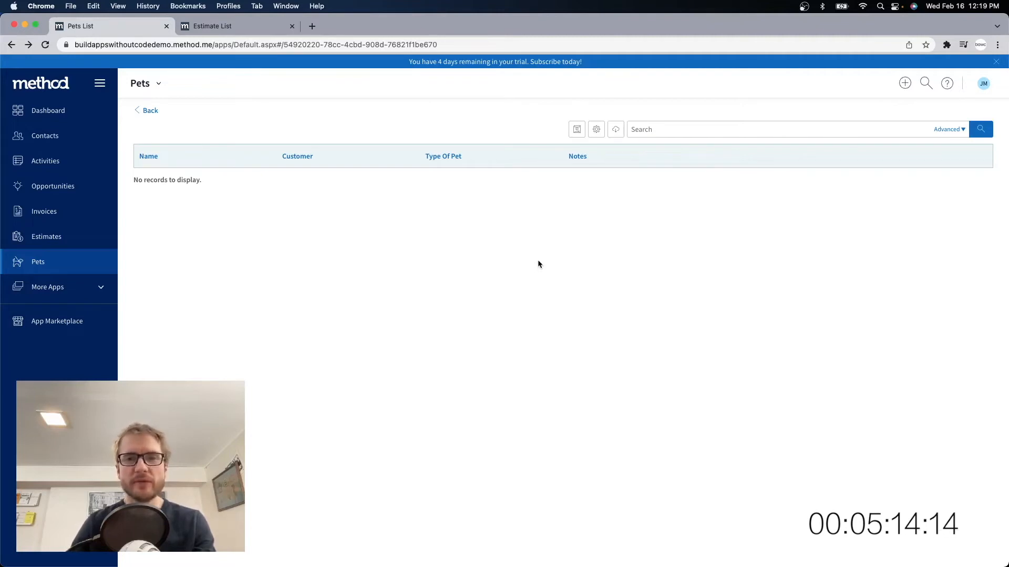
Step: Create a new Pets app screen named 'New / Edit Pet' from Manage App > Screens
left_click(157, 83)
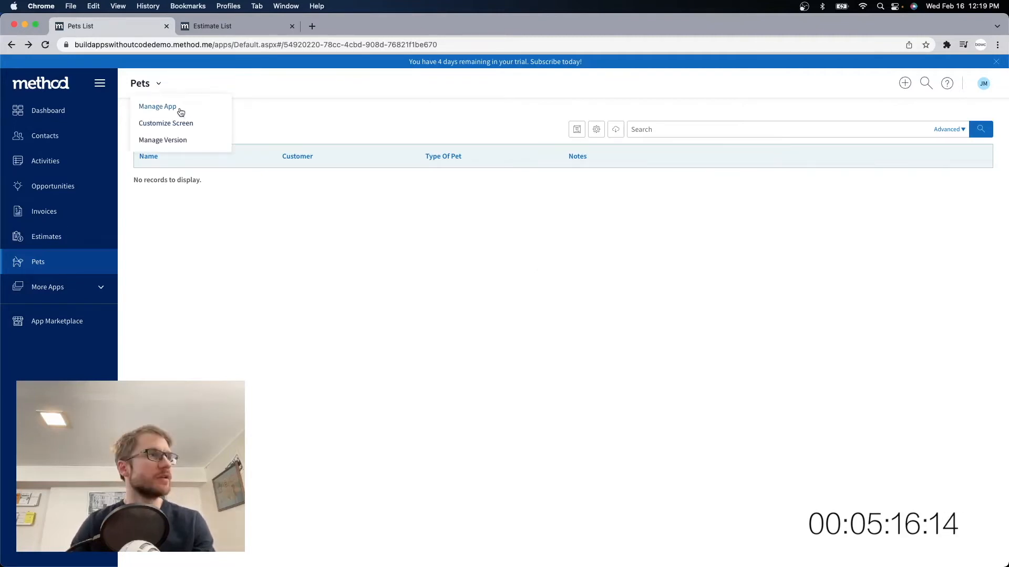
left_click(157, 106)
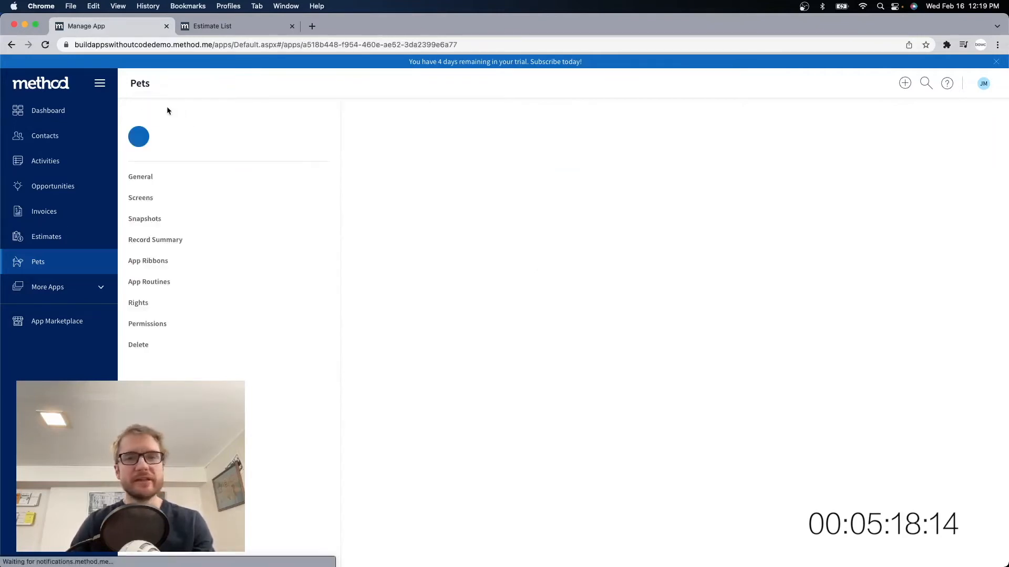
left_click(140, 198)
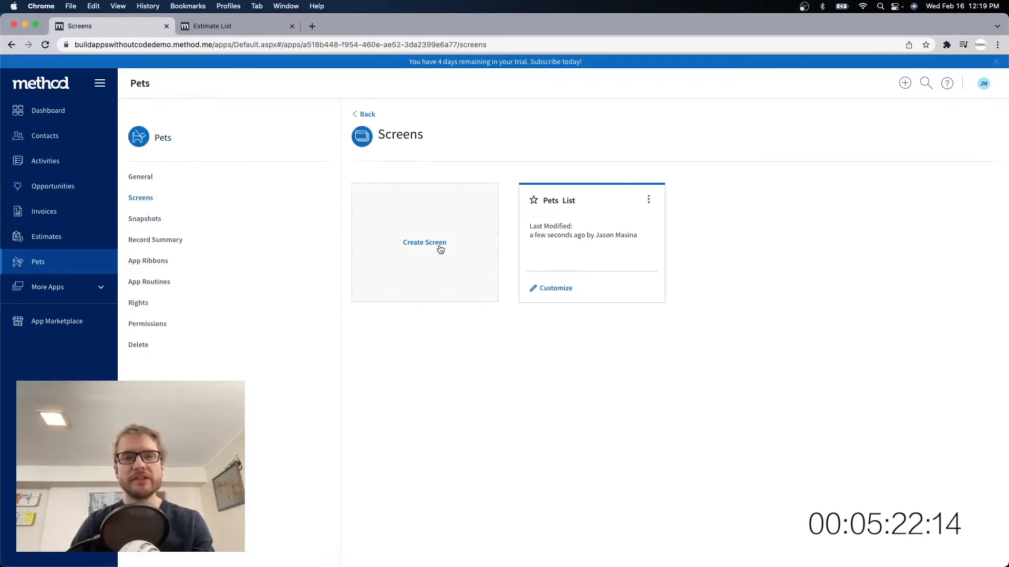
left_click(423, 243)
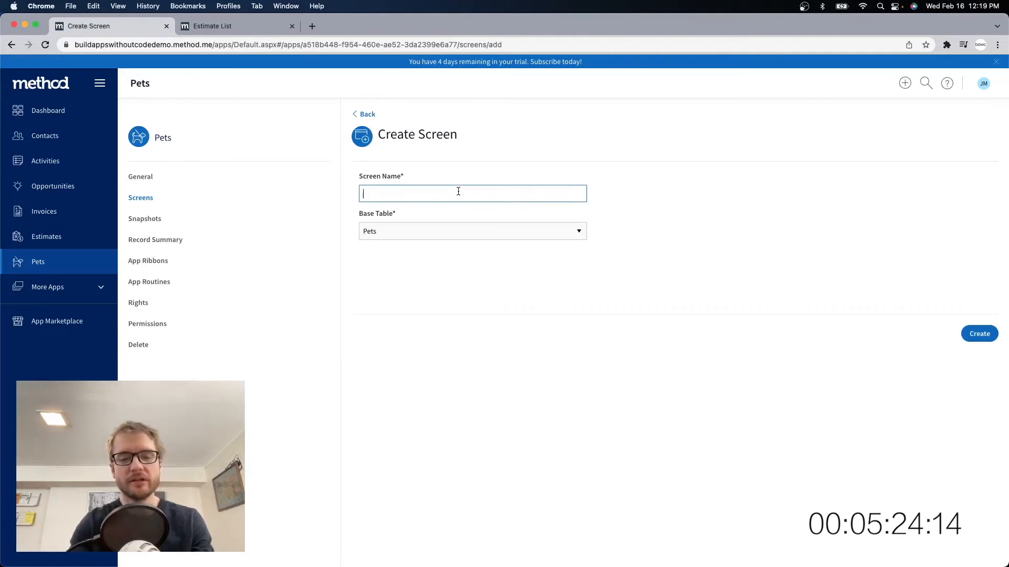
type("New / Edit Pet")
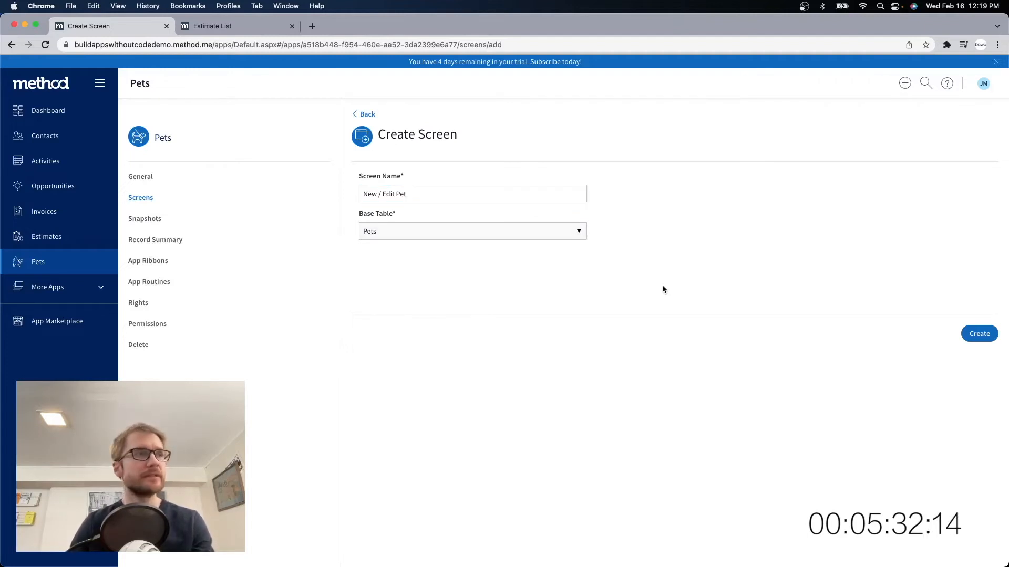
left_click(978, 333)
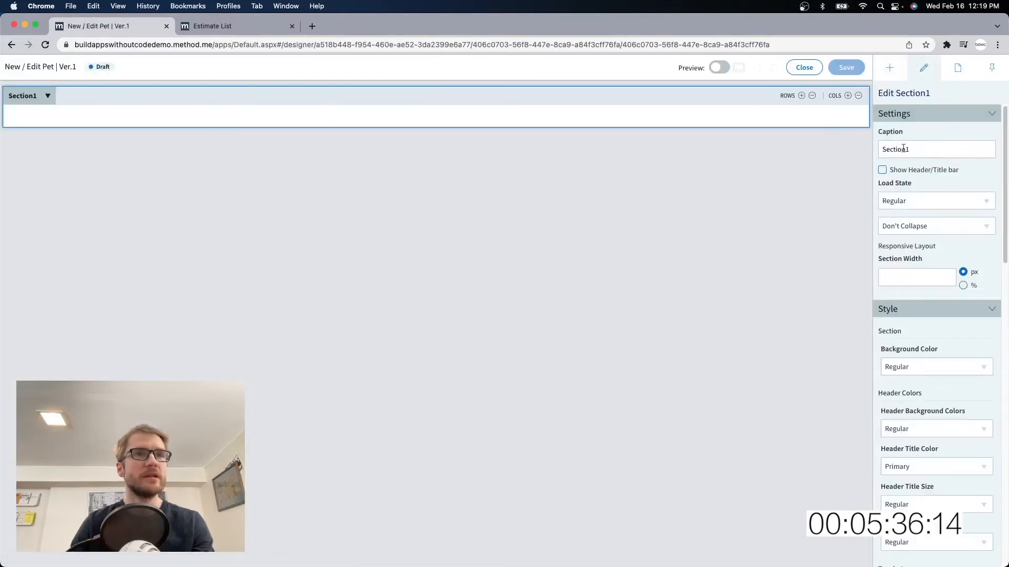
Step: Rename Section1 to secNav and give it a Back text link with its click action
triple_click(913, 149)
type("secNav")
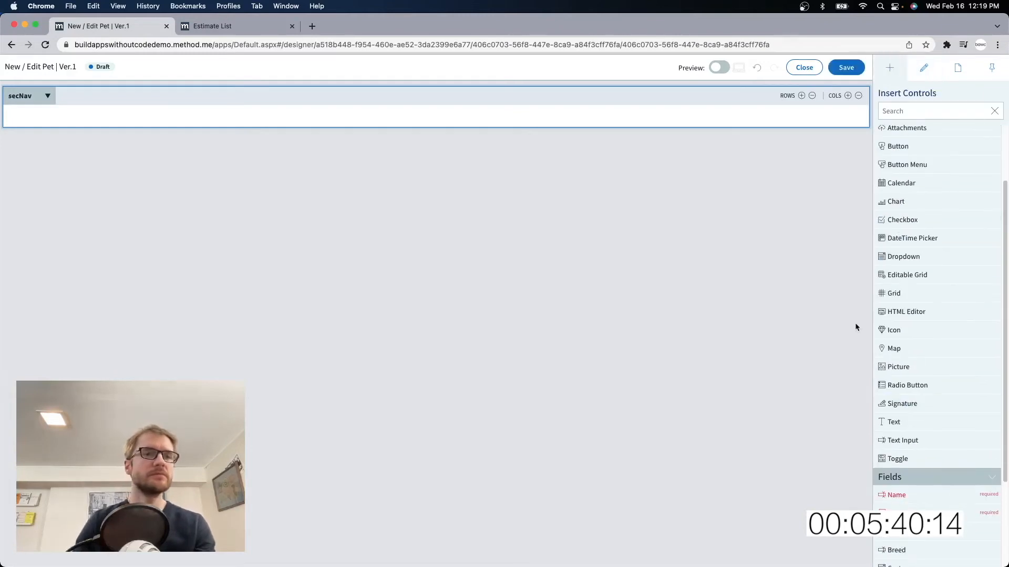
left_click(932, 309)
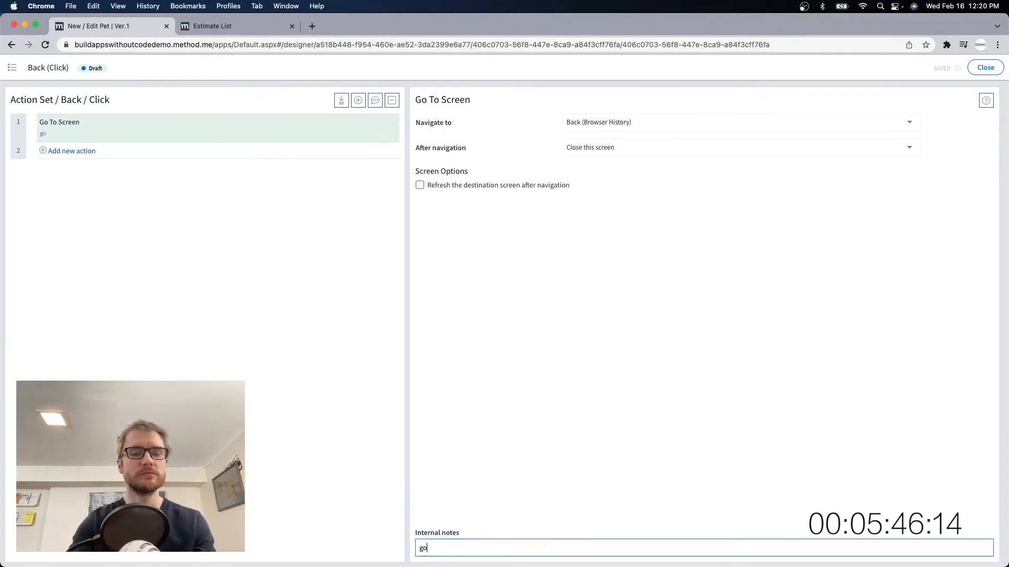
left_click(984, 68)
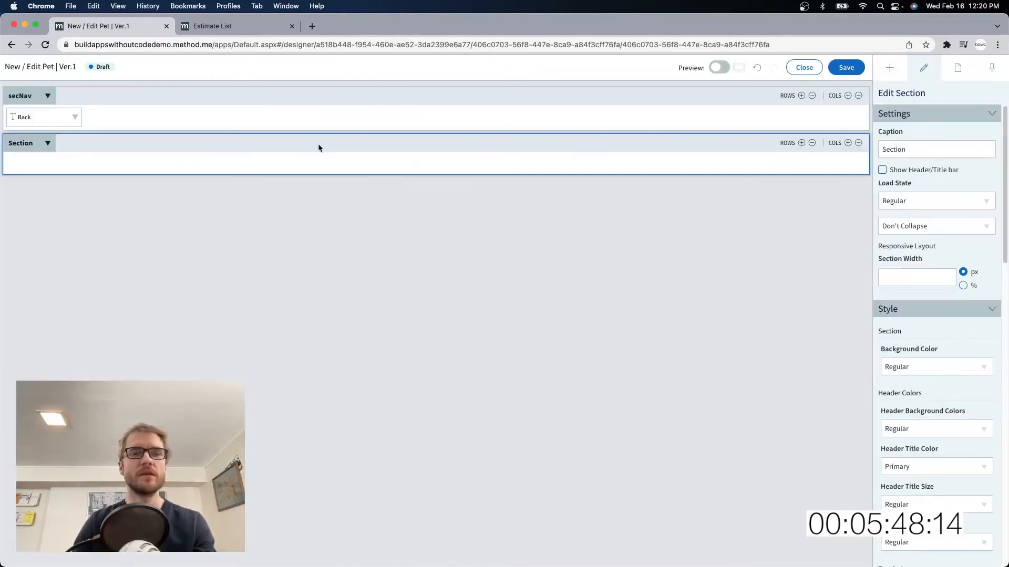
Step: Add section secTitle with Title-font text 'New / Edit Pet' and save the screen
left_click(936, 150)
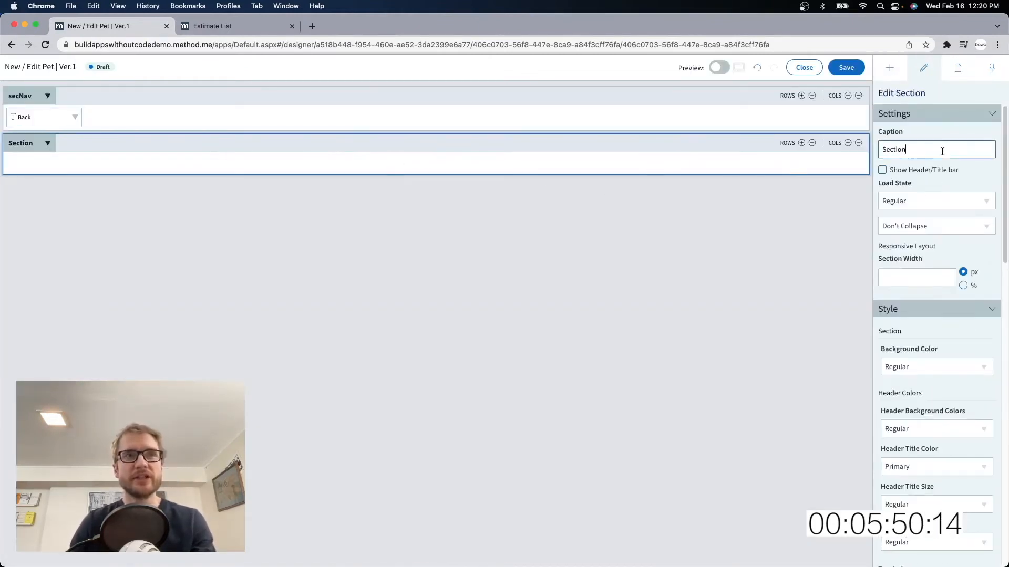
type("secTitle")
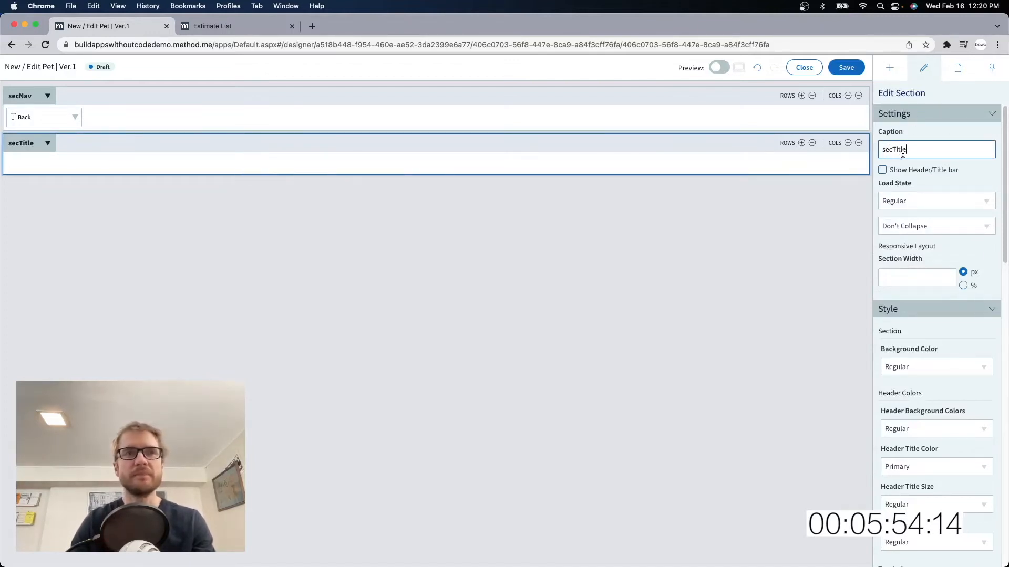
left_click(889, 67)
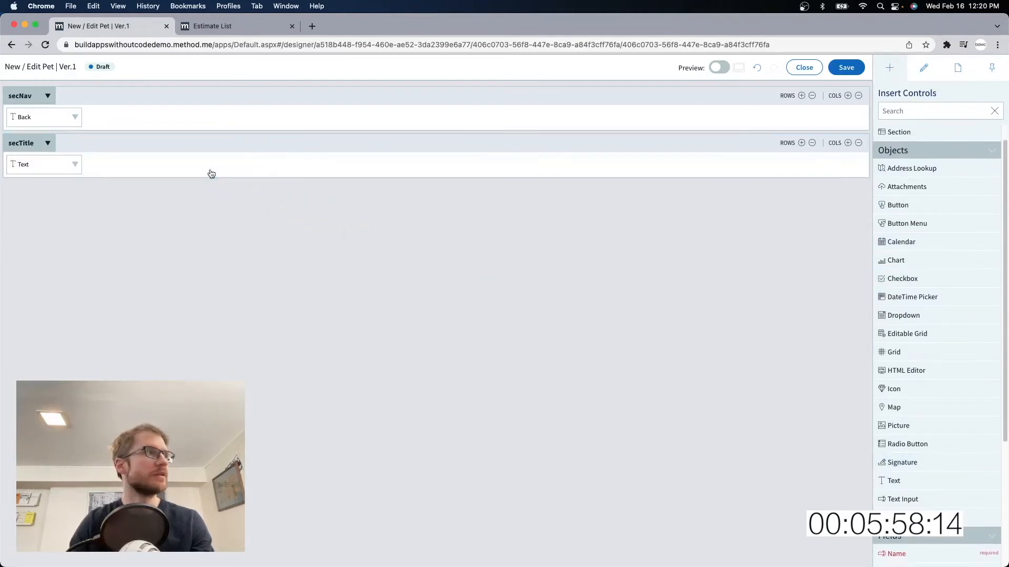
left_click(42, 164)
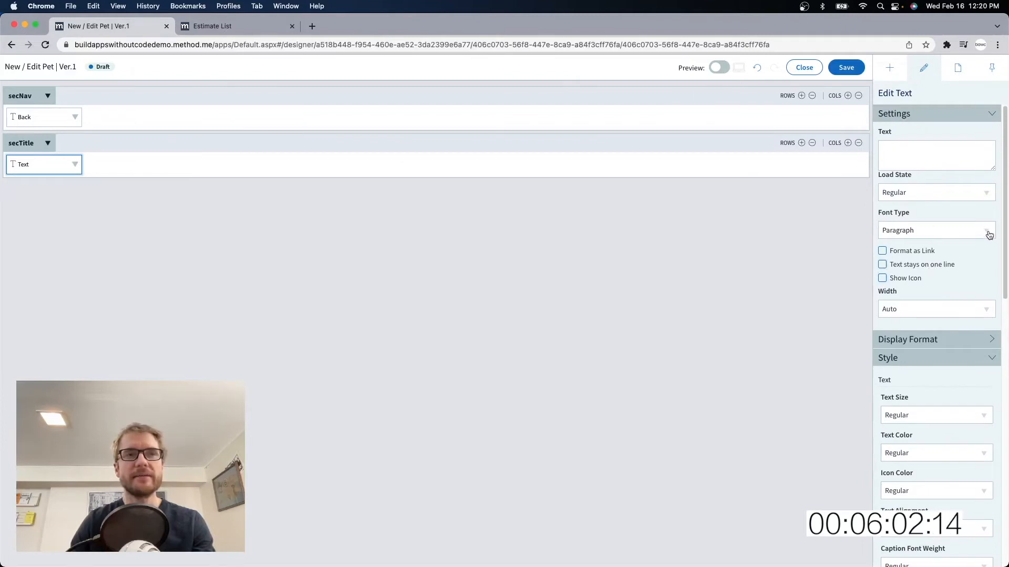
left_click(935, 230)
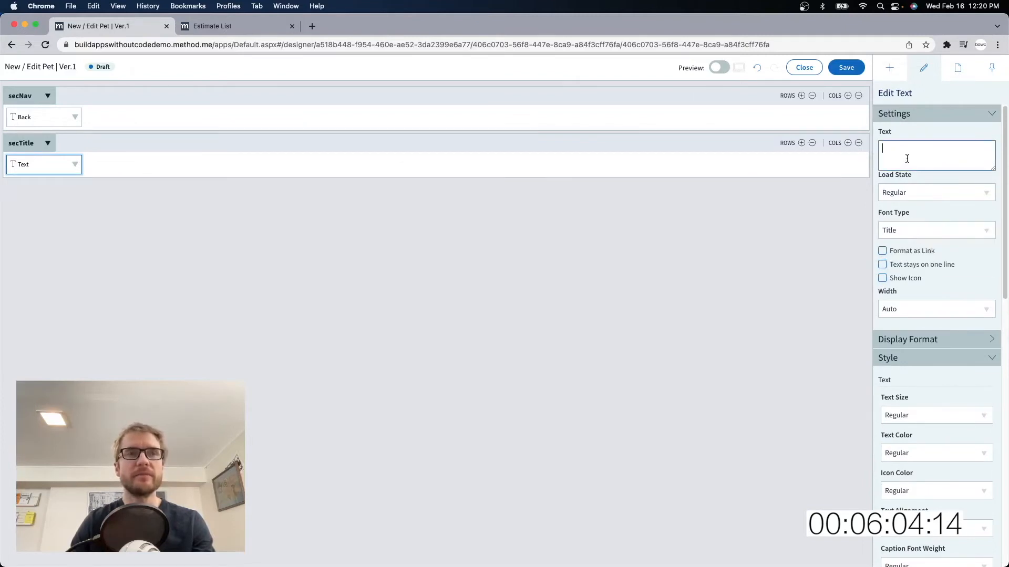
type("New /")
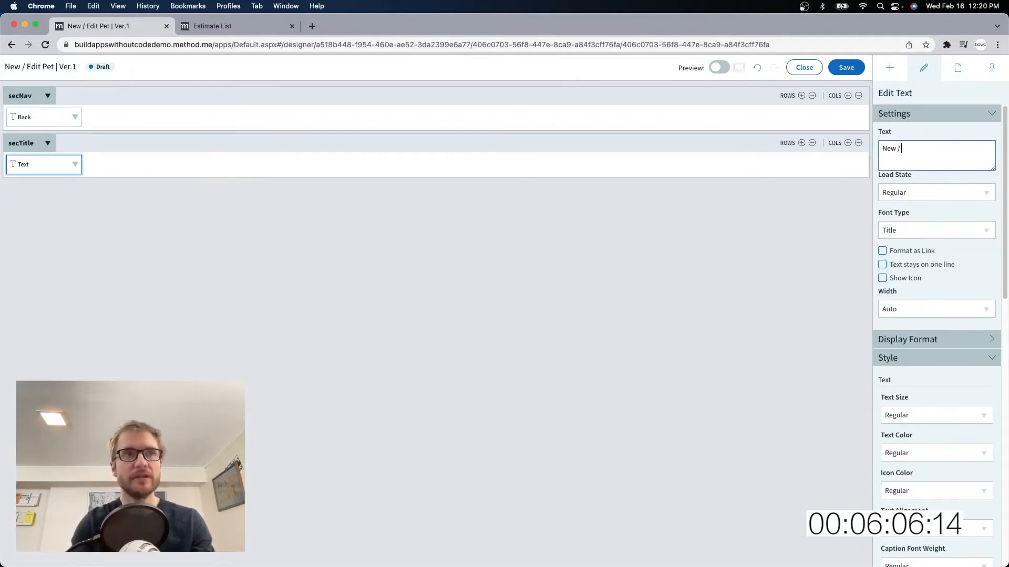
type("Edit Pet")
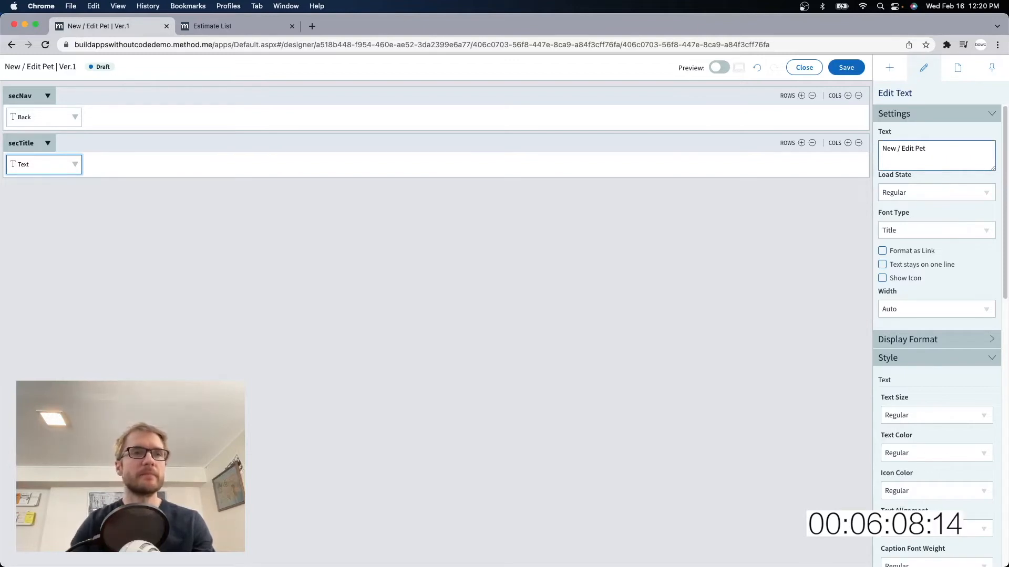
left_click(802, 68)
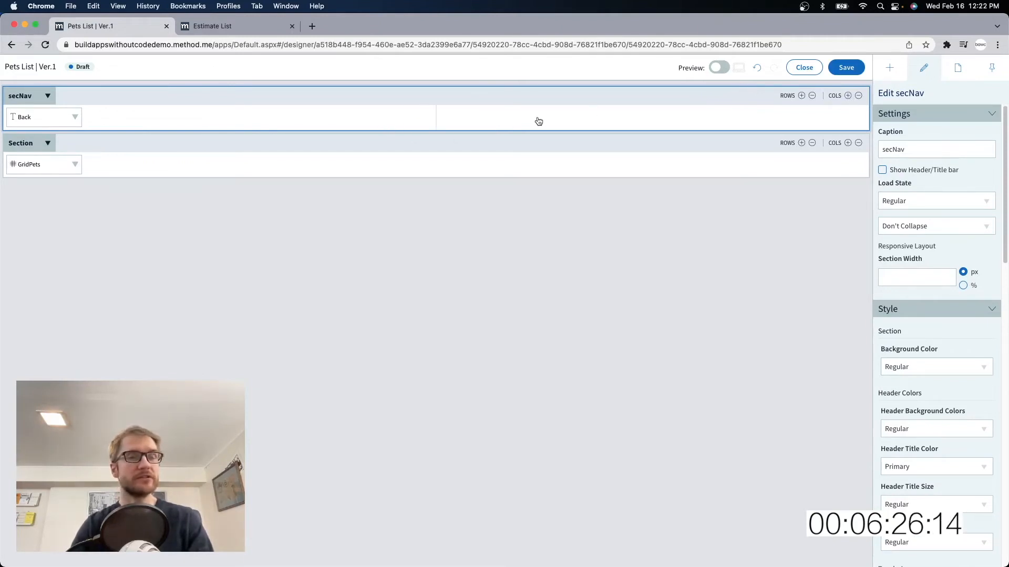
mouse_move(132, 115)
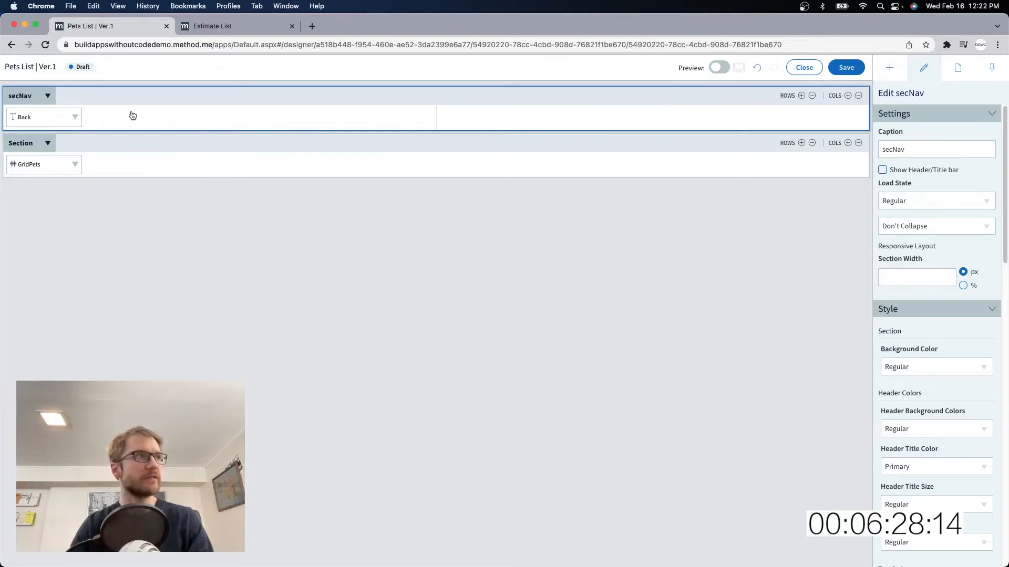
Step: Duplicate Back into the right secNav cell, right-aligned, as 'New Pet' with a plus icon
left_click(652, 116)
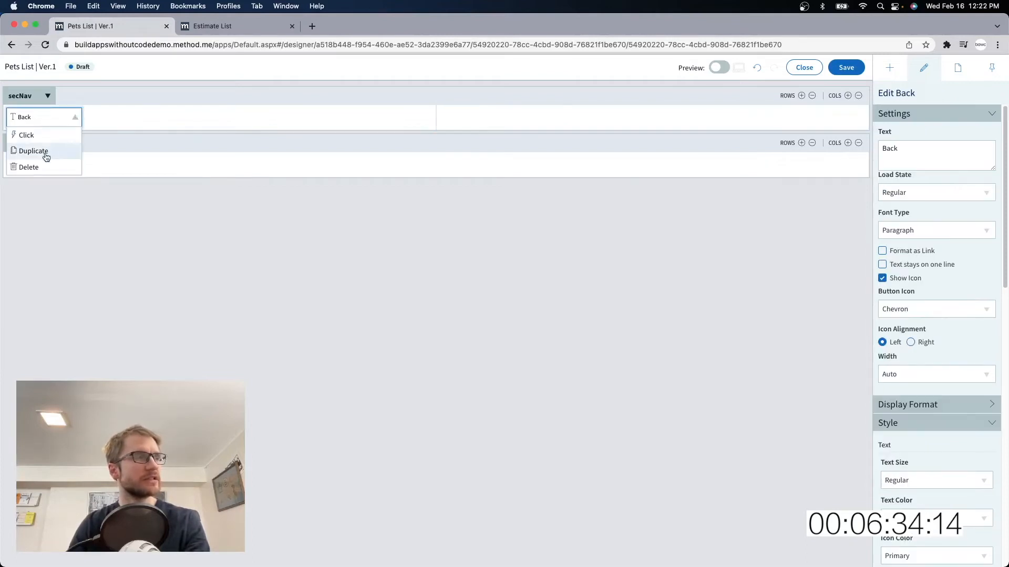
left_click(33, 150)
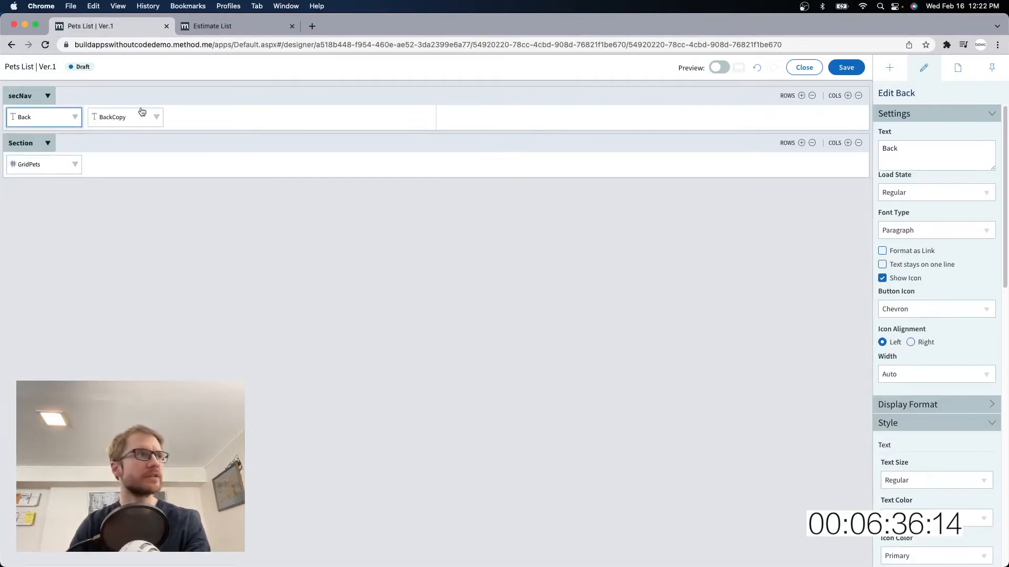
left_click_drag(125, 116, 476, 116)
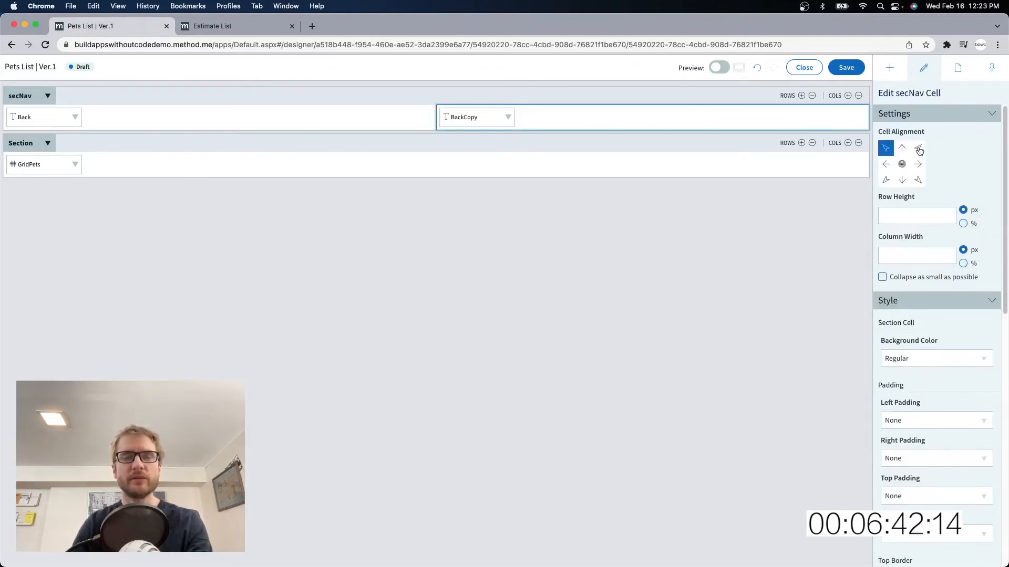
left_click(919, 148)
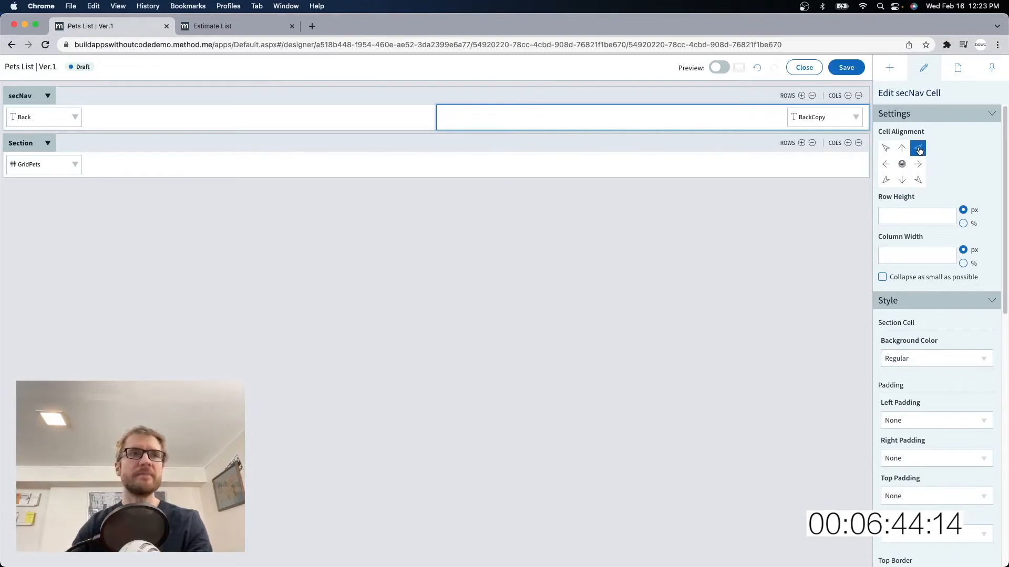
left_click(823, 116)
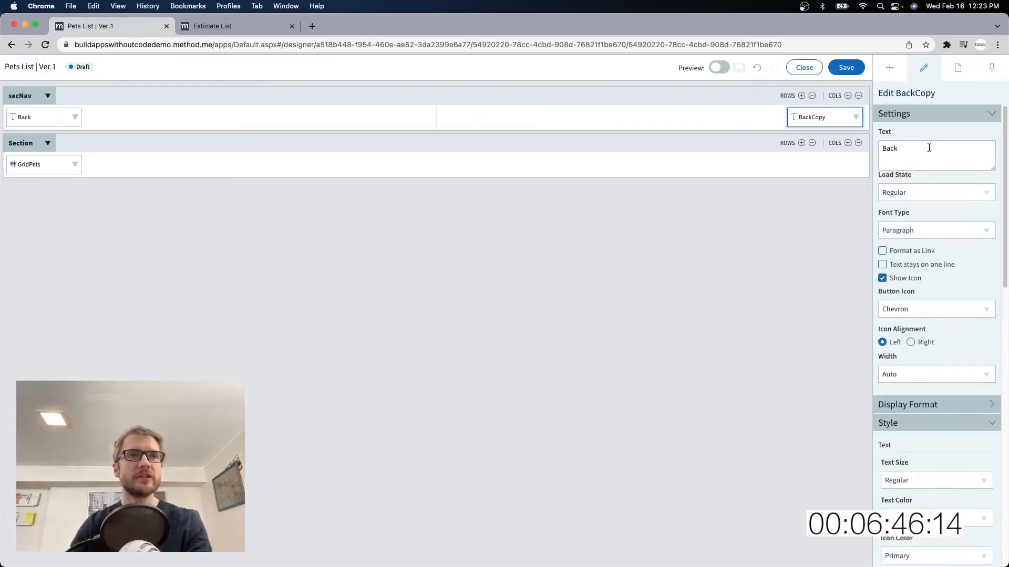
type("New Pet")
type("plus")
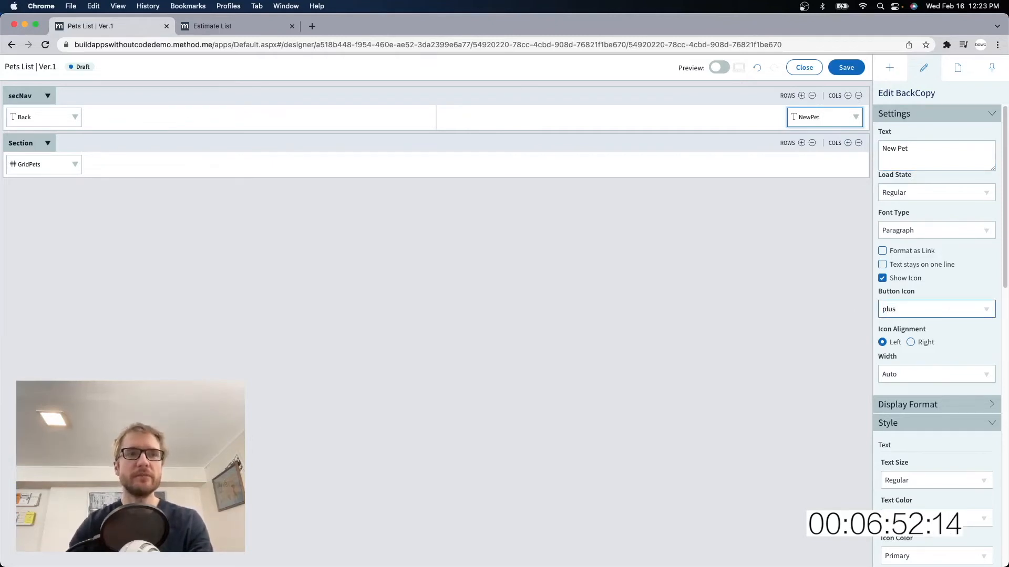
left_click(935, 309)
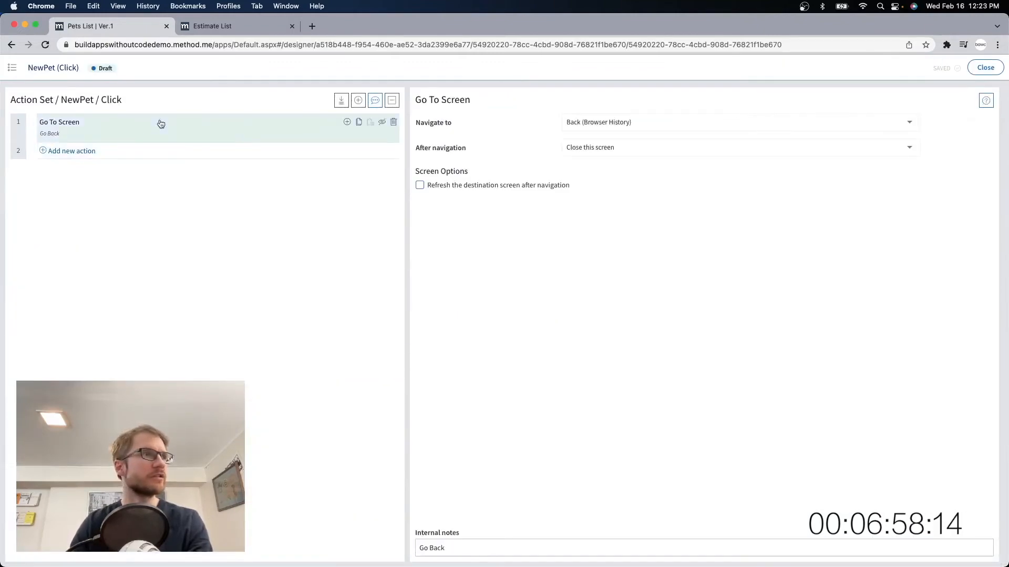
Step: Make New Pet navigate to Pets > New / Edit Pet with Clear screen, then view the list
left_click(740, 121)
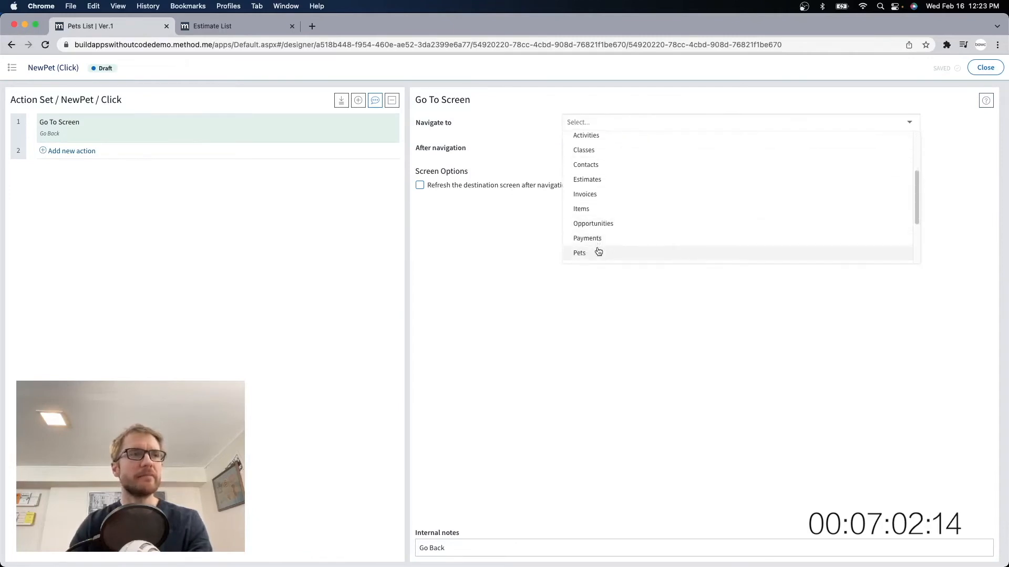
left_click(579, 252)
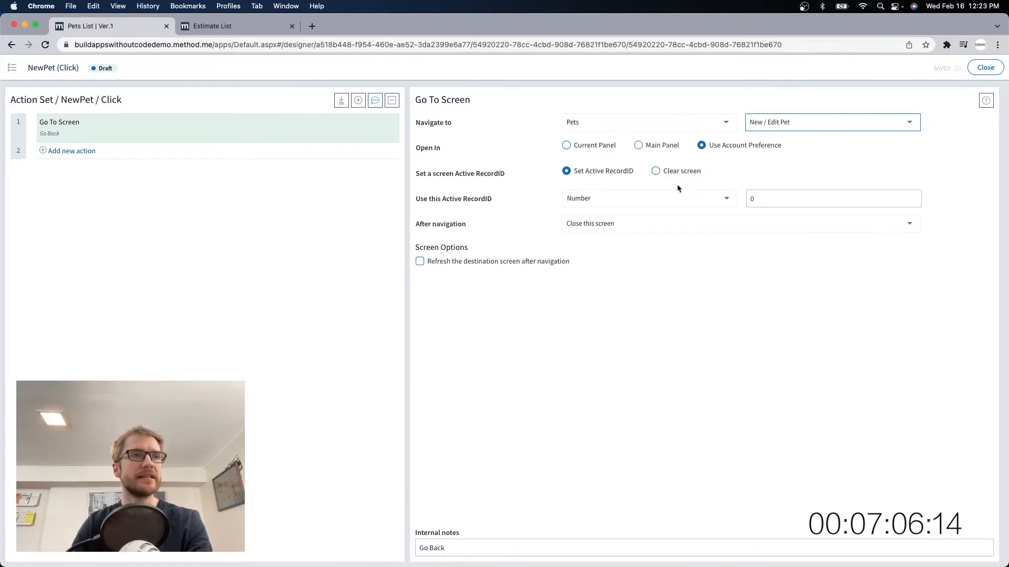
left_click(655, 170)
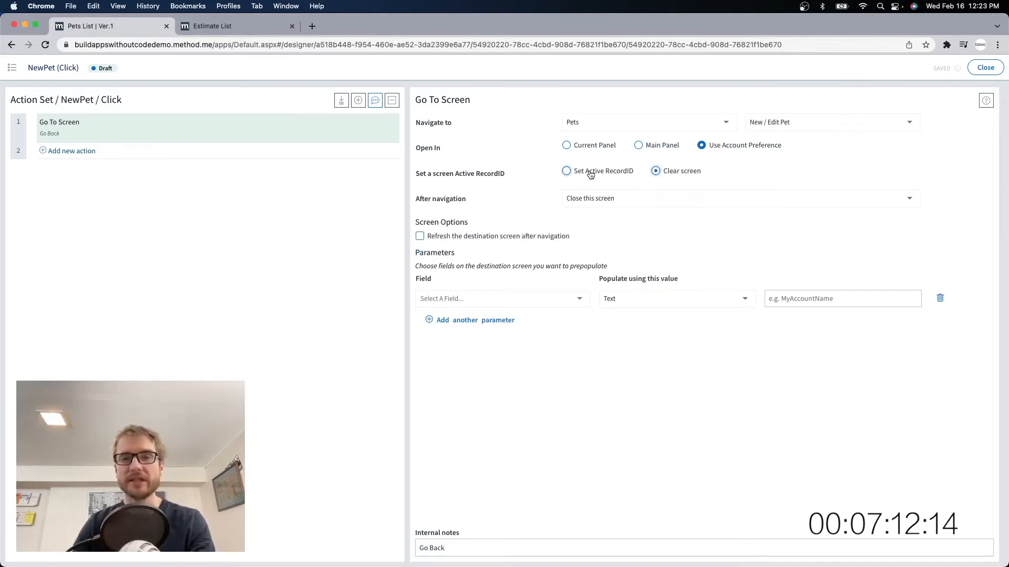
left_click(984, 67)
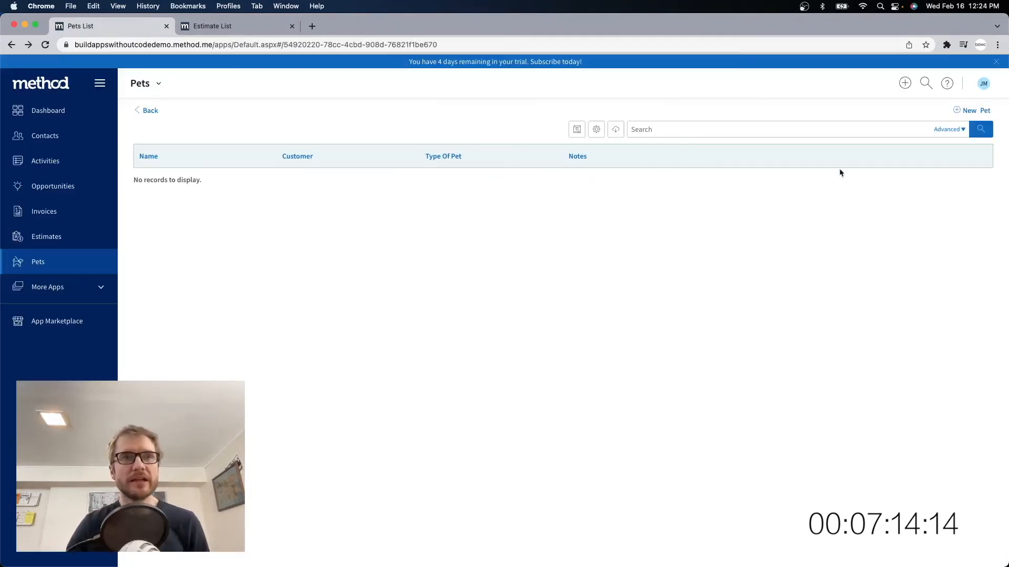
Step: Follow New Pet to the blank New / Edit Pet page and reveal the Pets app menu
left_click(968, 110)
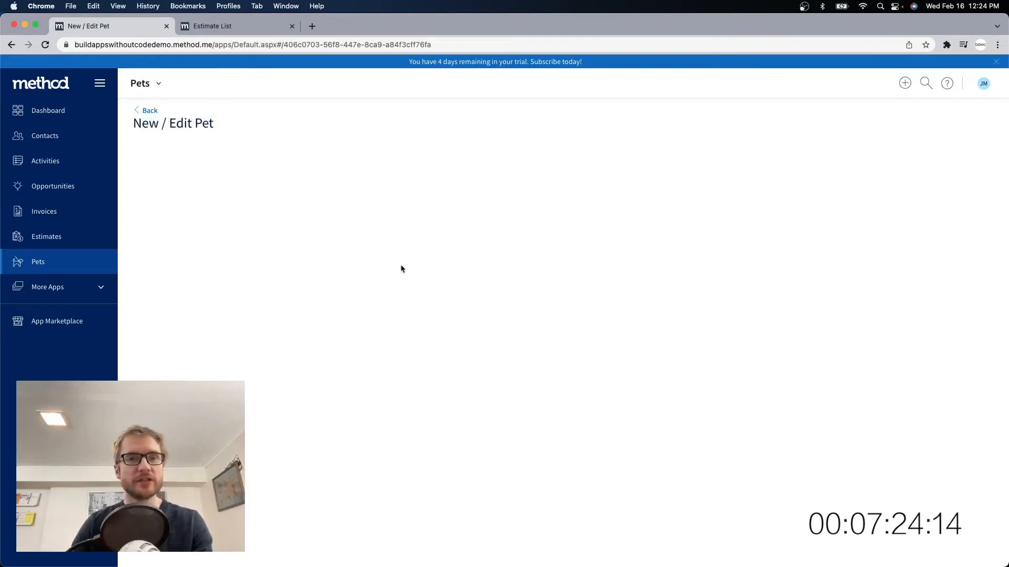
mouse_move(237, 345)
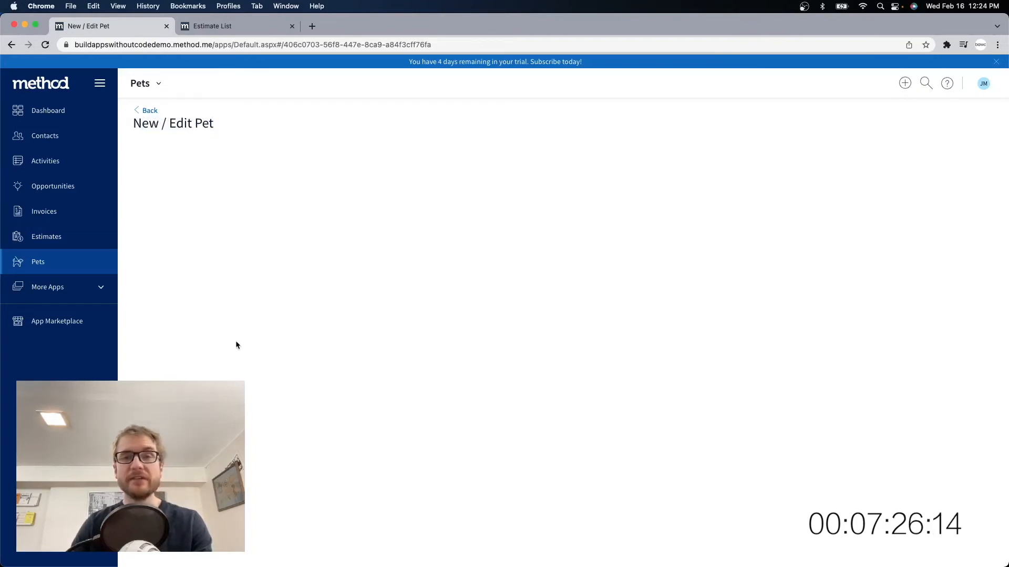
left_click(157, 83)
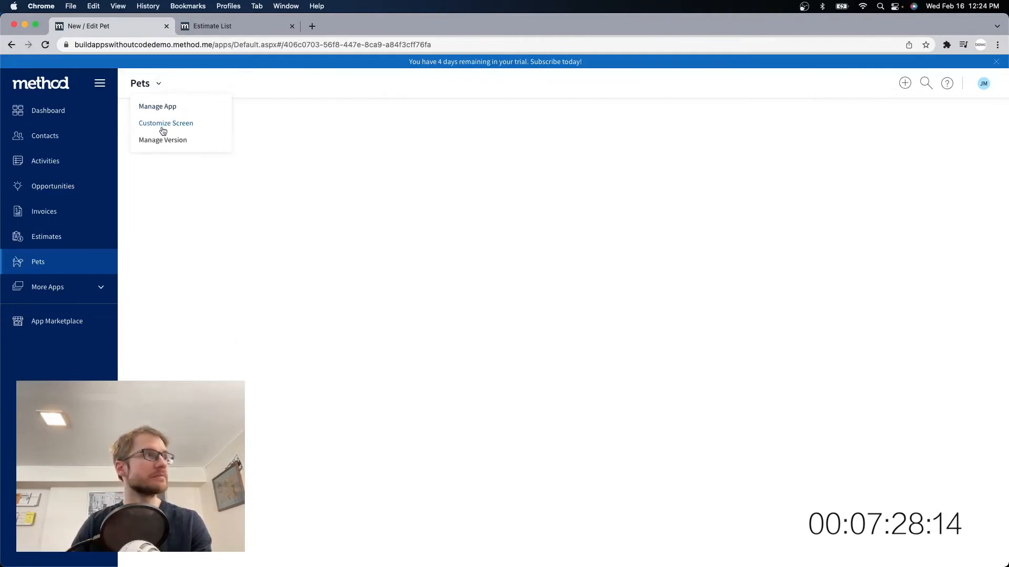
Step: Enter Customize Screen and rename the empty body section to secBody
left_click(166, 122)
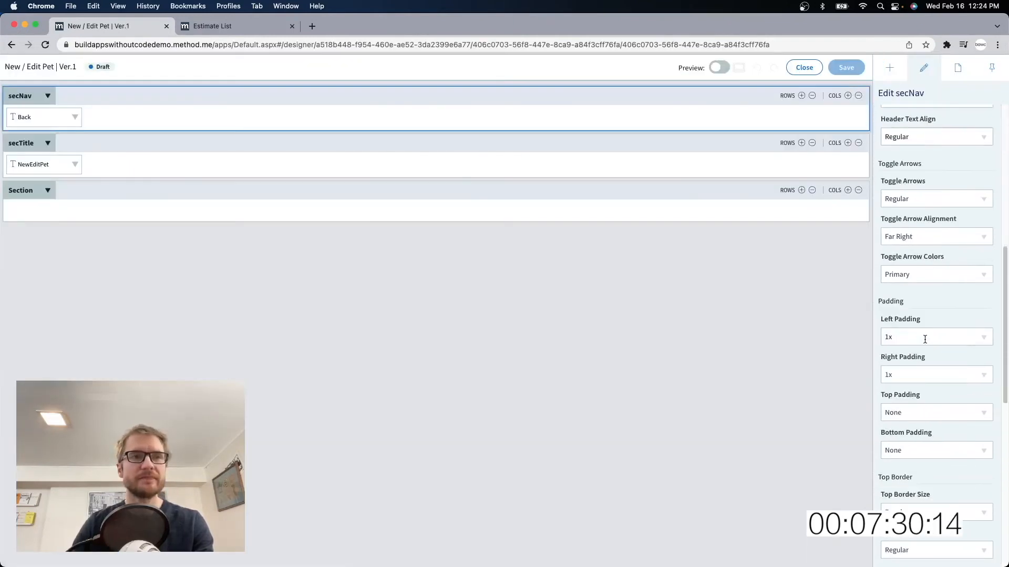
scroll("down", 3)
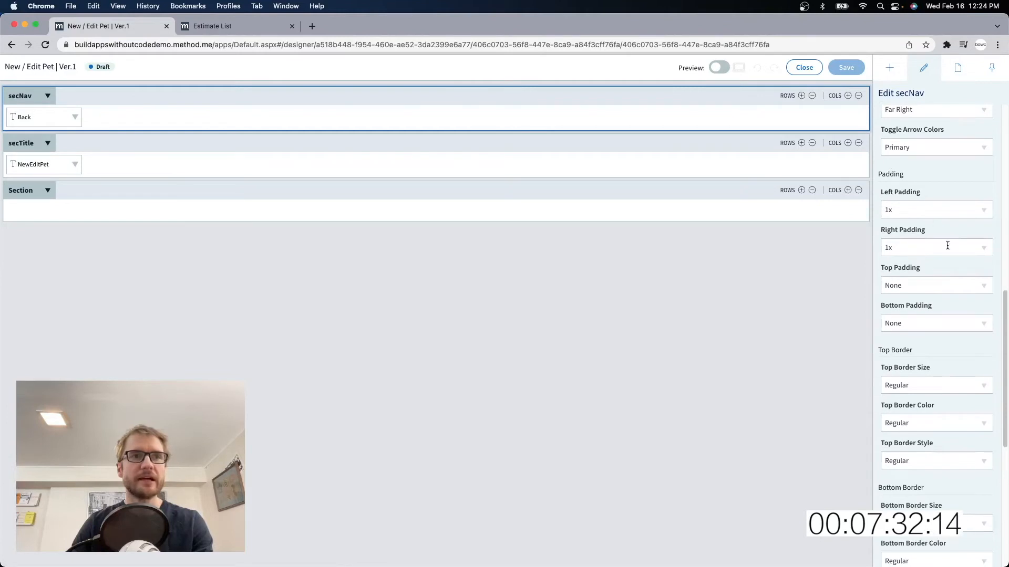
left_click(935, 285)
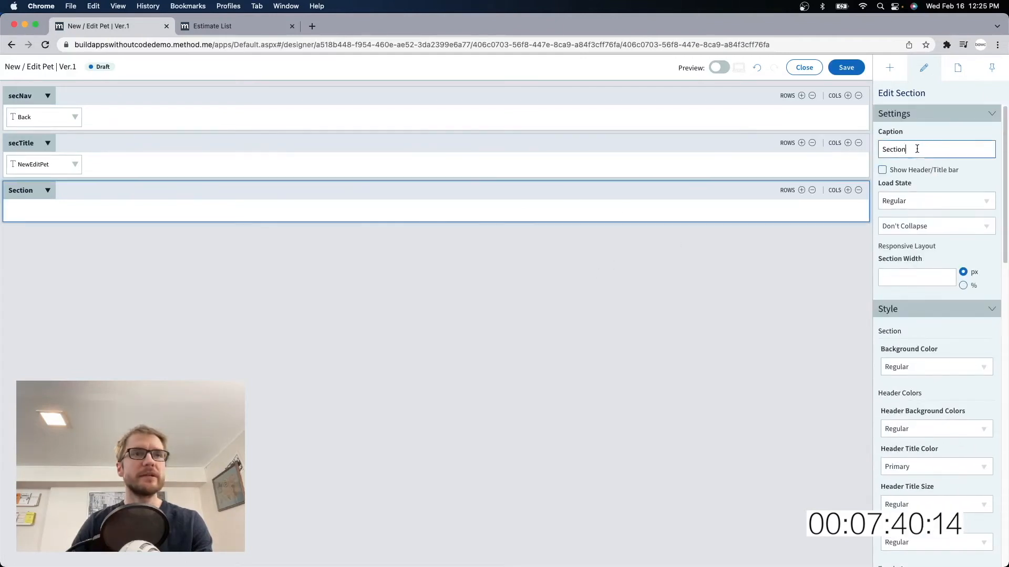
type("secBody")
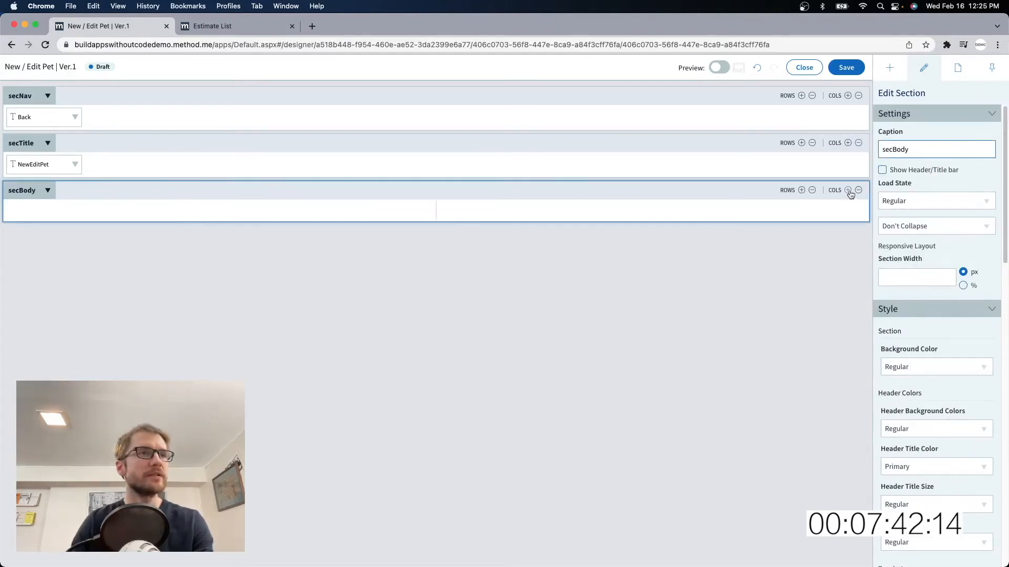
Step: Give secBody a third column and set the first column width to 240 px
left_click(848, 190)
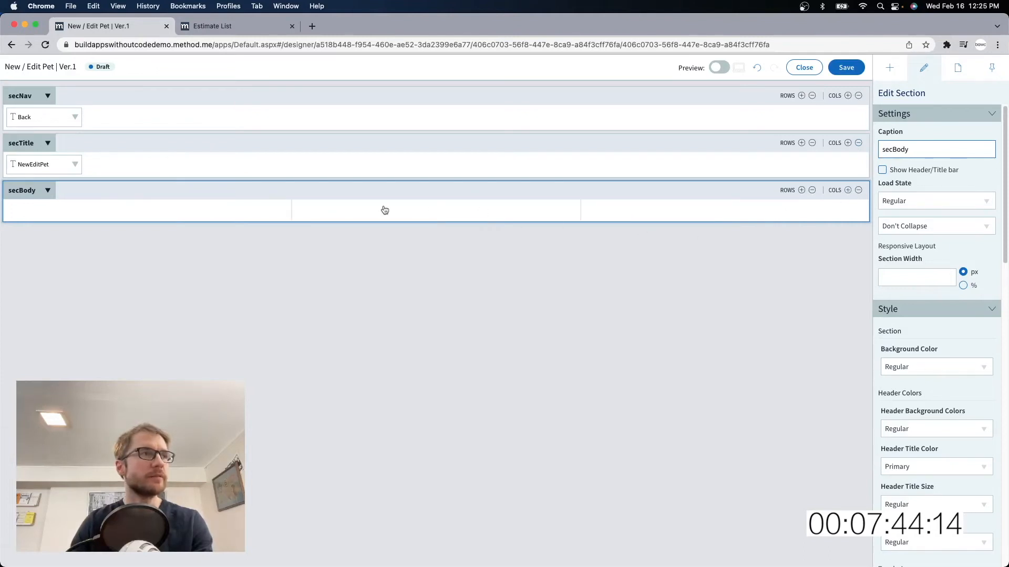
left_click(147, 210)
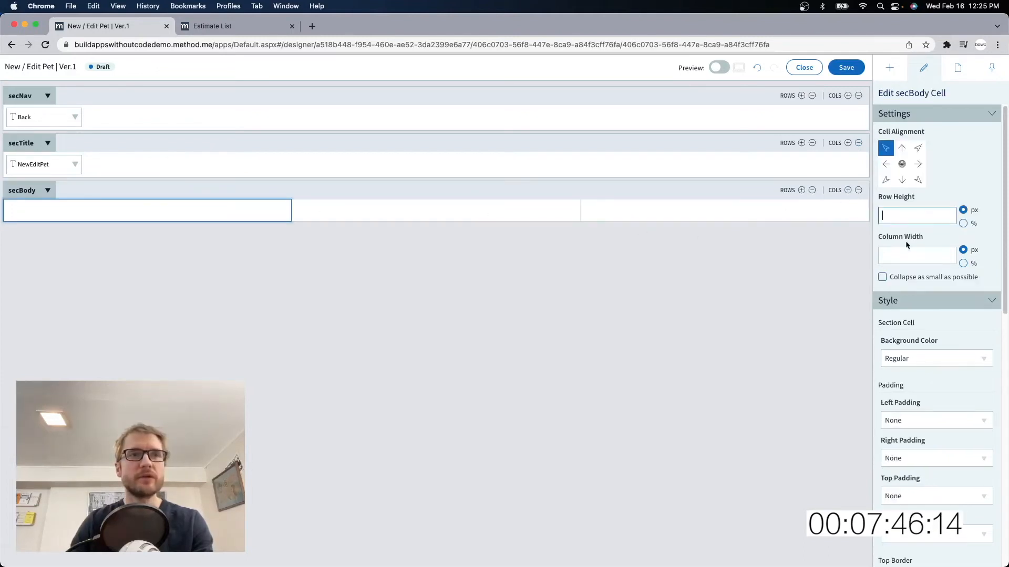
type("240")
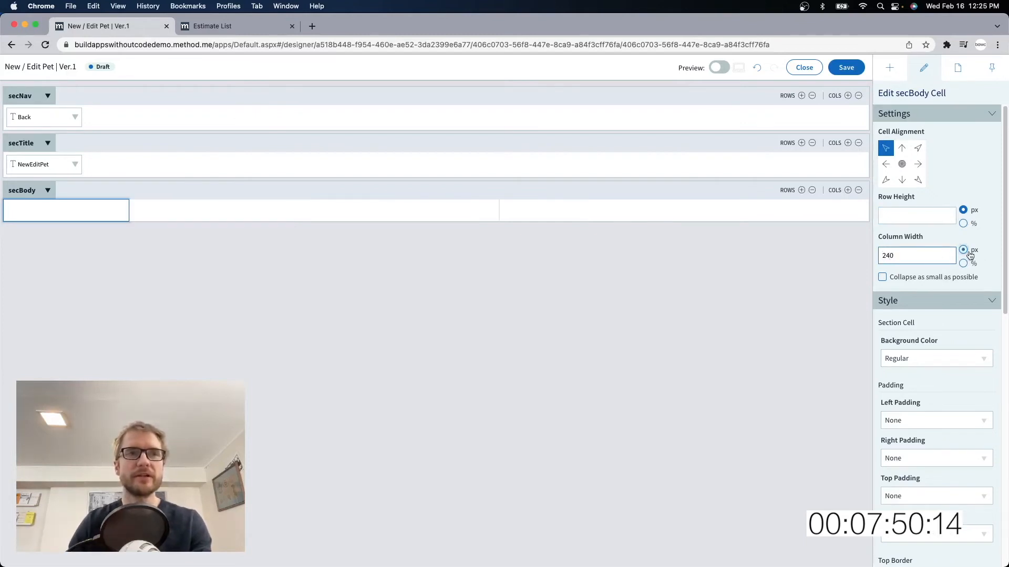
left_click(890, 67)
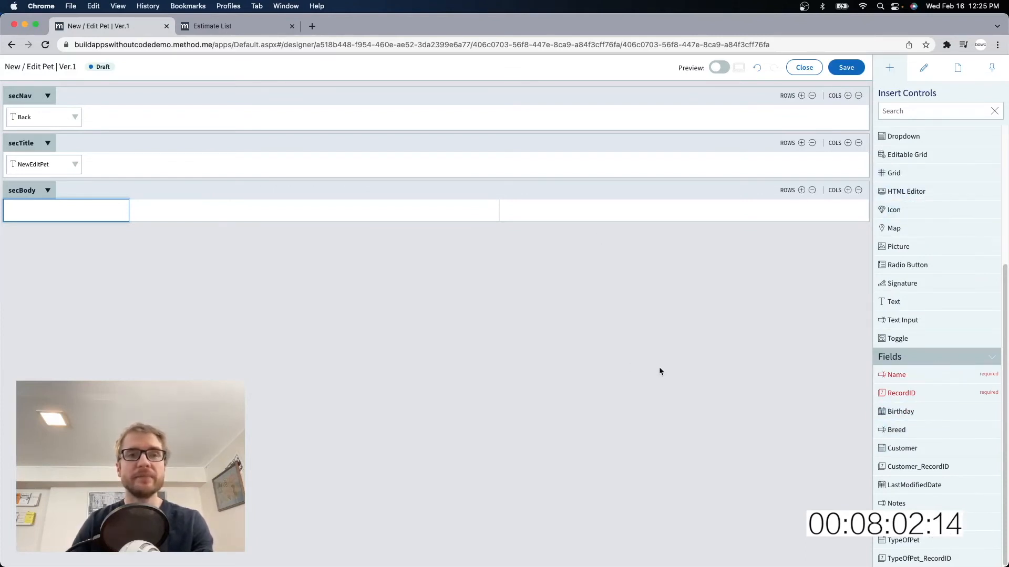
mouse_move(897, 429)
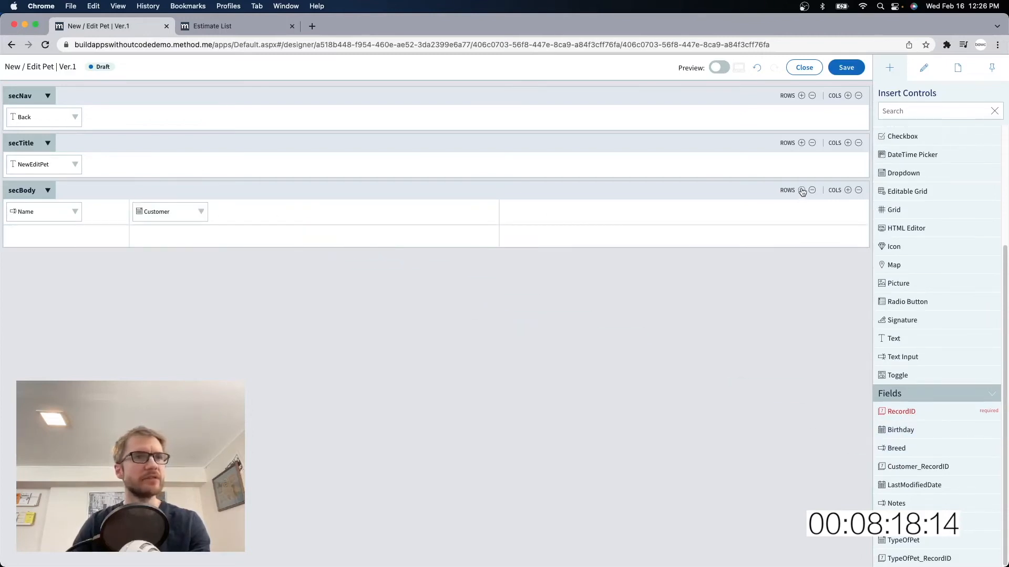
Step: Add a row and nested section in secBody holding Name, then save and view the live form
left_click(801, 190)
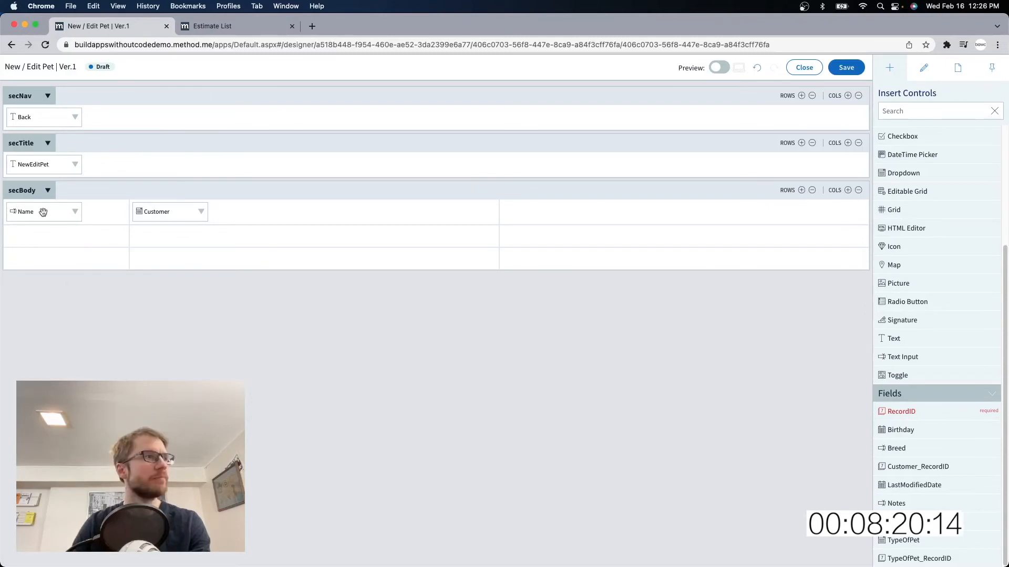
mouse_move(360, 263)
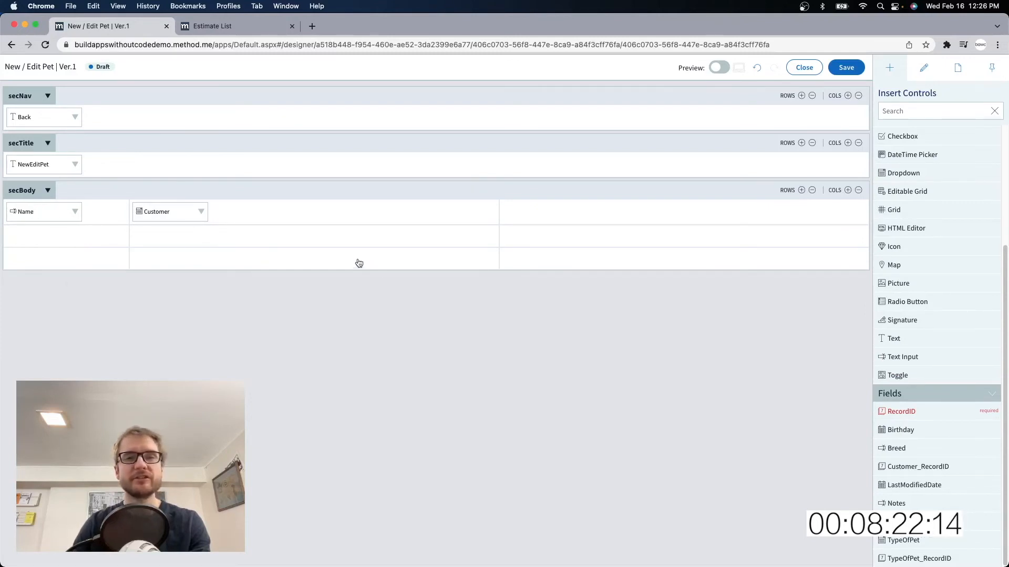
mouse_move(152, 232)
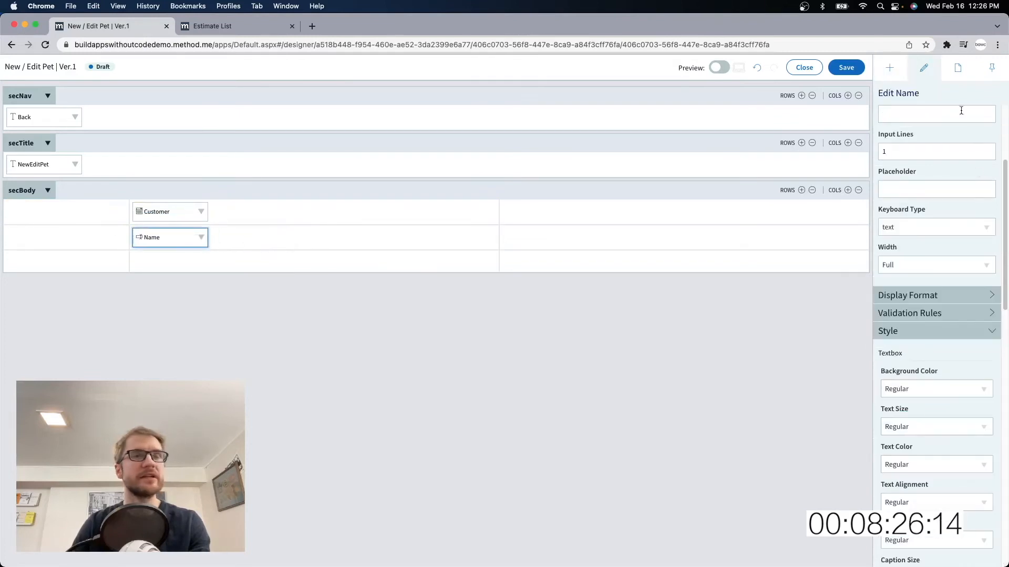
left_click(890, 68)
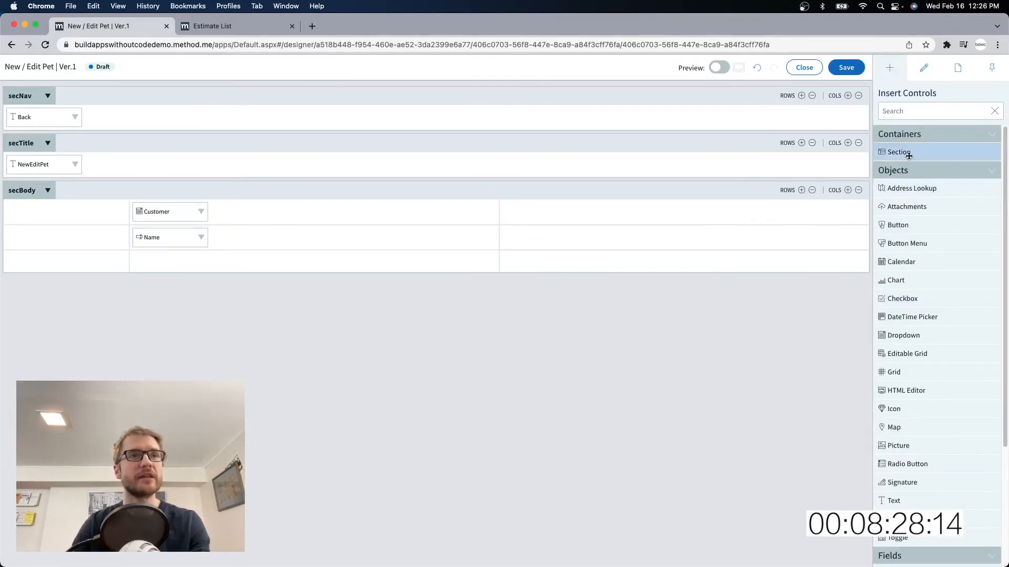
left_click(898, 152)
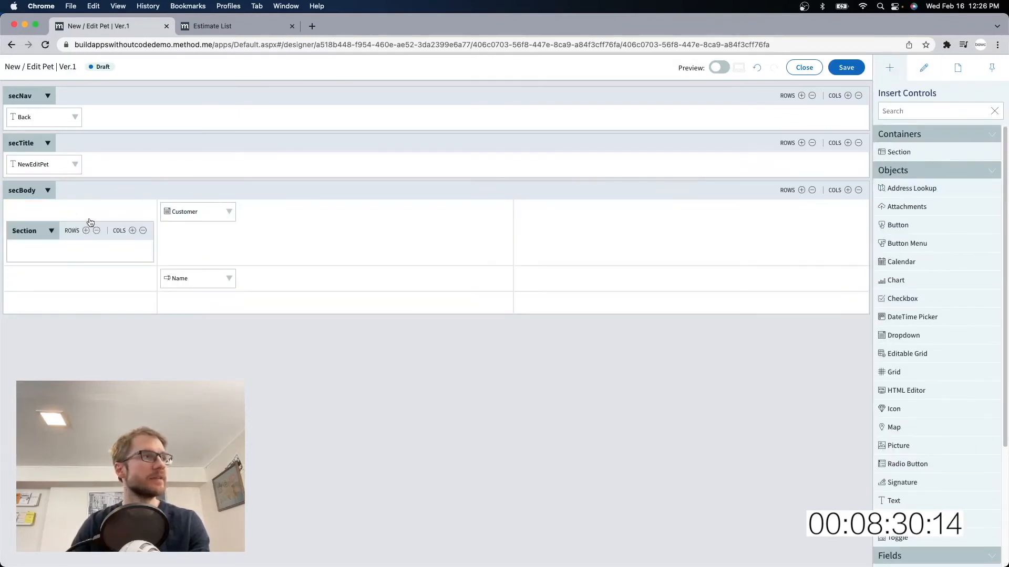
left_click(85, 230)
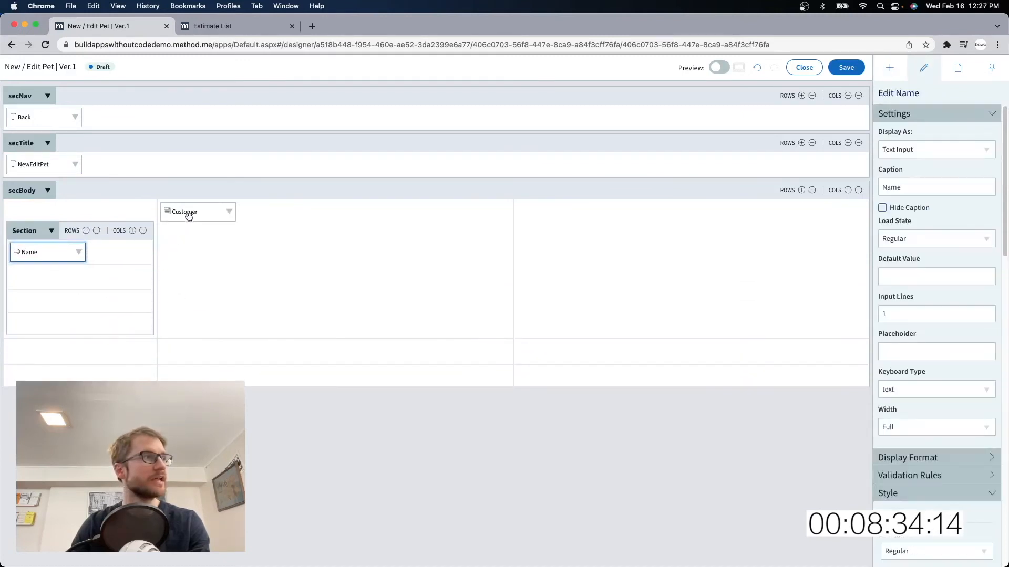
left_click(719, 68)
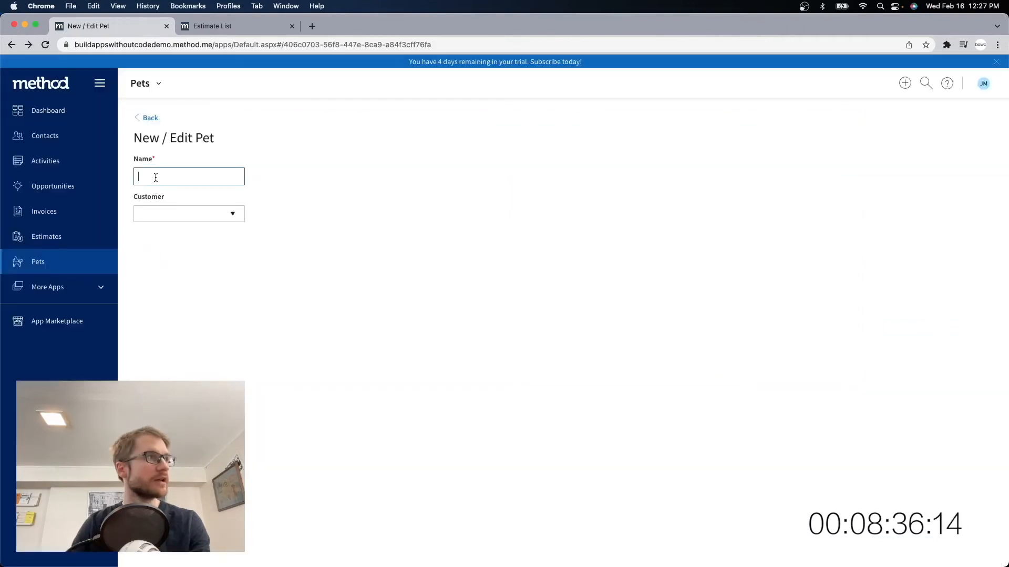
Step: Preview the Customer dropdown, then return to Customize Screen from the Pets menu
left_click(188, 213)
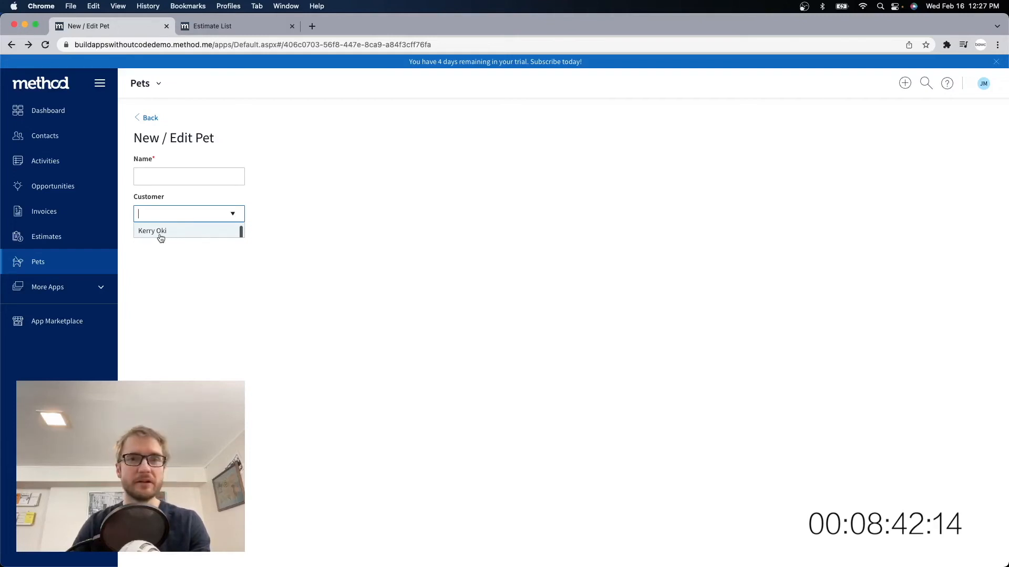
left_click(158, 84)
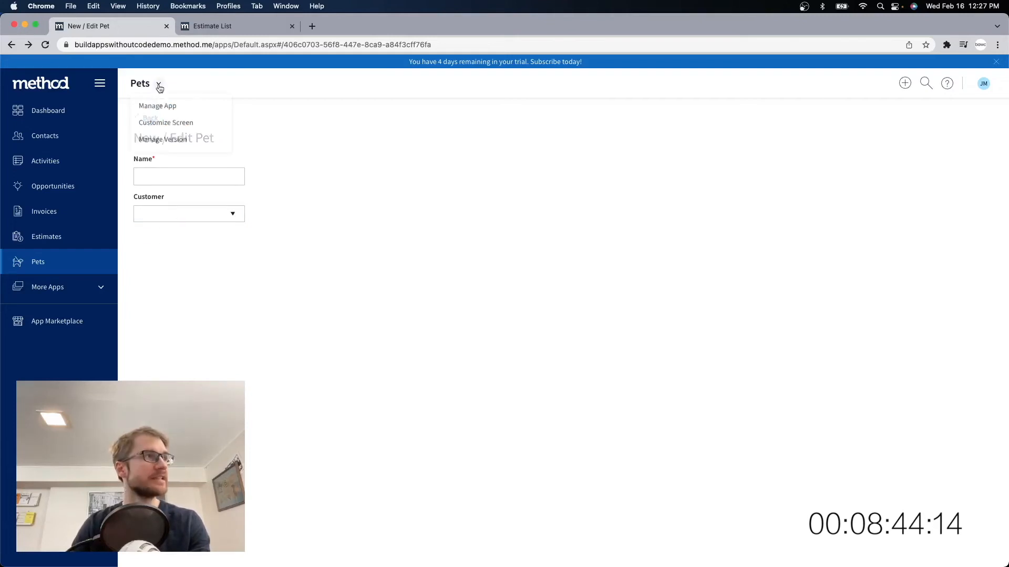
left_click(165, 122)
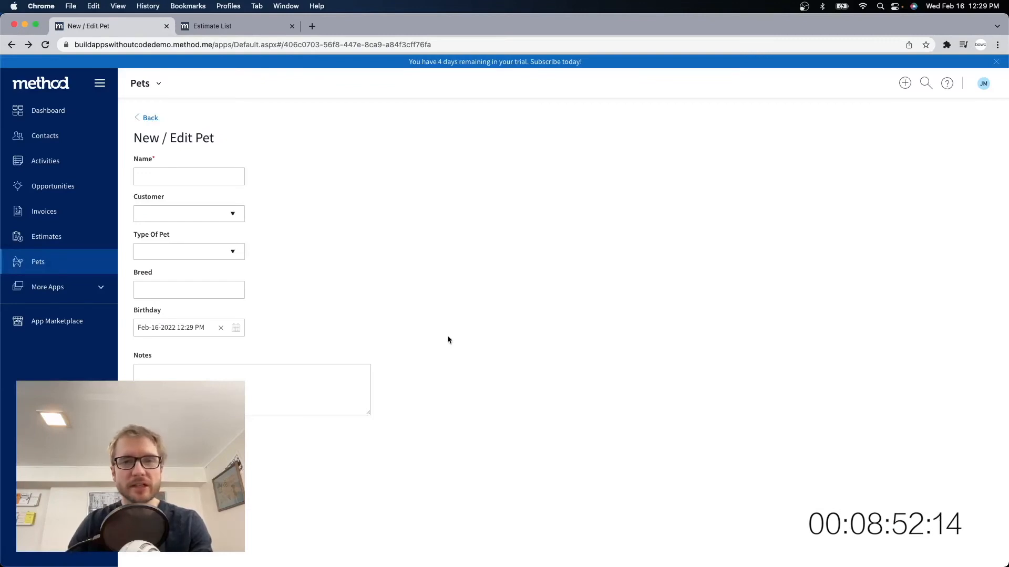
mouse_move(291, 241)
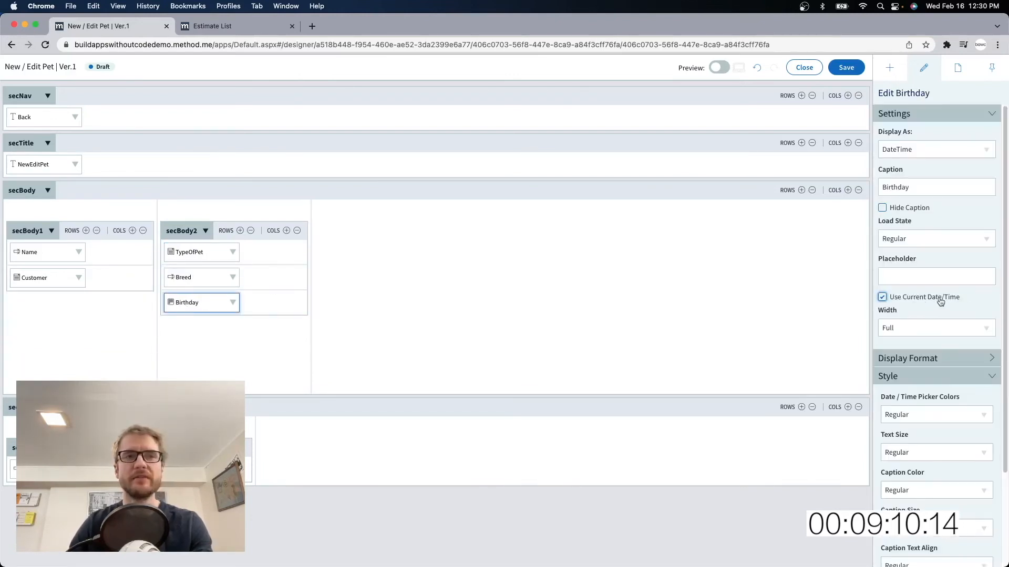
Step: Caption the new section secBorder and give it a top border size from the Style choices
type("secBorder")
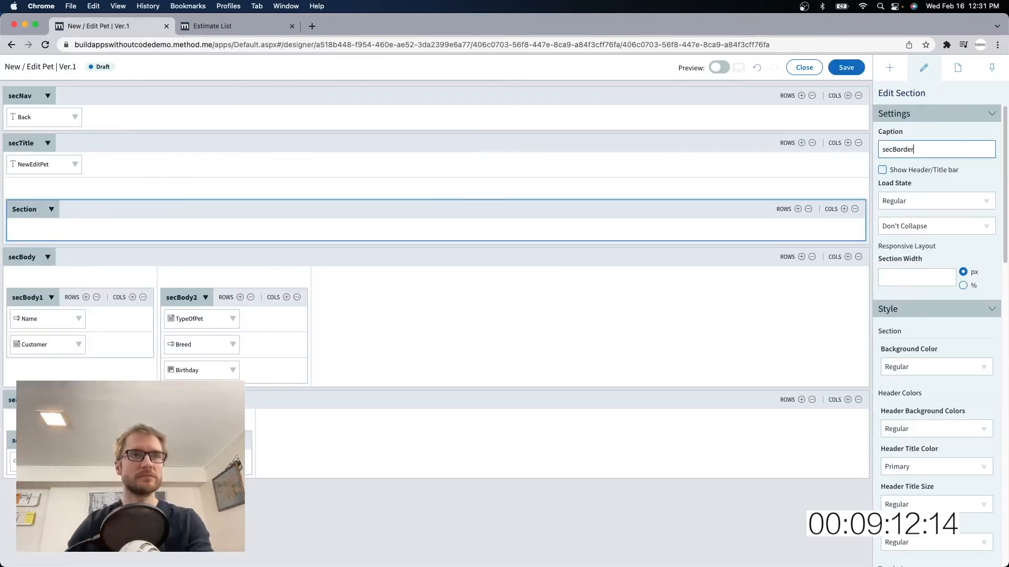
left_click(934, 268)
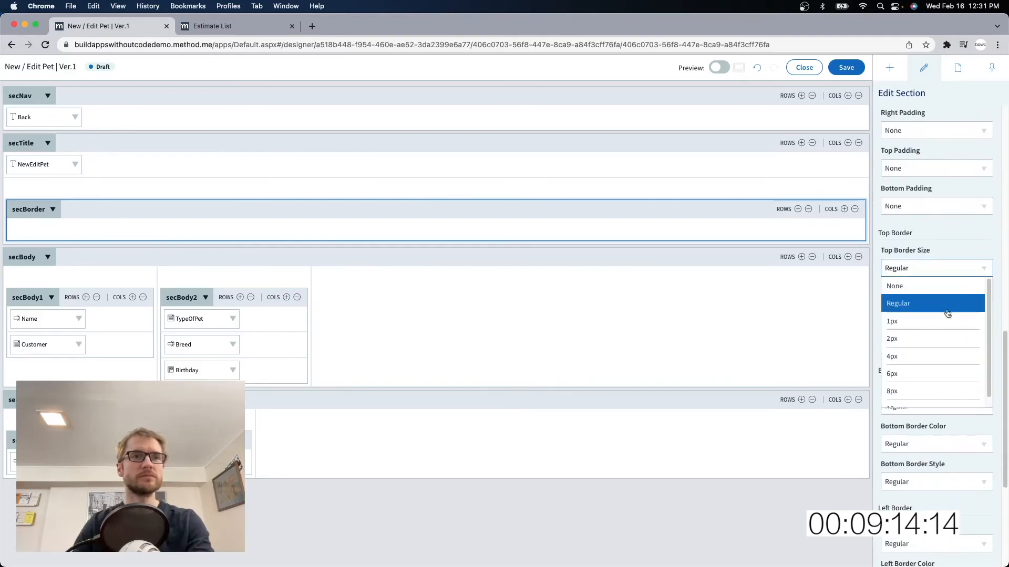
left_click(892, 321)
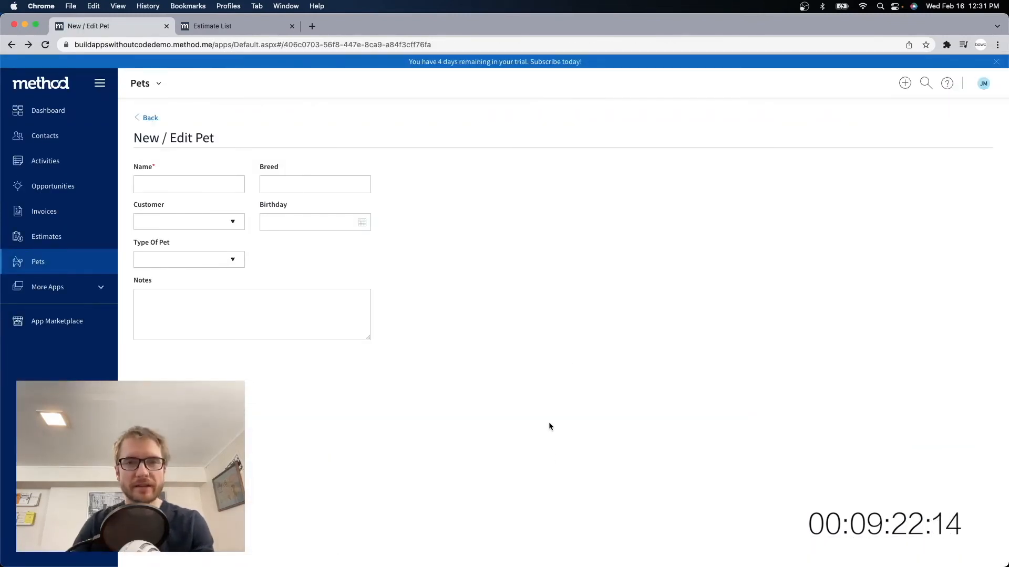
Step: Enter Luna as the Name on the live New / Edit Pet form
type("Luna")
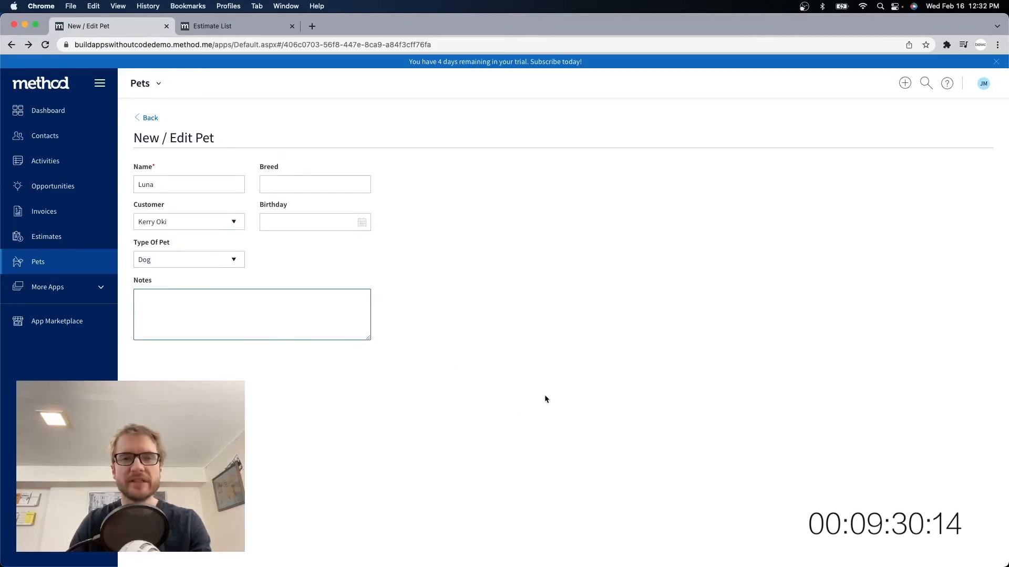
mouse_move(601, 382)
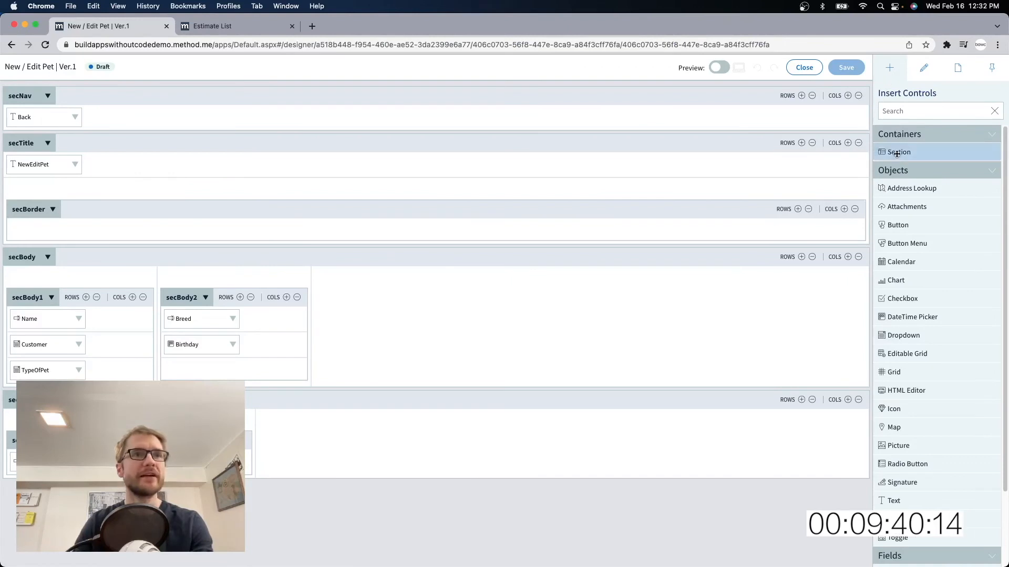
Step: Add a footer section at the bottom with a right-aligned button in it
left_click(898, 151)
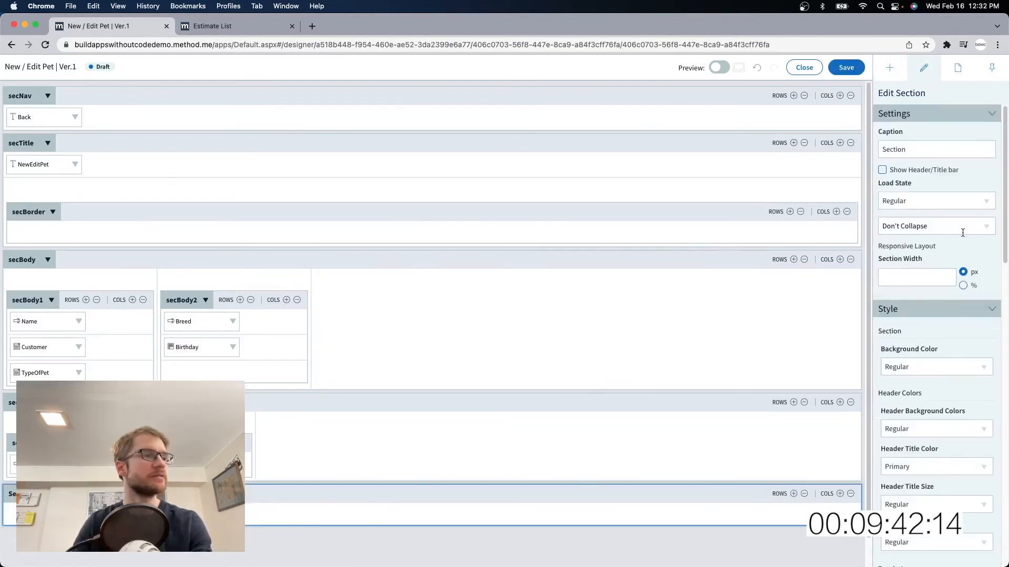
type("secFooter")
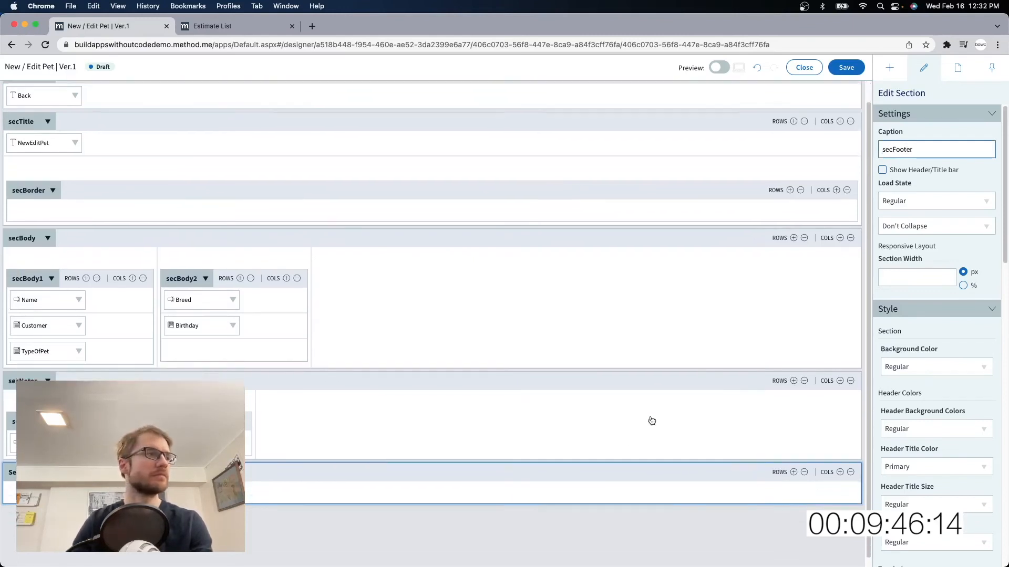
left_click(889, 67)
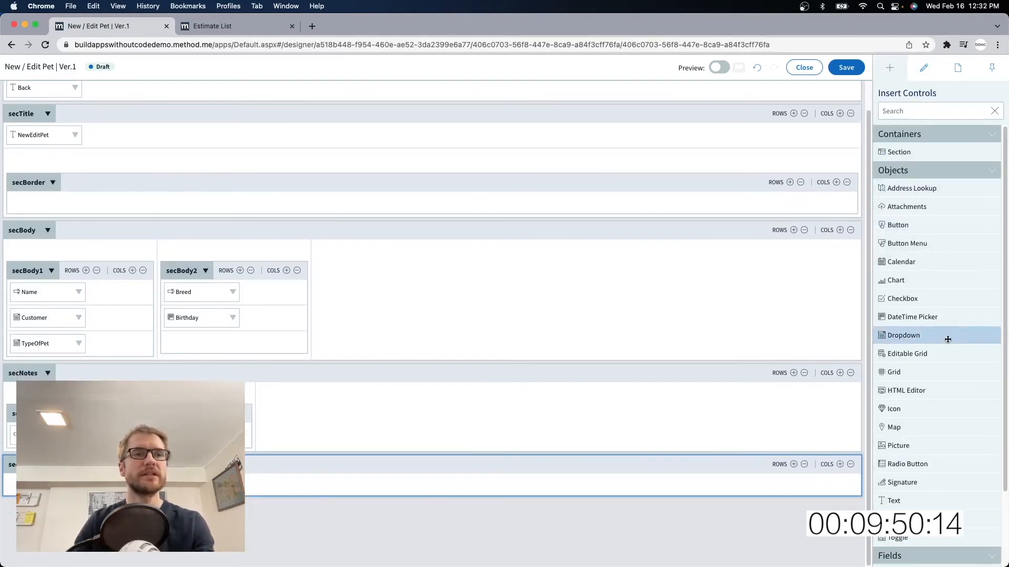
left_click_drag(896, 225, 678, 414)
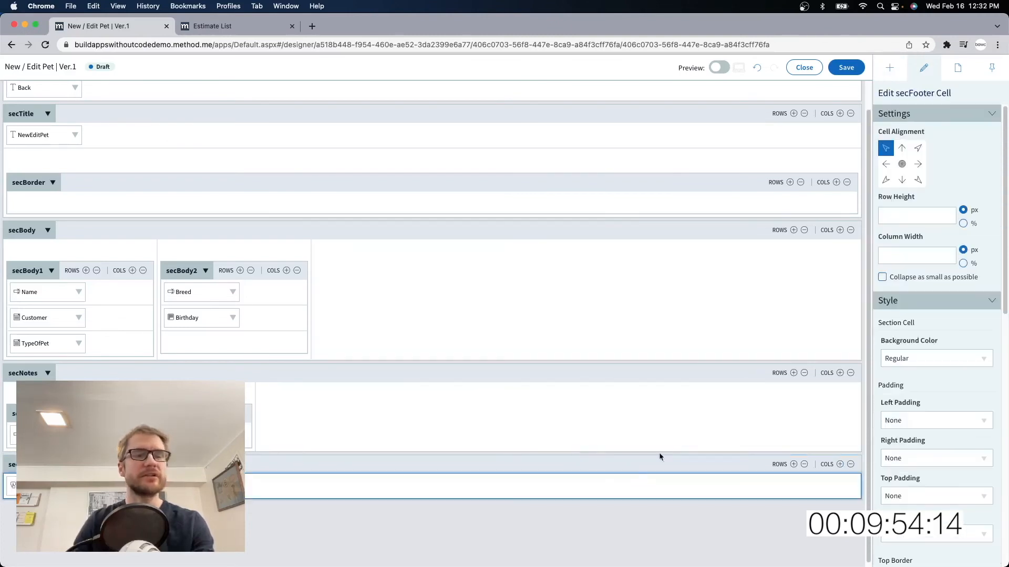
left_click(918, 149)
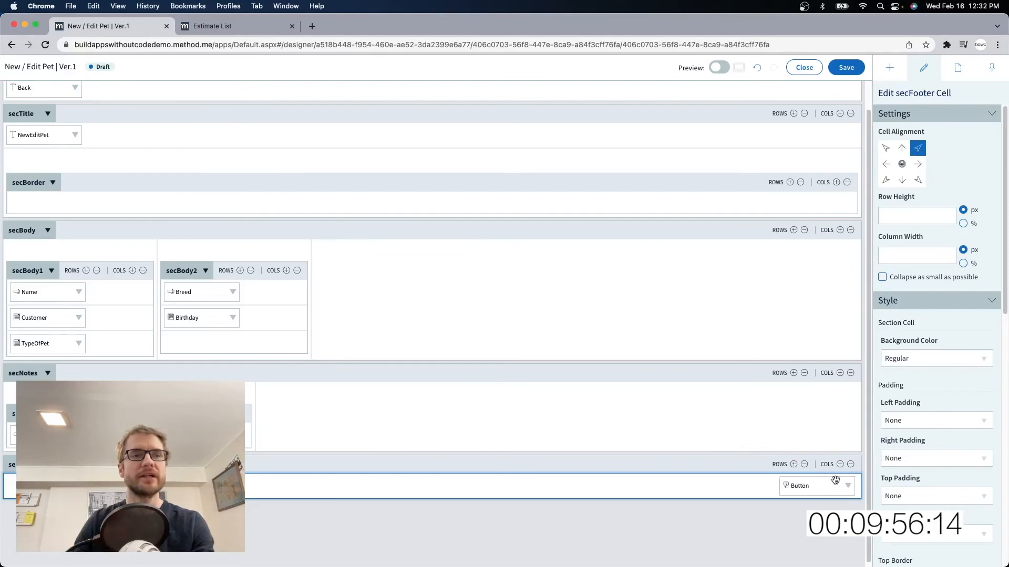
Step: Label the button Save and start adding a save action to its Click event
left_click(799, 486)
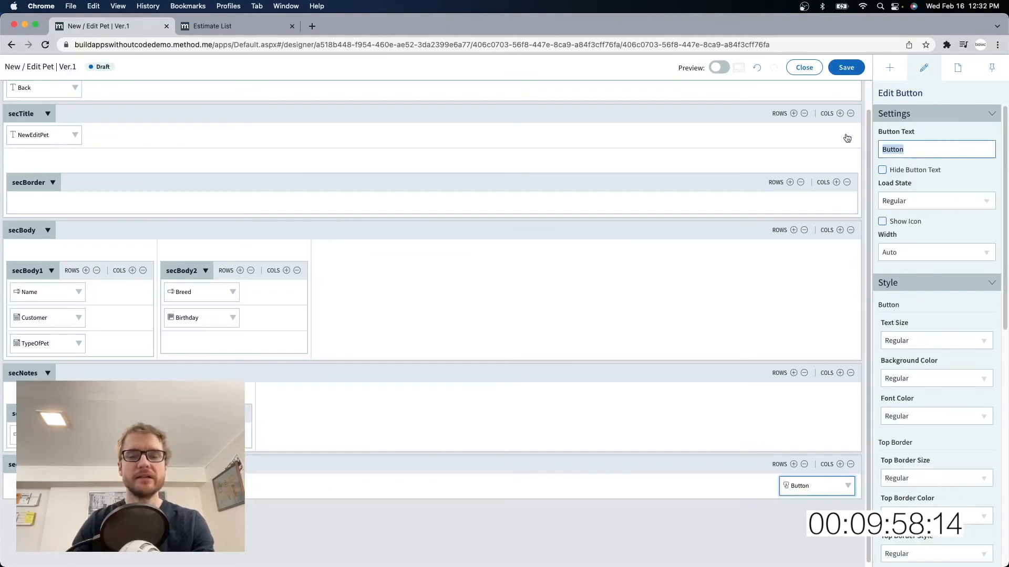
type("Save")
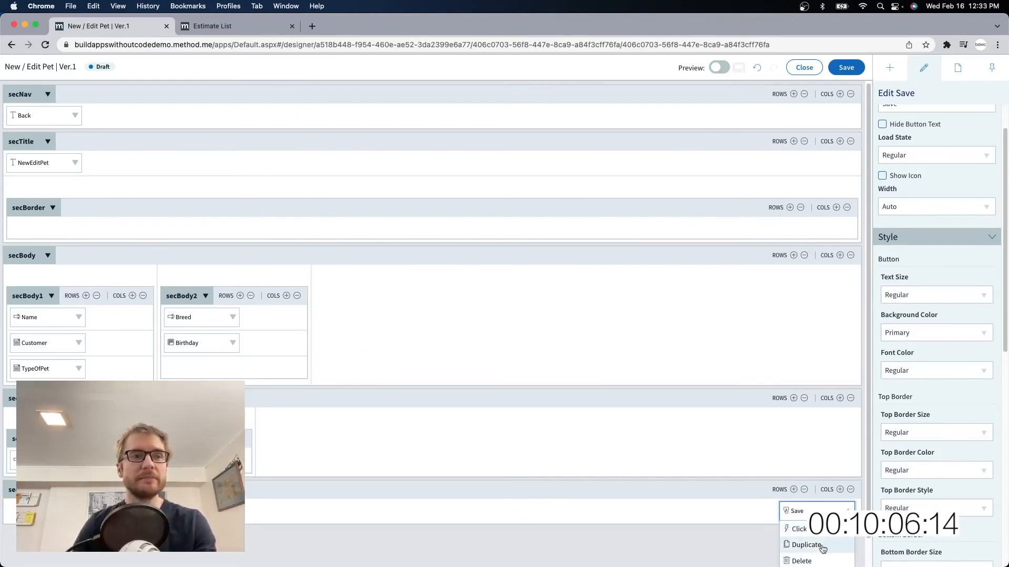
left_click(799, 529)
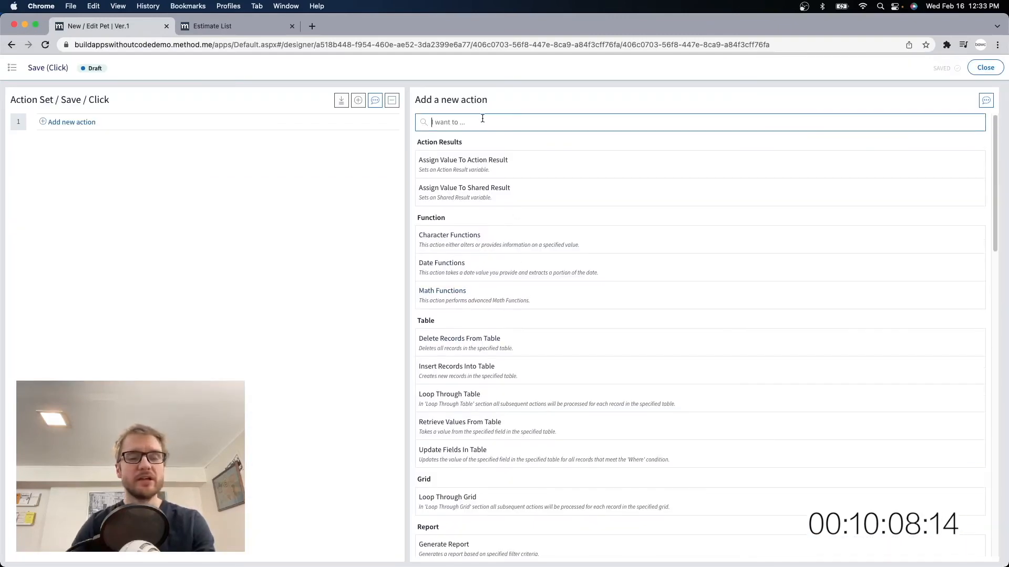
type("sav")
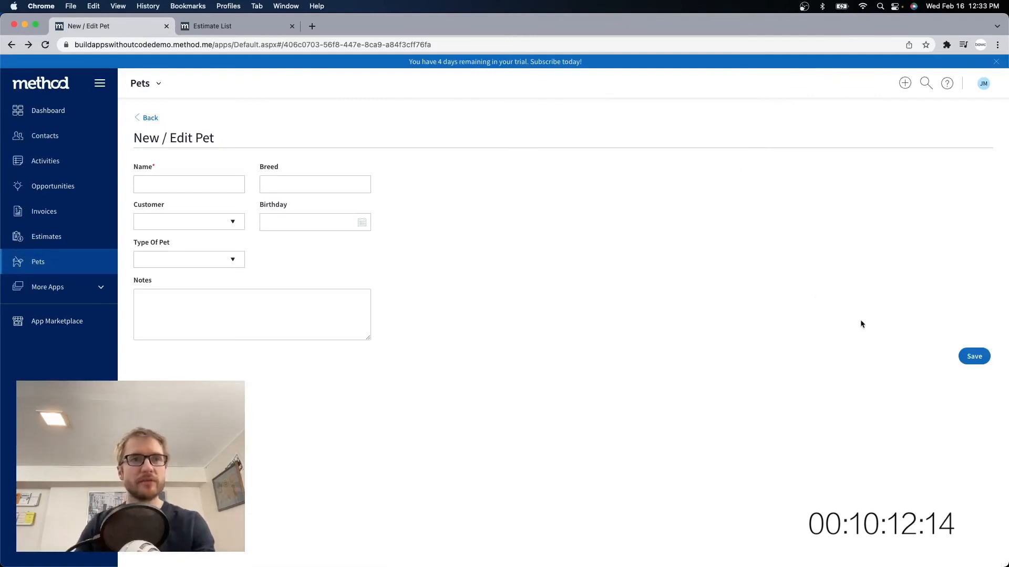
Step: Enter Luna as the pet's Name on the live form
type("Lk")
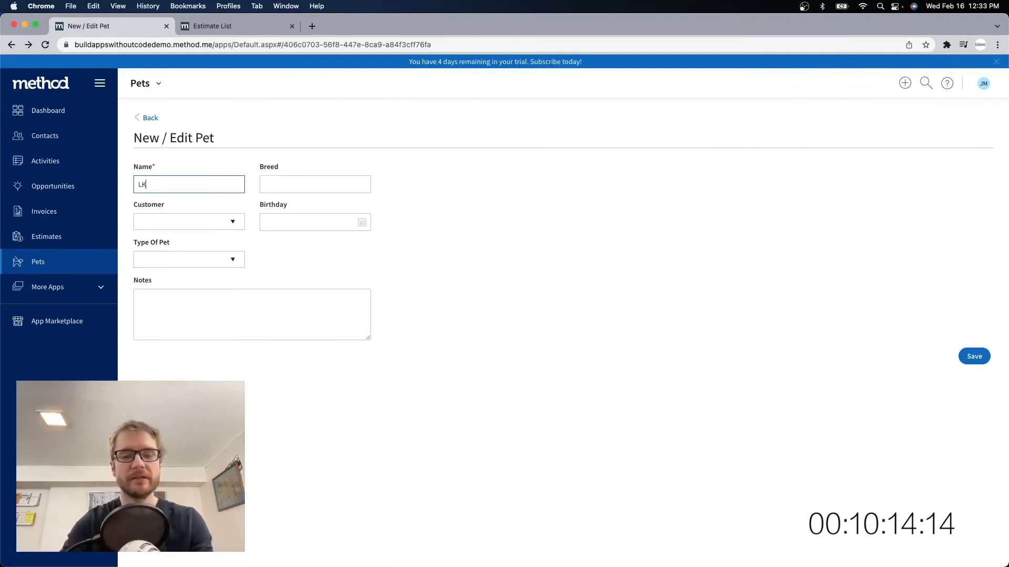
type("Luna")
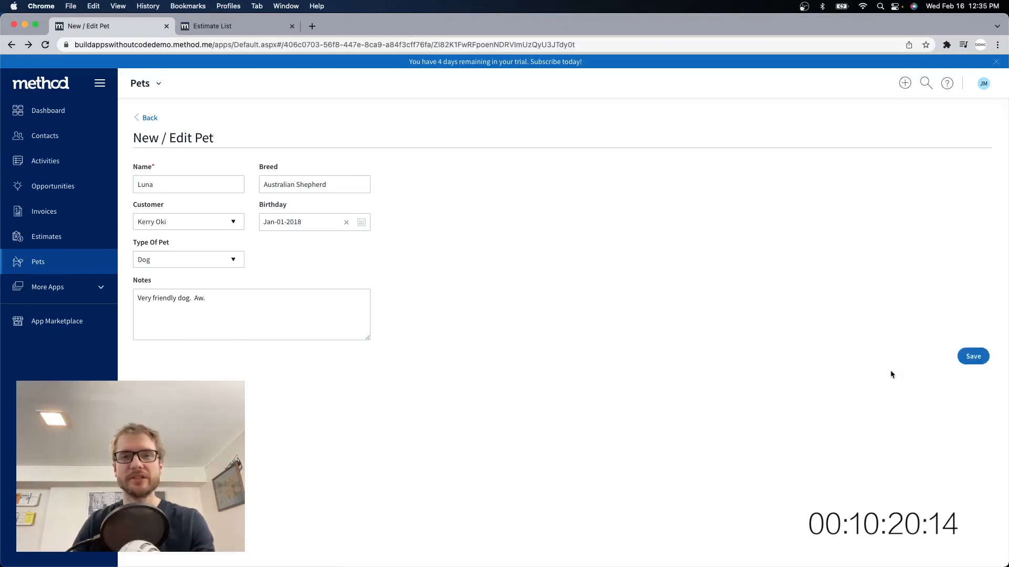
mouse_move(876, 365)
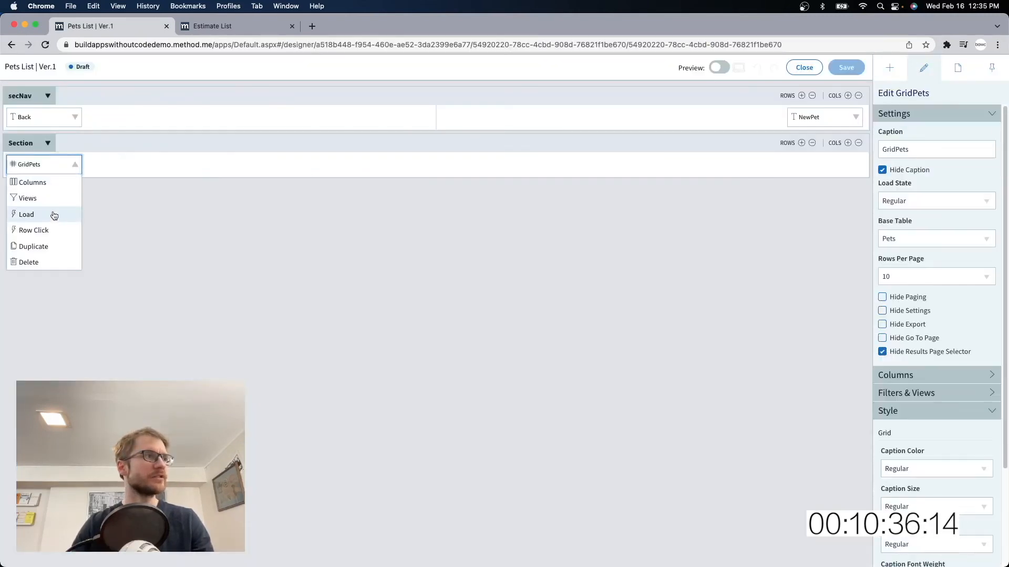
mouse_move(34, 230)
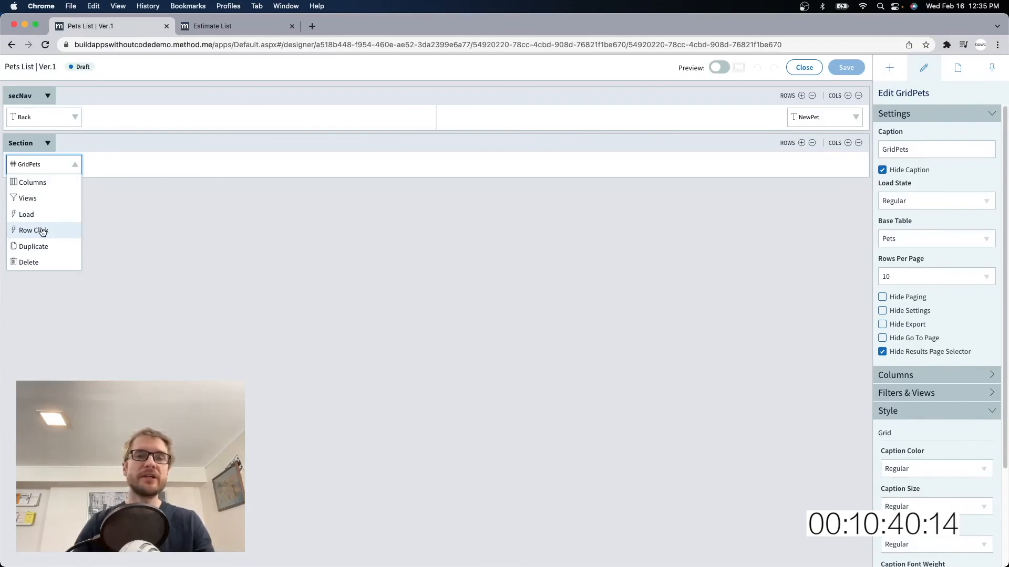
Step: Choose Row Click from the GridPets dropdown to edit its action set
left_click(34, 230)
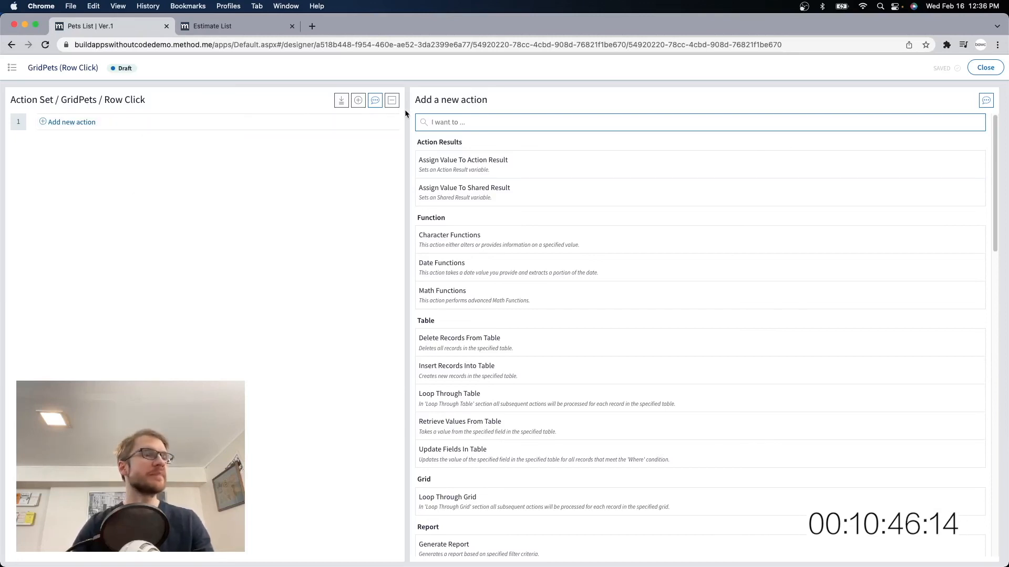
Step: Add a Go To Screen action targeting the Pets app's New / Edit Pet screen
type("go to")
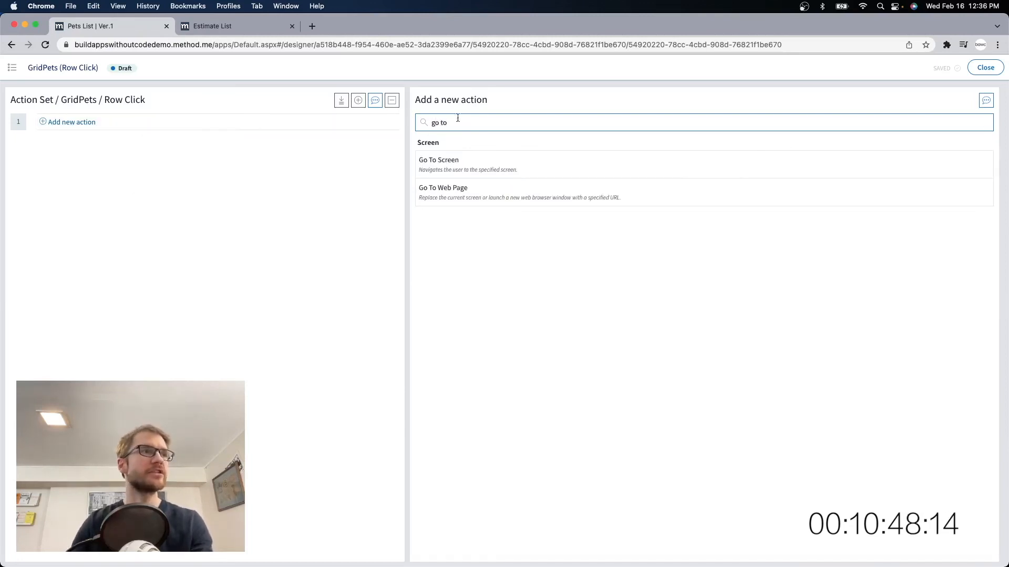
left_click(438, 160)
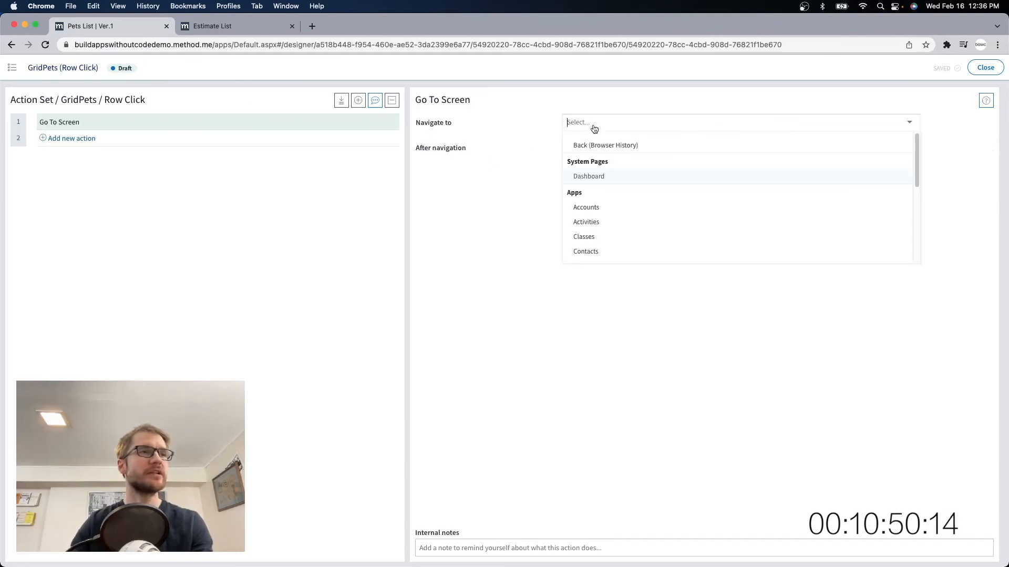
type("pets")
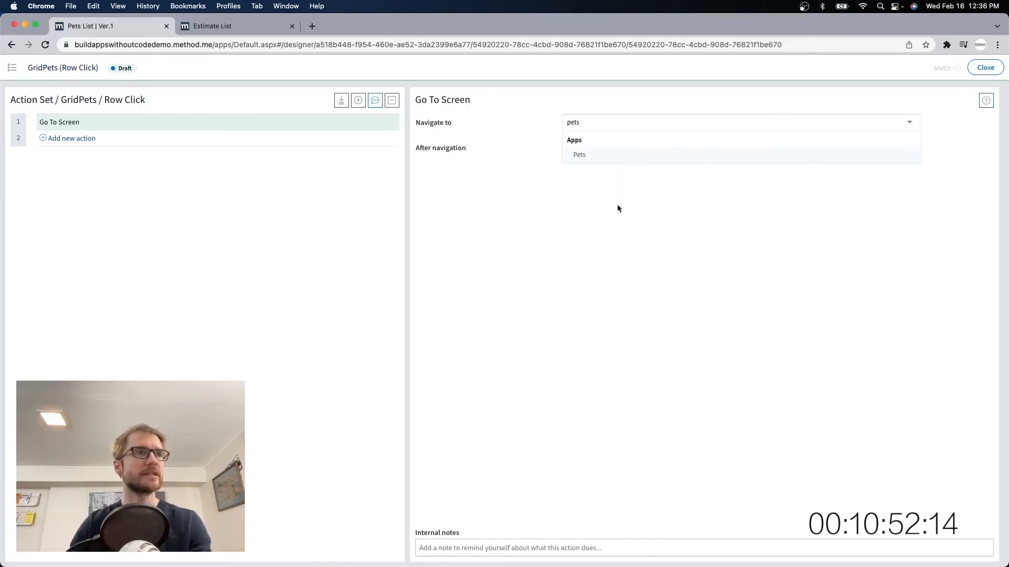
left_click(578, 154)
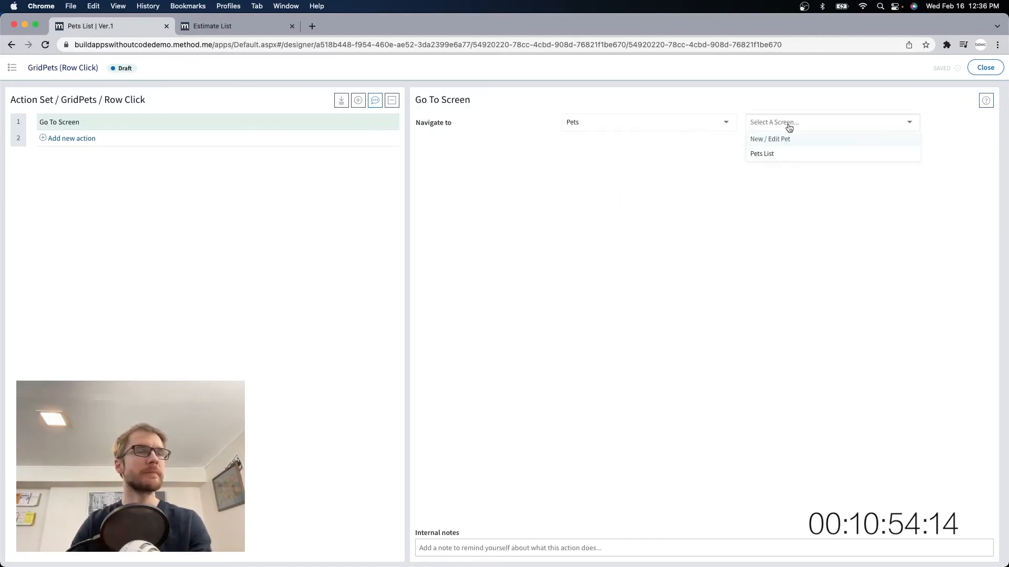
left_click(769, 139)
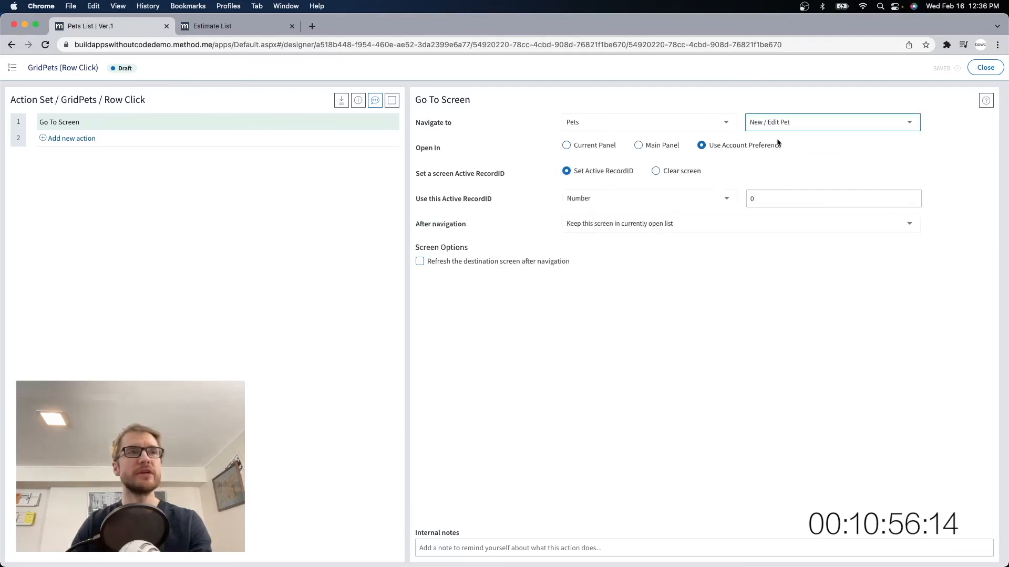
Step: Set the active RecordID from GridPets - Record ID of the clicked row
left_click(656, 170)
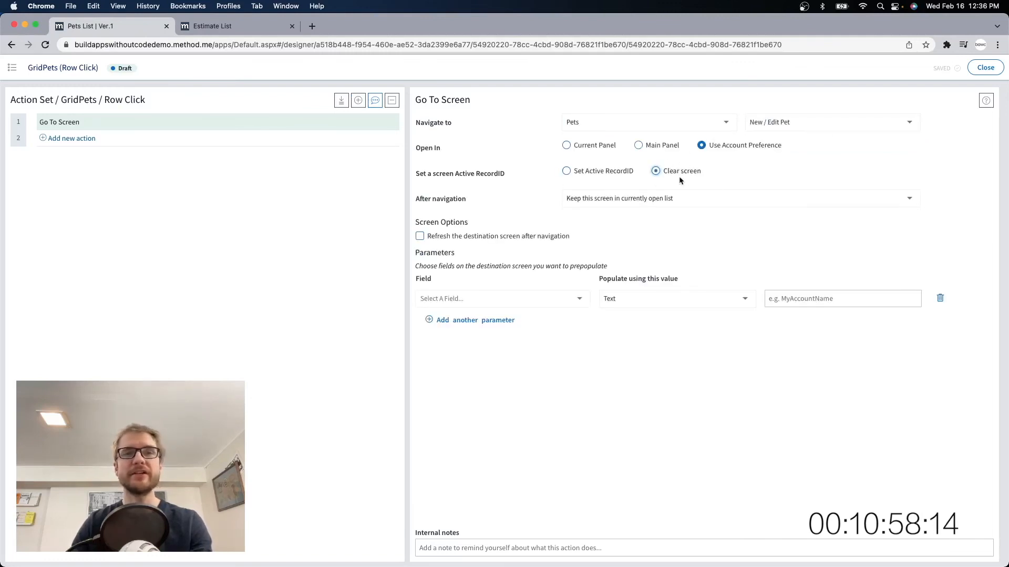
left_click(566, 170)
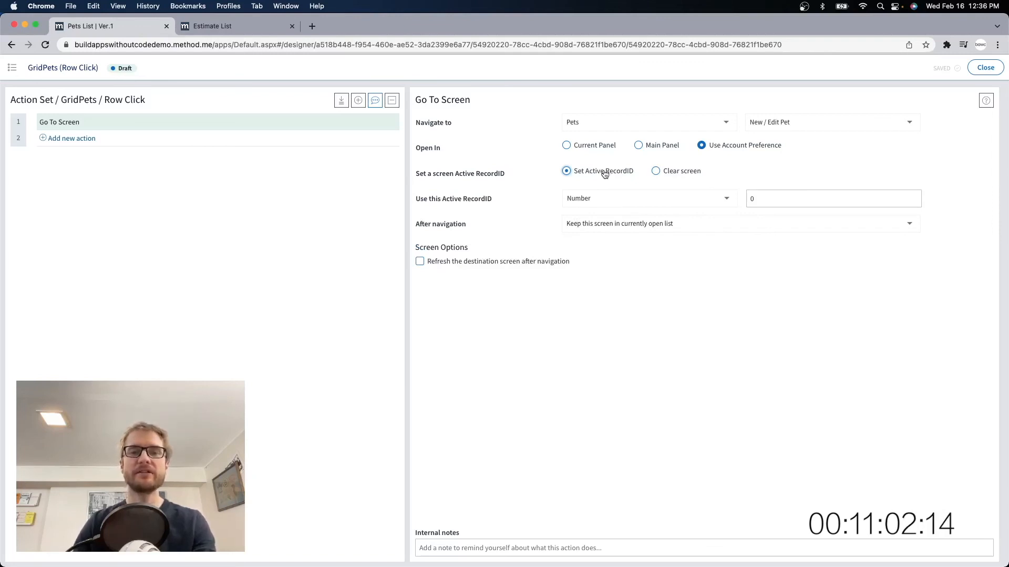
left_click(646, 198)
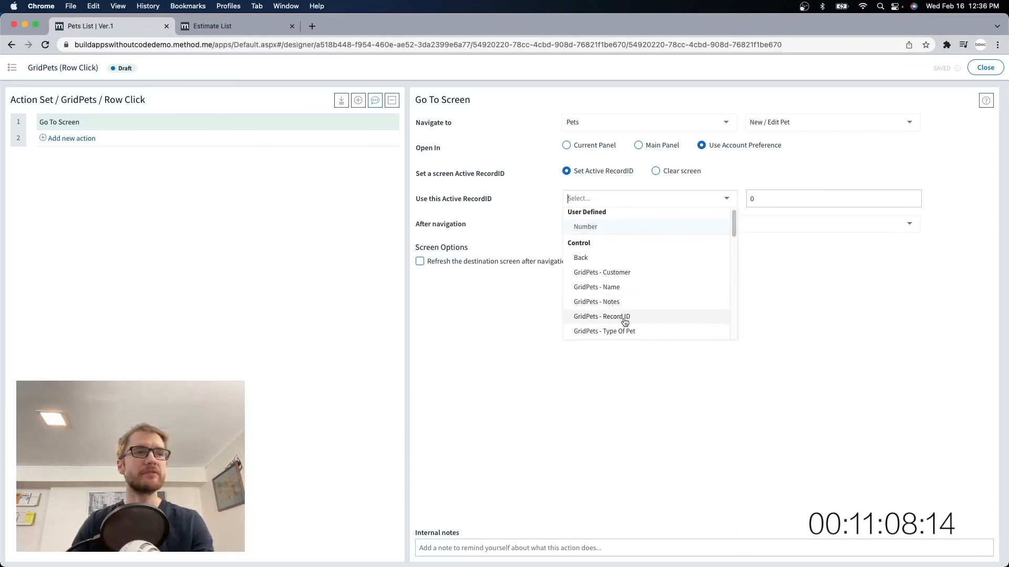
left_click(601, 316)
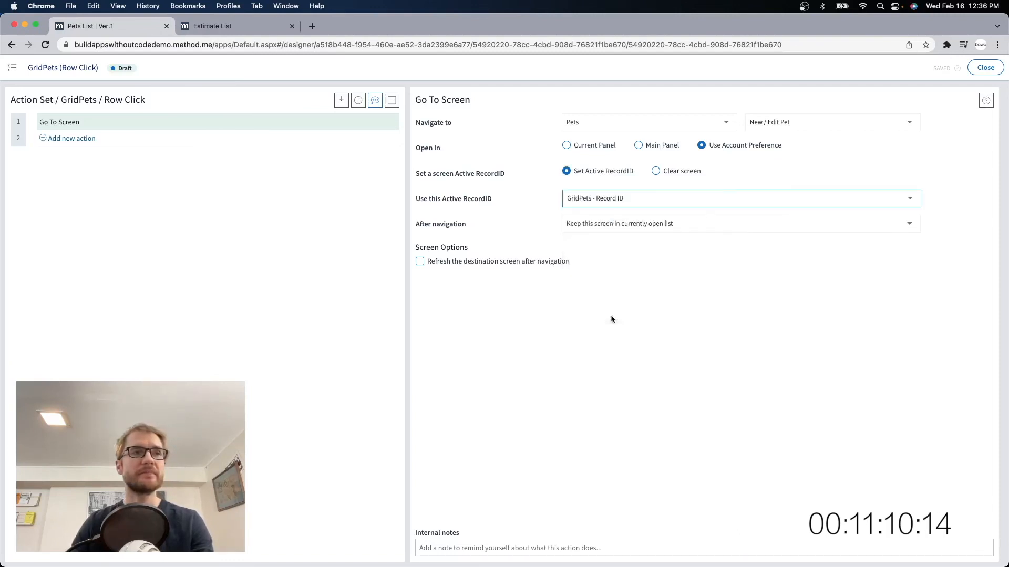
mouse_move(630, 467)
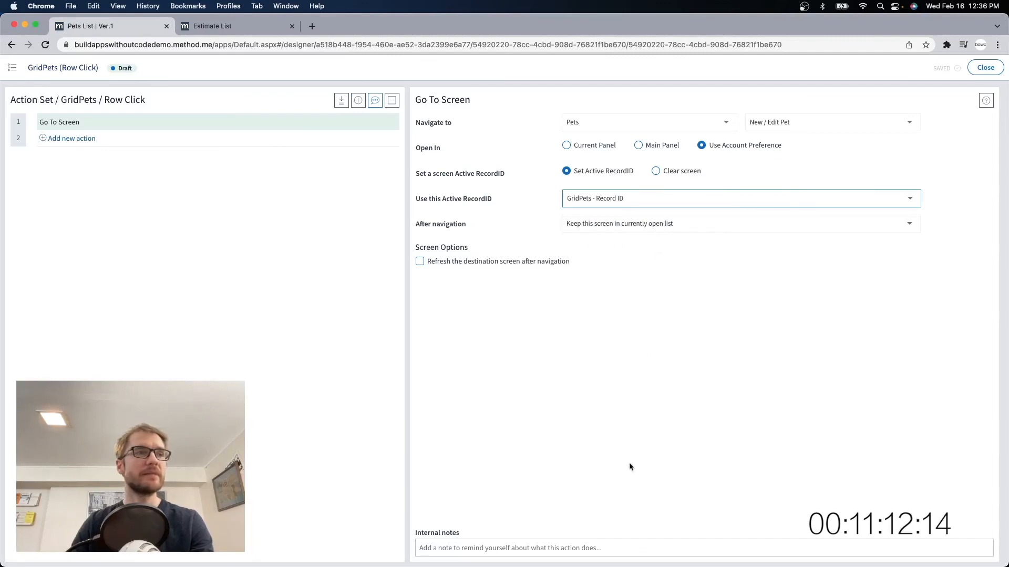
Step: Add the internal note 'Go to Pets >' and close the row-click action editor
left_click(595, 549)
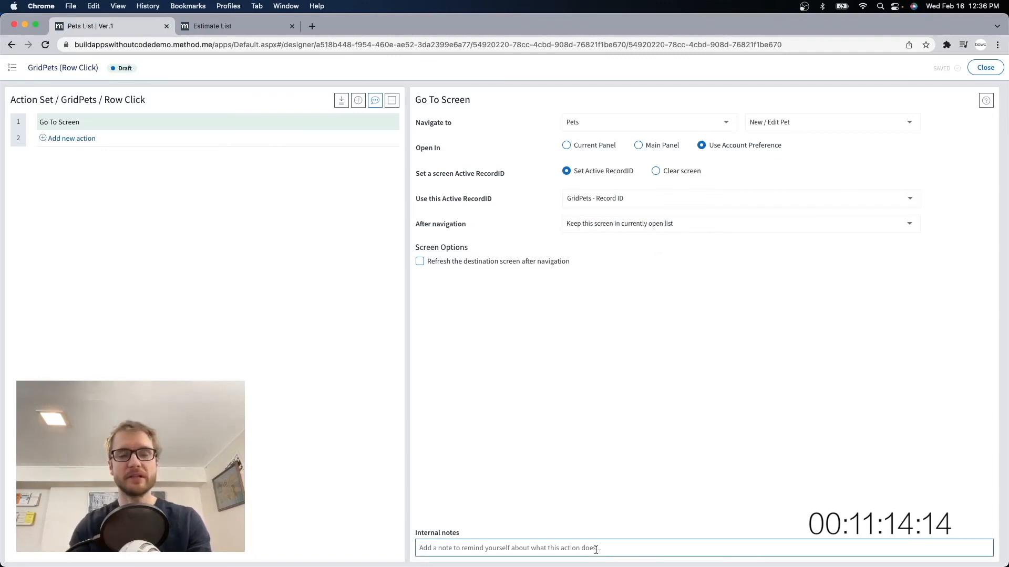
type("G")
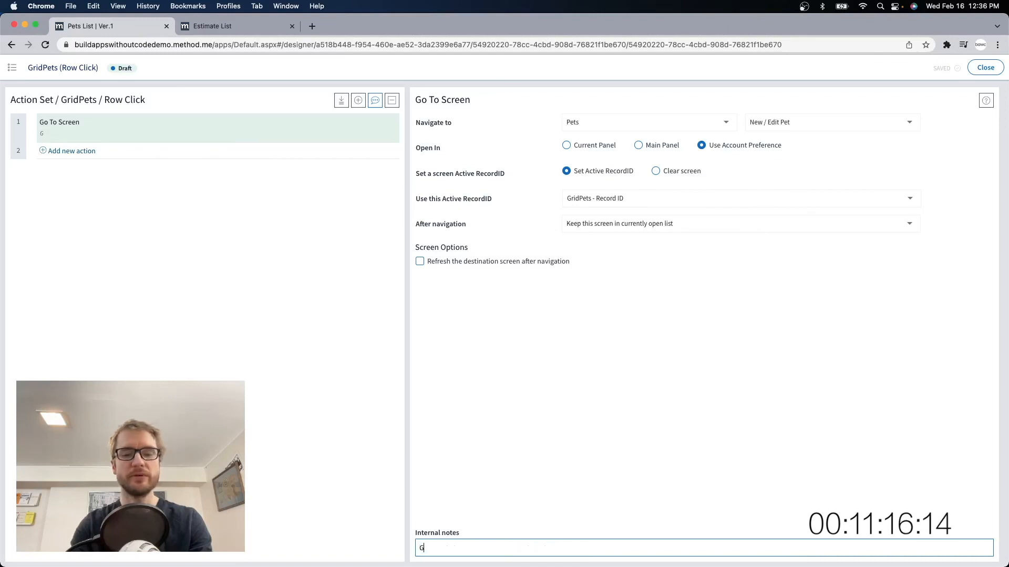
type("Go to Pets > New / Edit Pet")
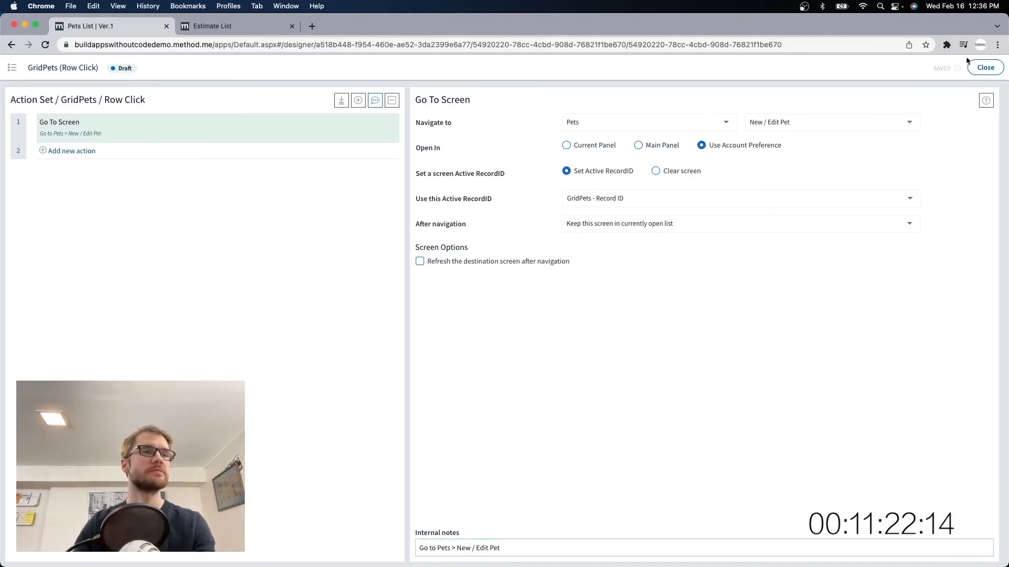
left_click(985, 67)
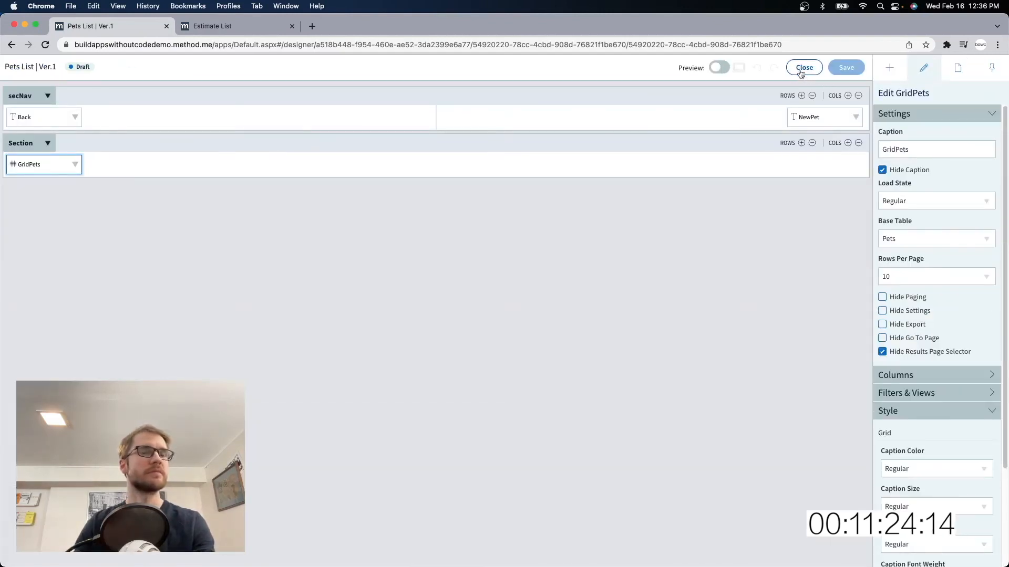
Step: Close the designer, go back to the Pets list and start a new pet record
left_click(803, 68)
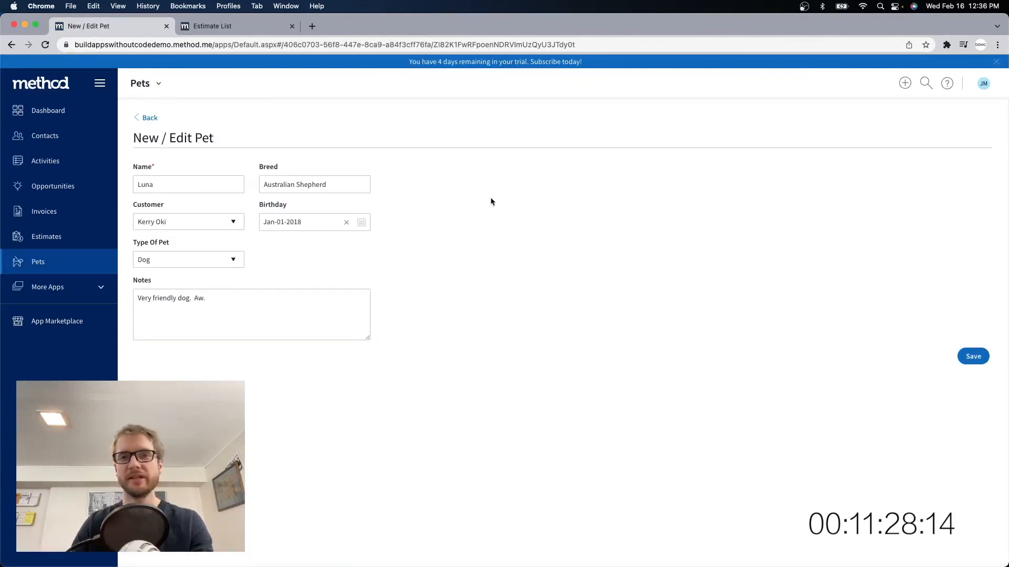
left_click(971, 357)
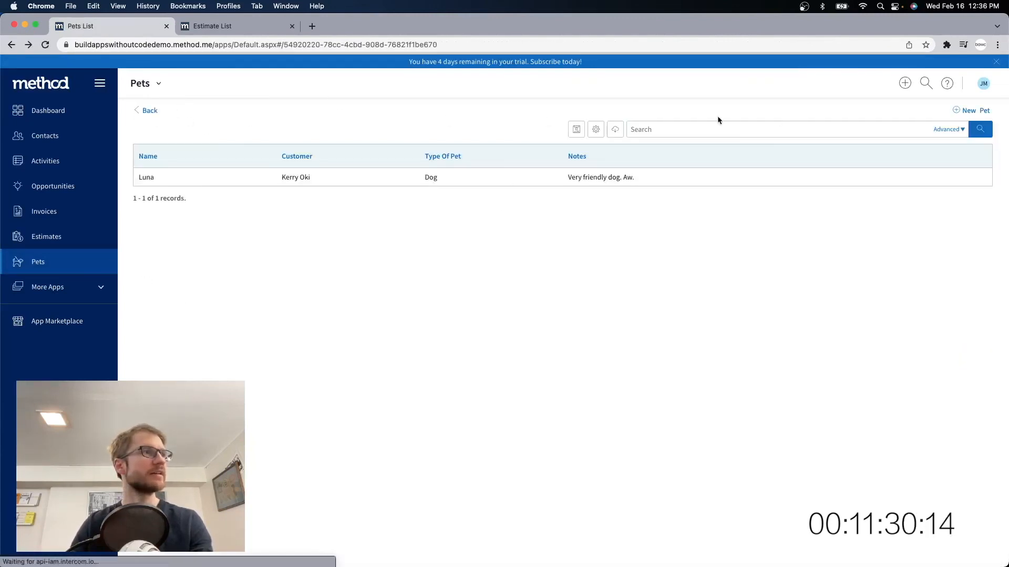
left_click(972, 111)
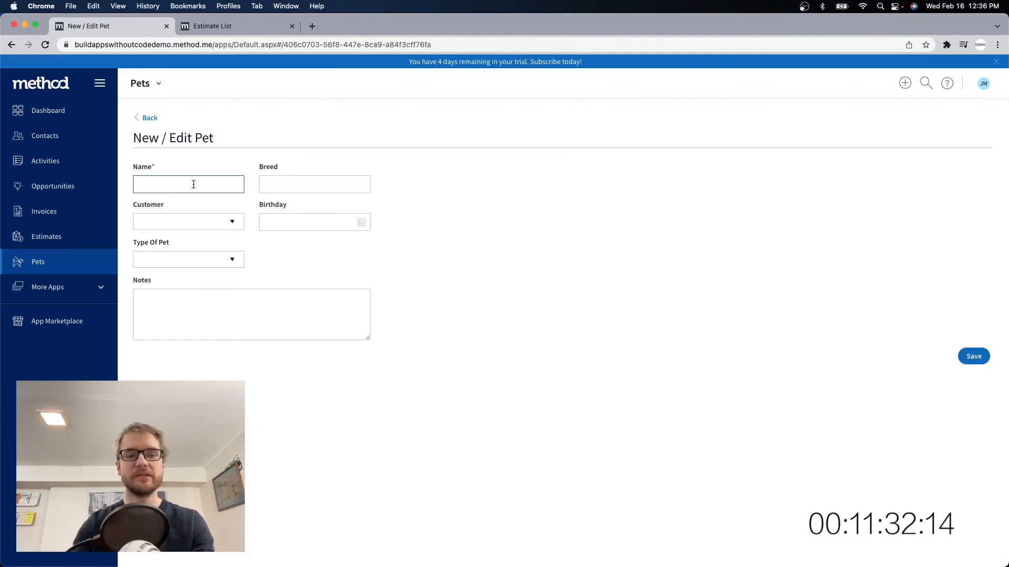
Step: Enter Ellie's details with an Australian breed and save the record
type("Australian Shepherd")
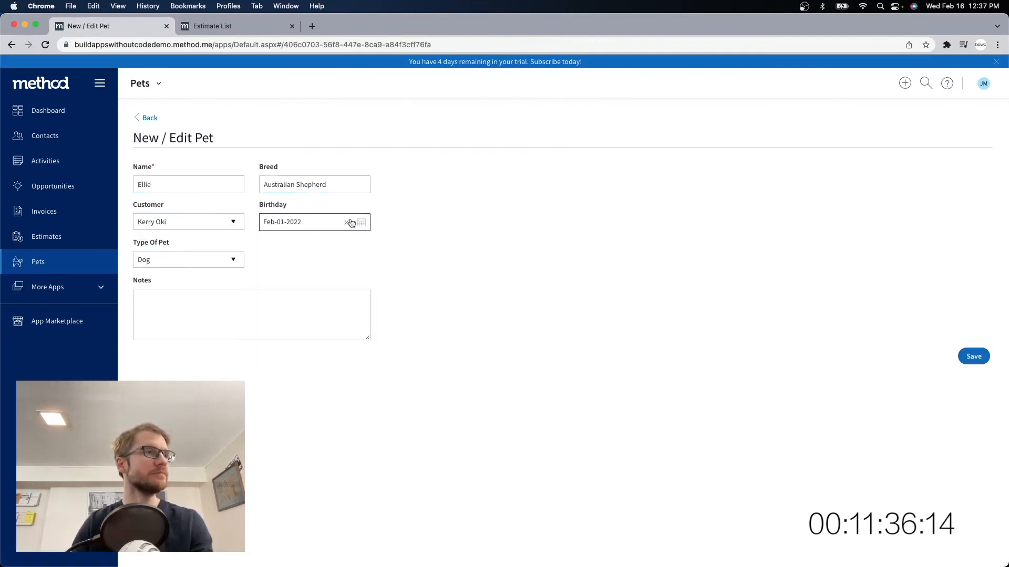
left_click(973, 356)
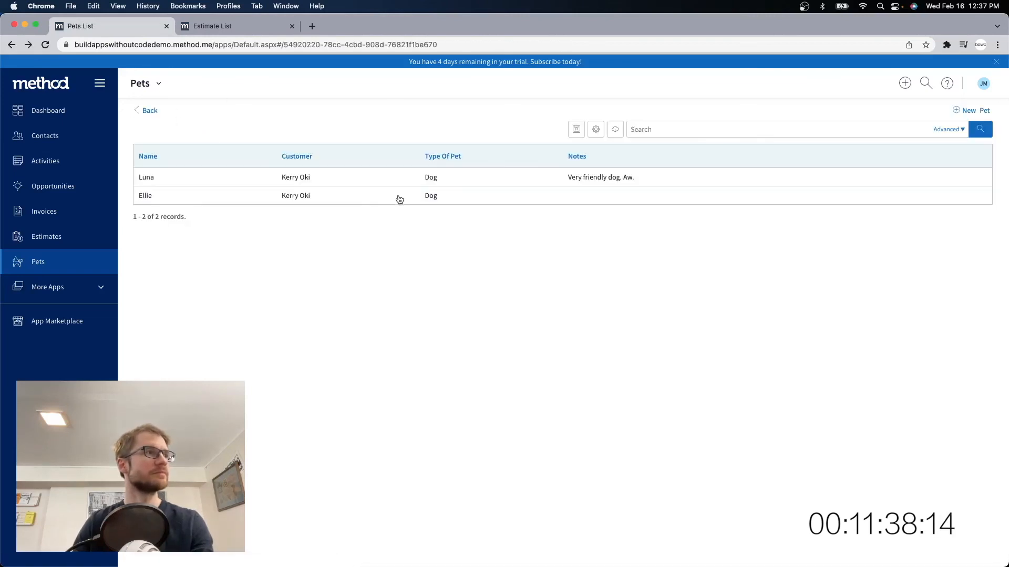
mouse_move(403, 243)
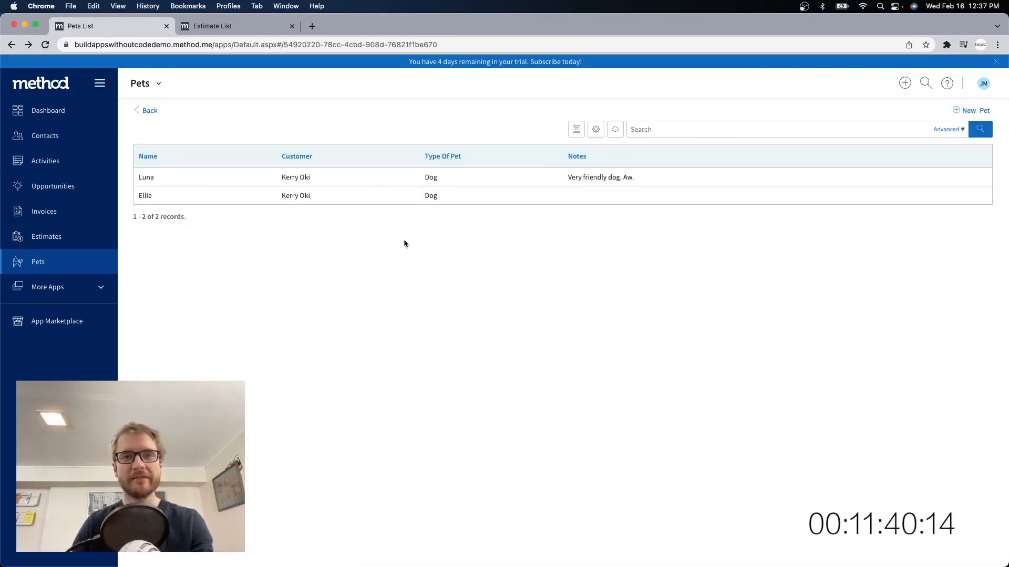
left_click(291, 25)
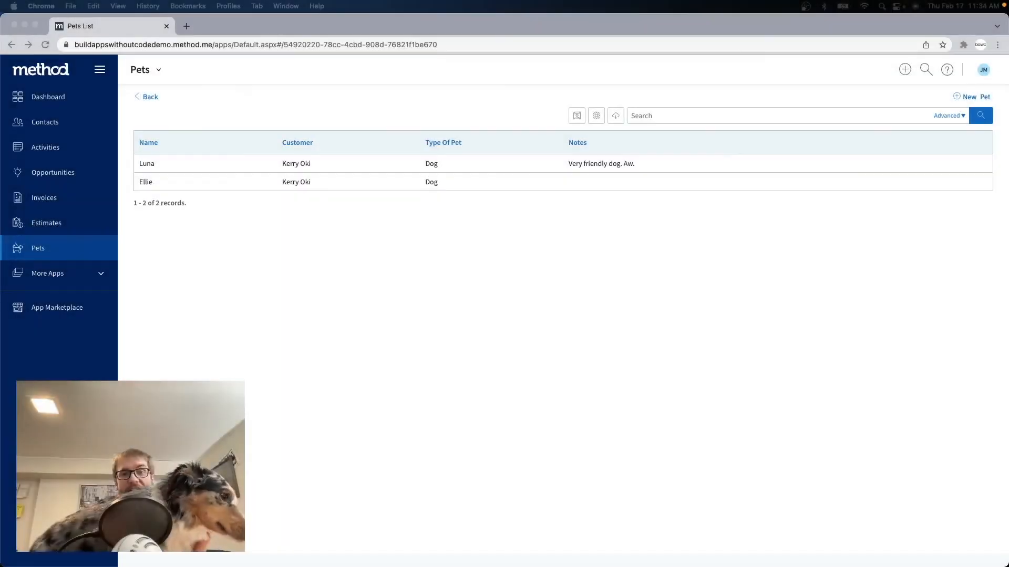